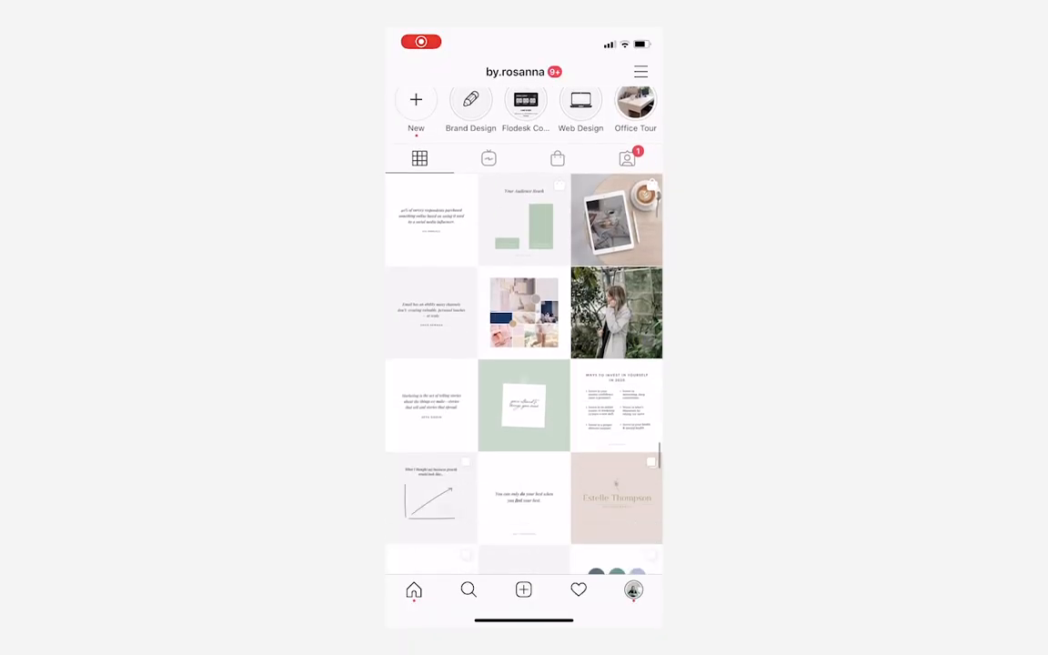
# Open the '5 Things to Say Instead of What do you do?' post and swipe through its slides.
pyautogui.scroll(-3)
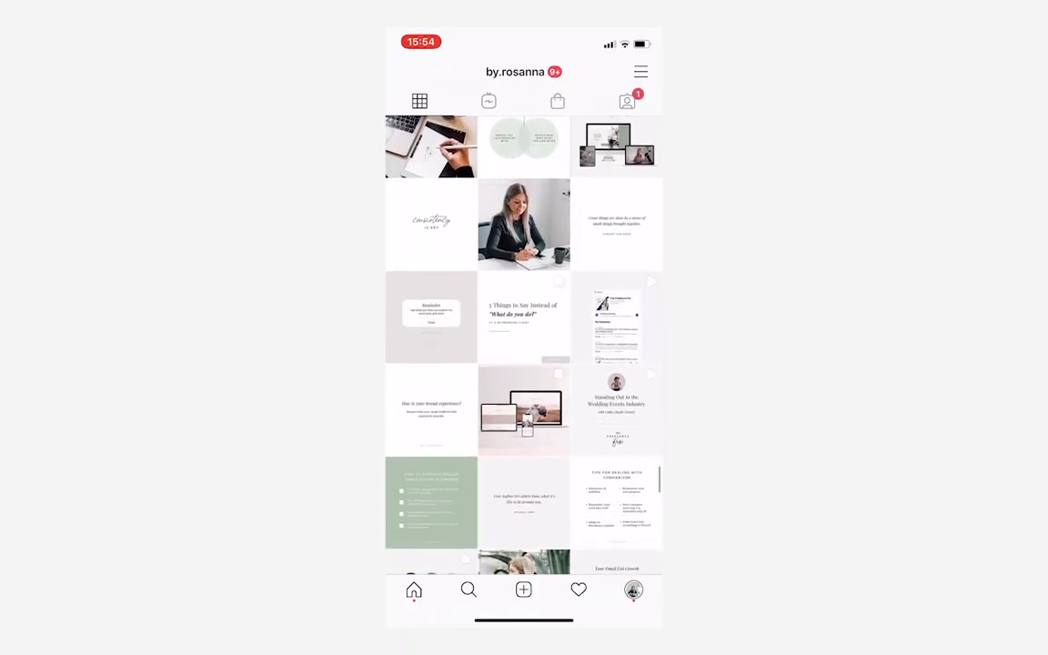
pyautogui.click(524, 317)
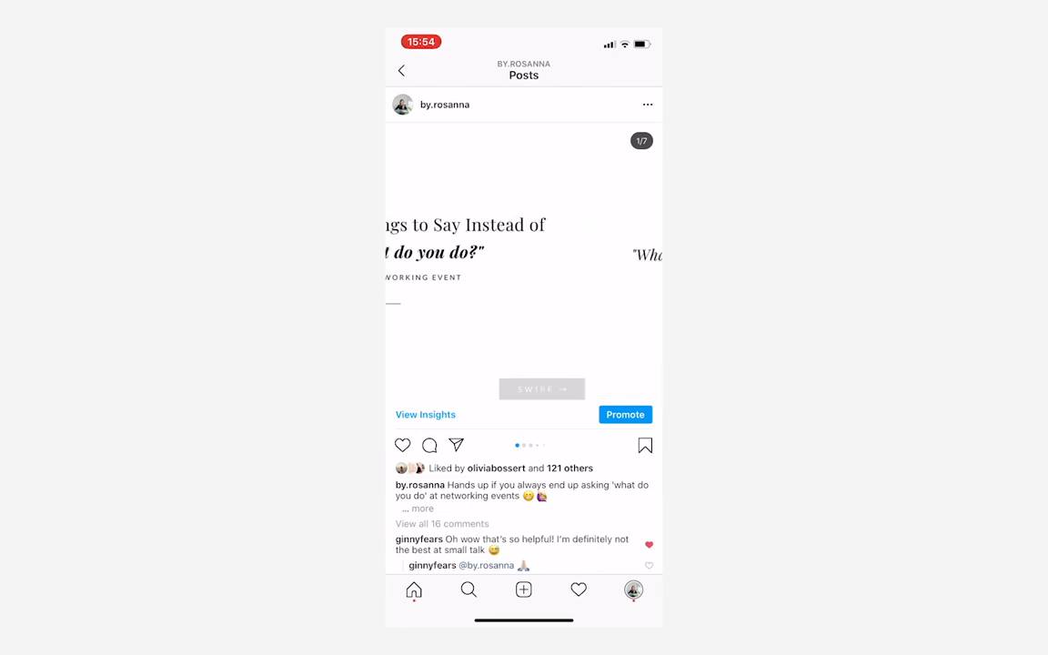
pyautogui.hscroll(-3)
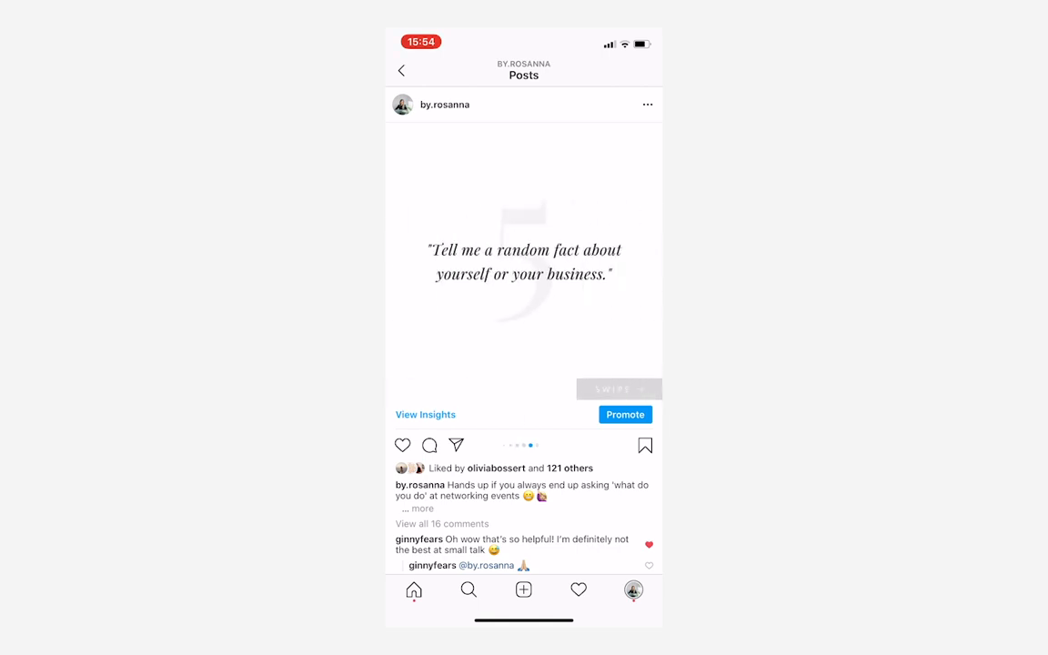
pyautogui.hscroll(-3)
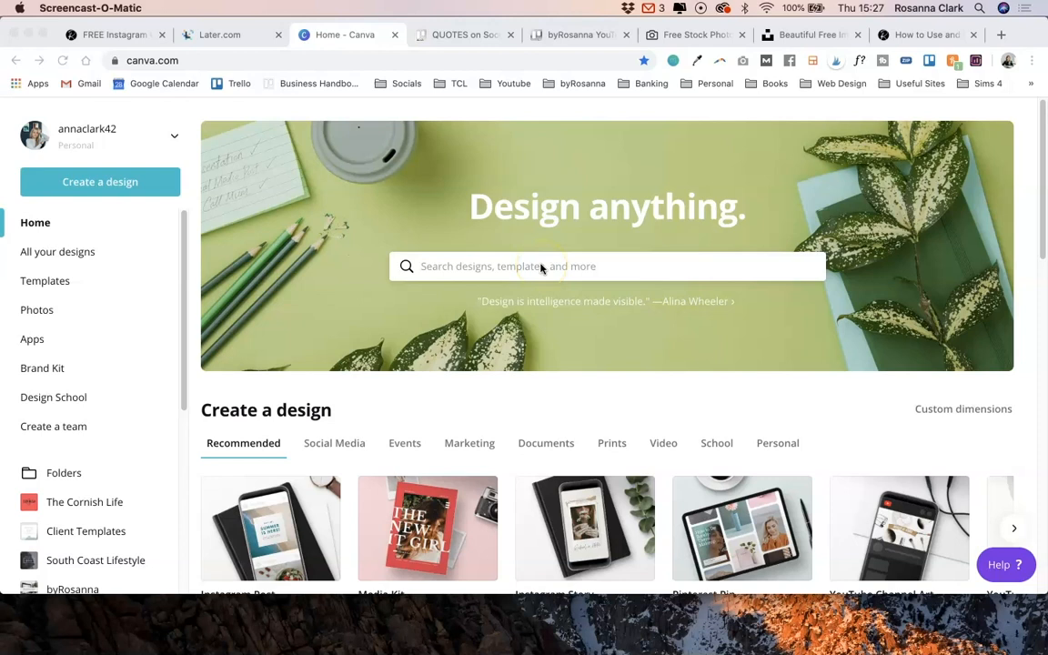
pyautogui.moveTo(431, 420)
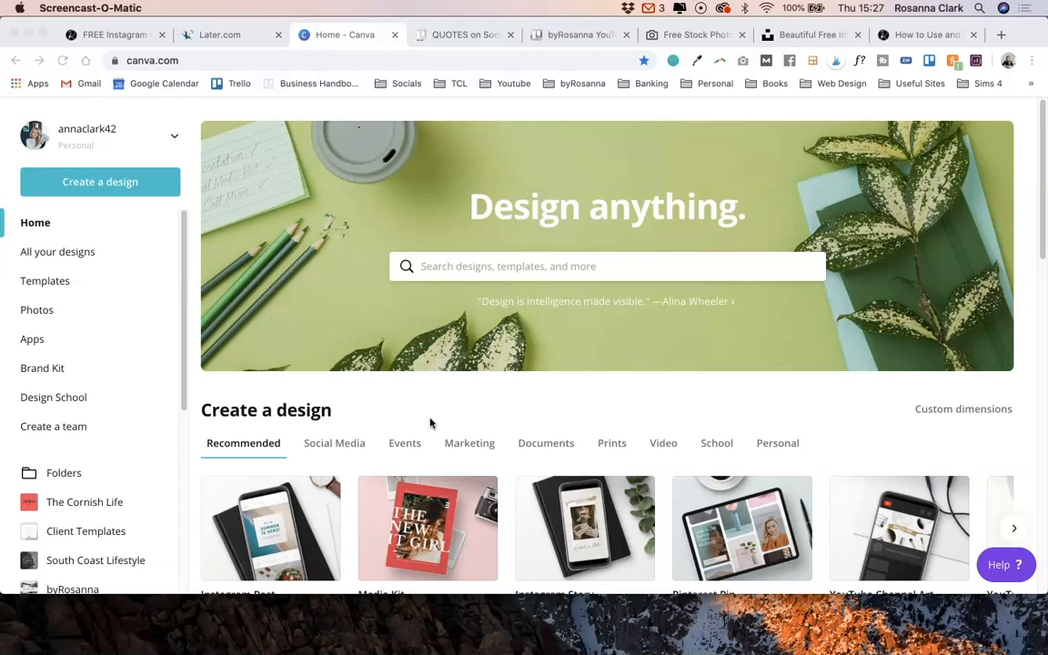
pyautogui.moveTo(123, 346)
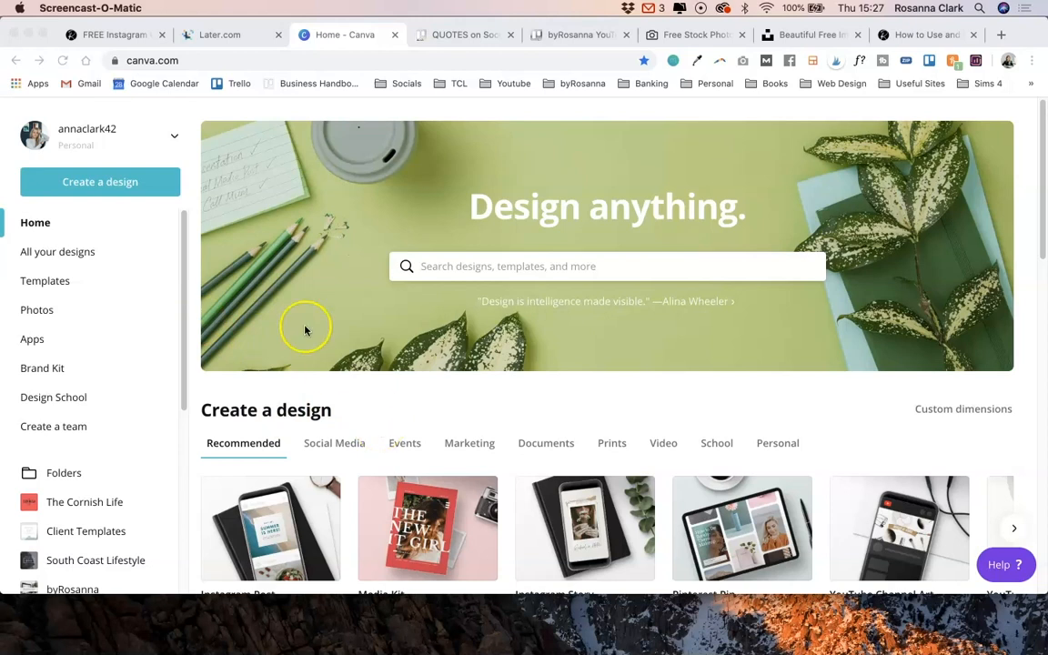
pyautogui.moveTo(111, 221)
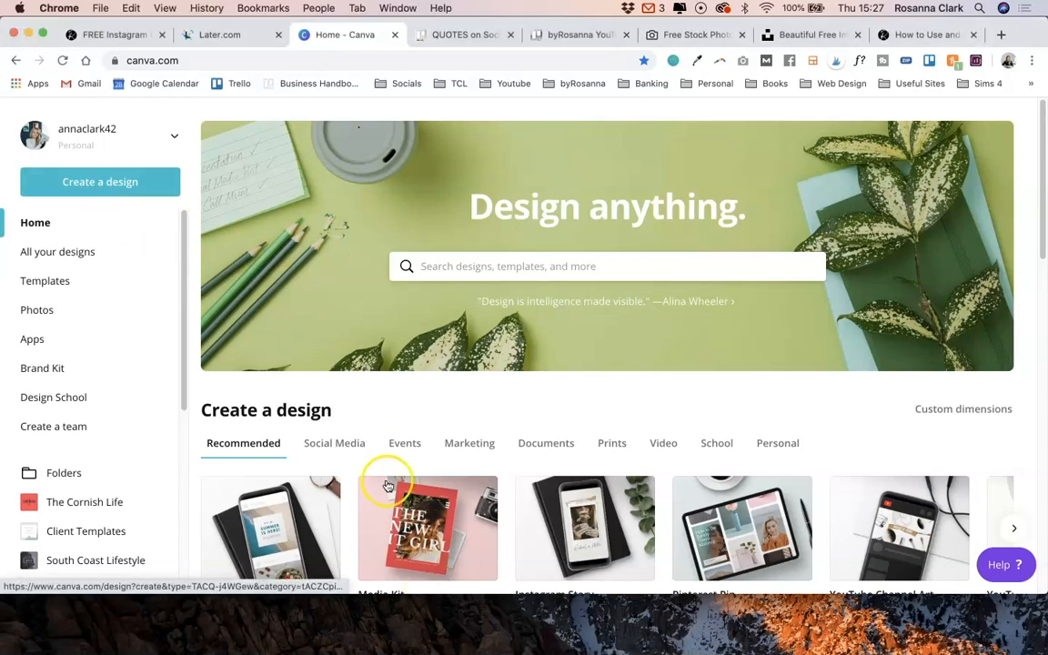
# Start a new Instagram Post design from the design types list.
pyautogui.click(100, 181)
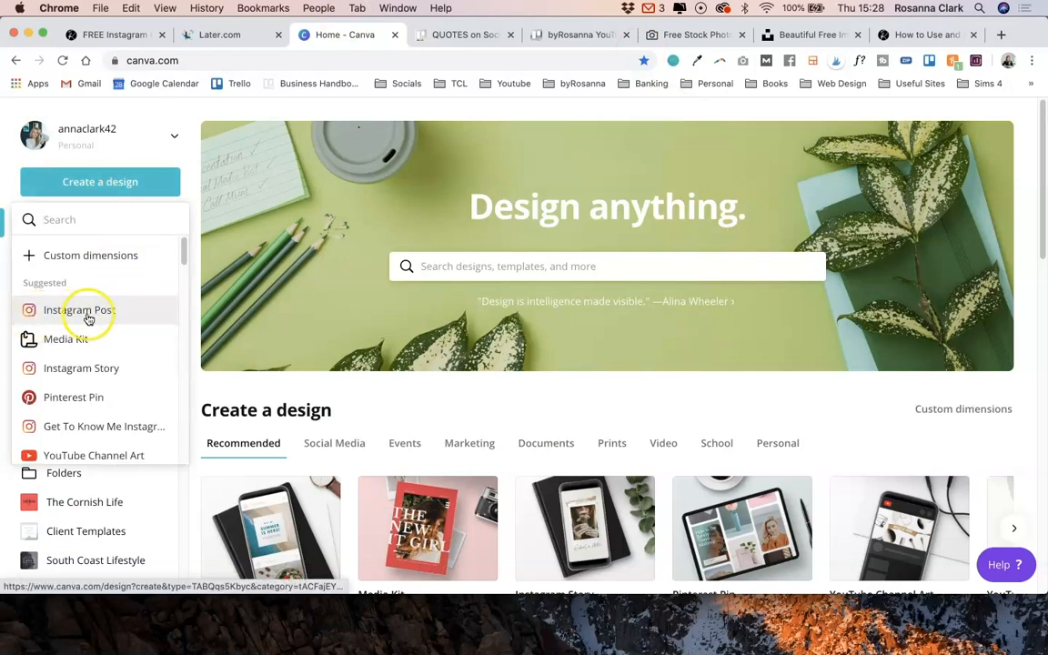
pyautogui.scroll(-3)
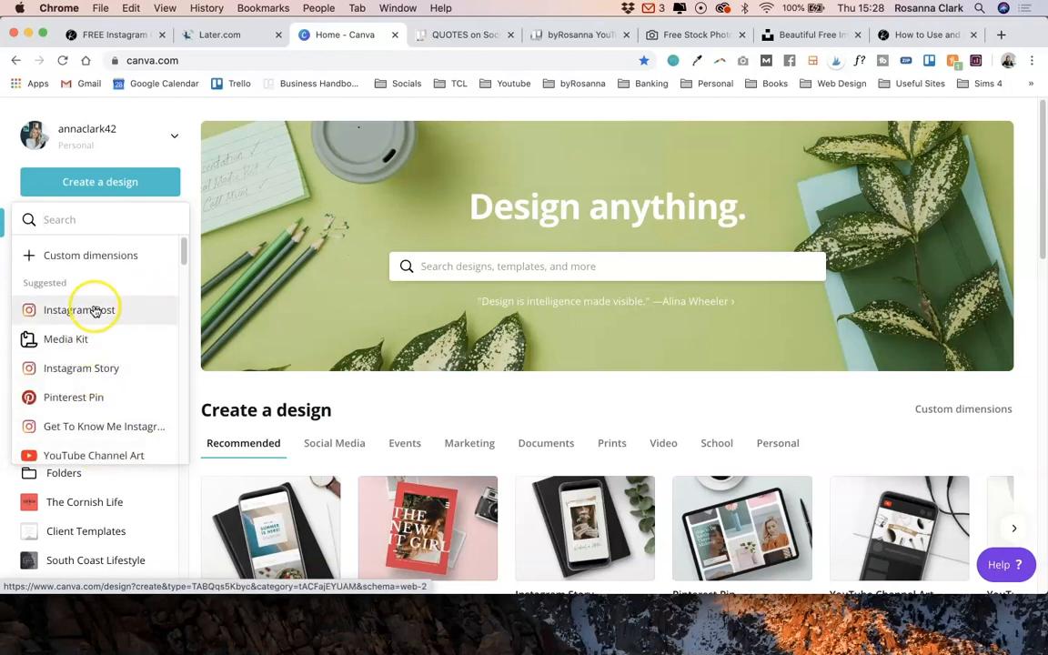
pyautogui.click(79, 309)
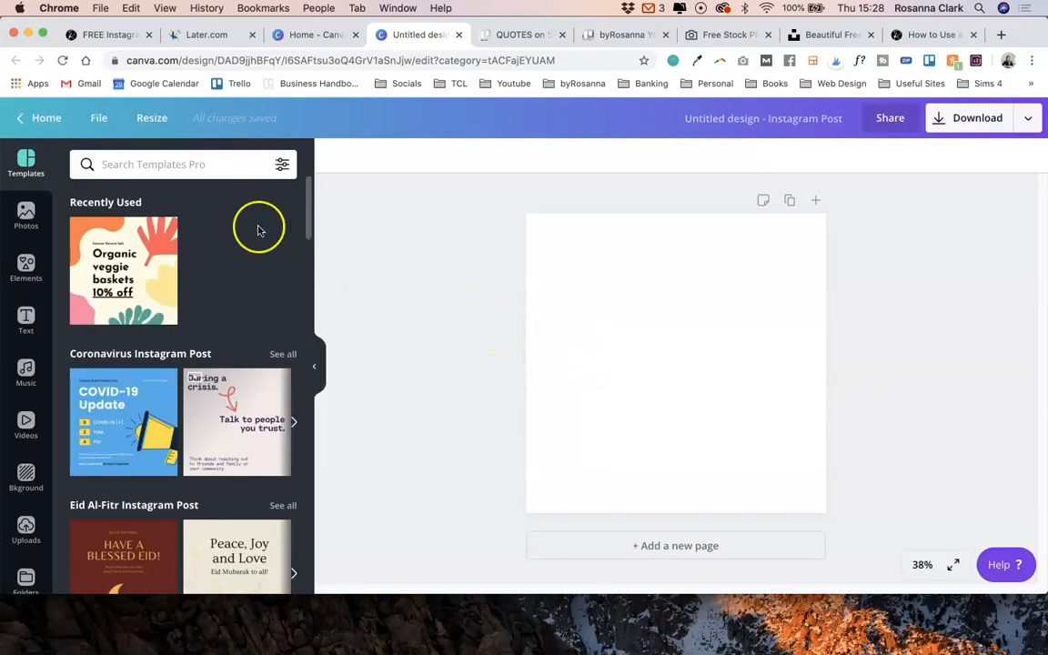
# Apply the Pals Forever Summer Instagram Post template.
pyautogui.scroll(-3)
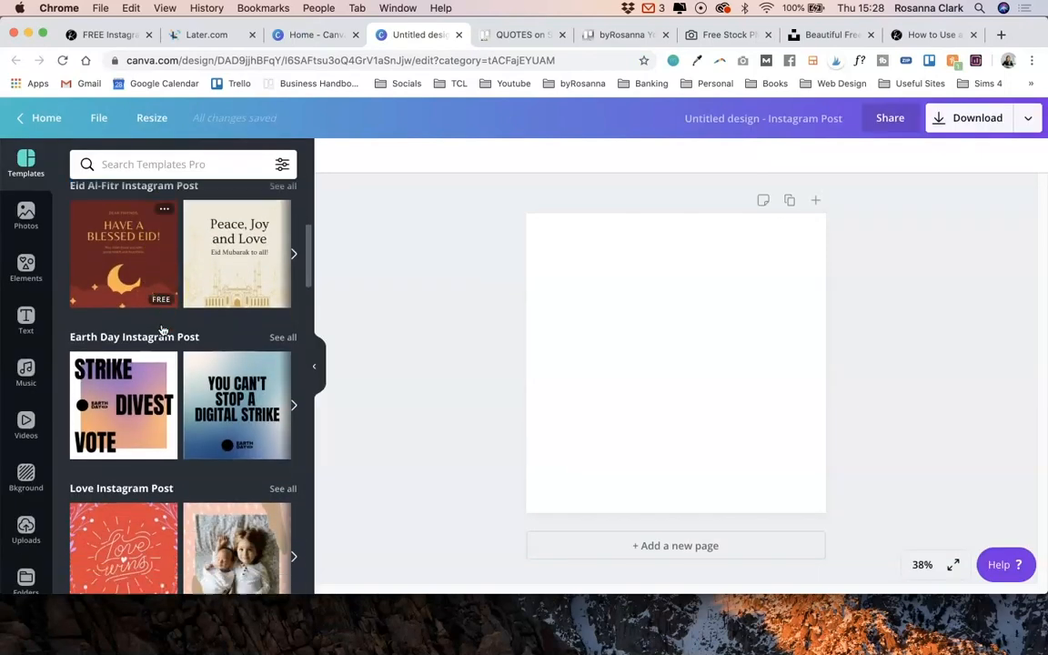
pyautogui.scroll(-3)
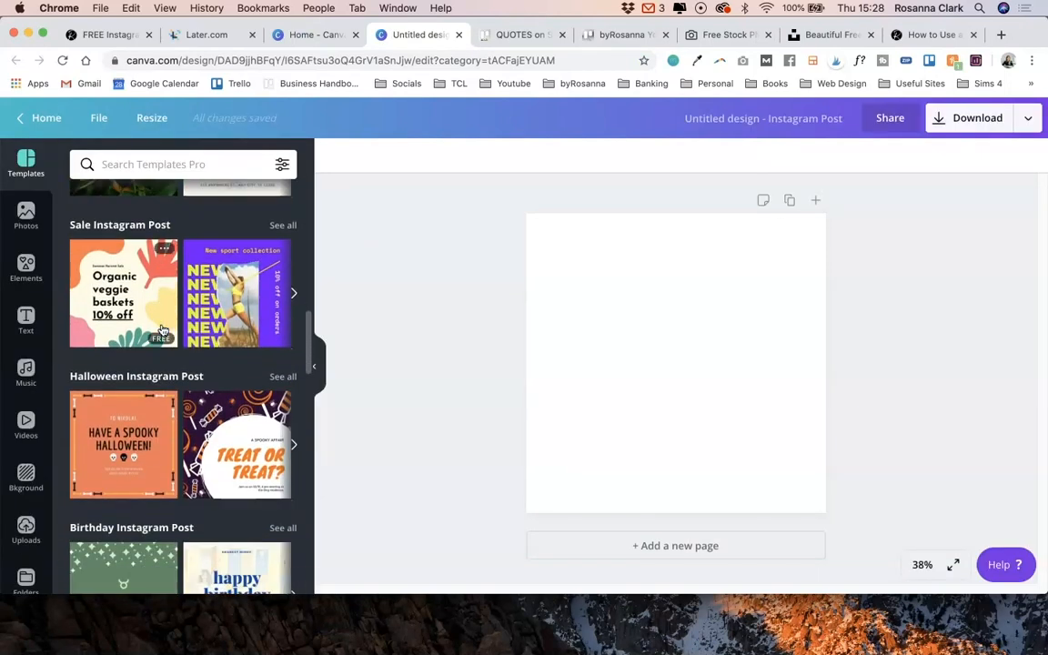
pyautogui.scroll(-3)
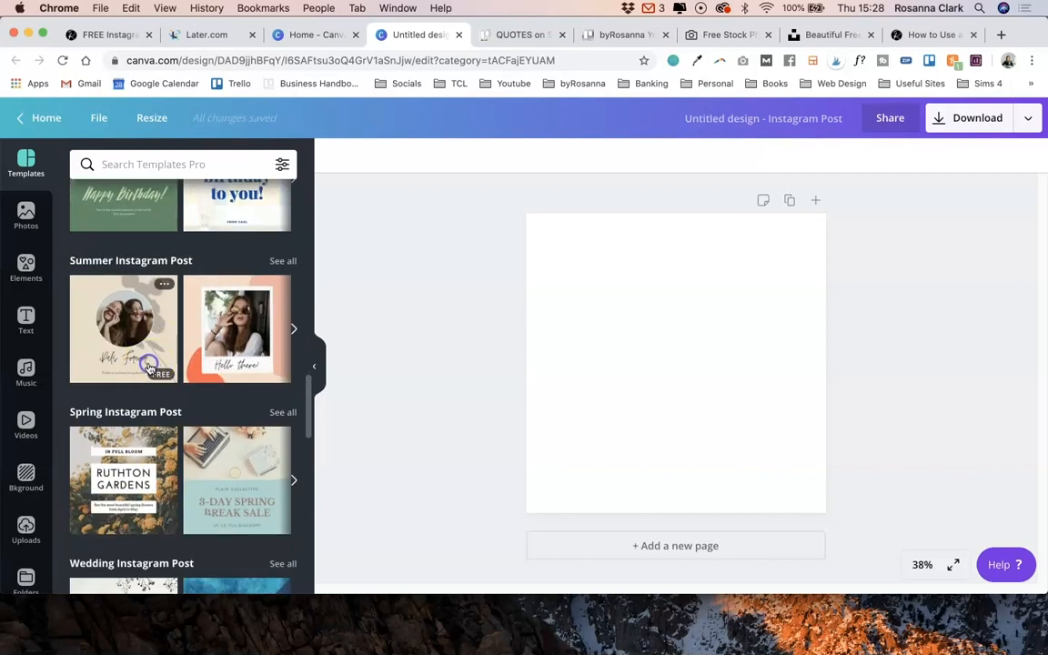
pyautogui.click(122, 328)
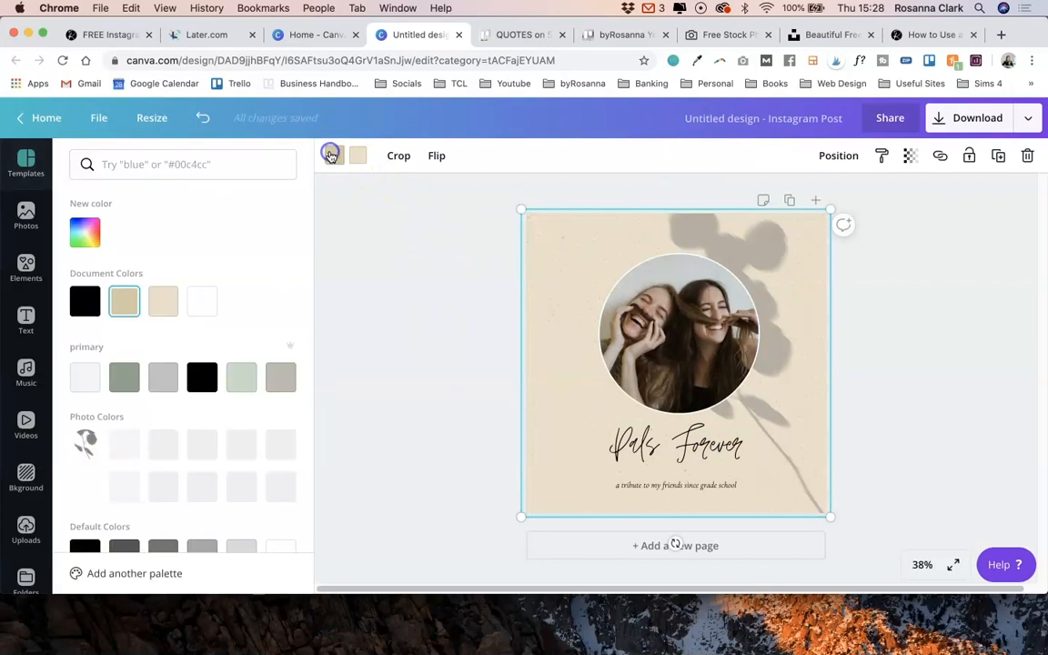
# Reposition the circular friends photo inside its frame and select the Pals Forever heading.
pyautogui.click(280, 480)
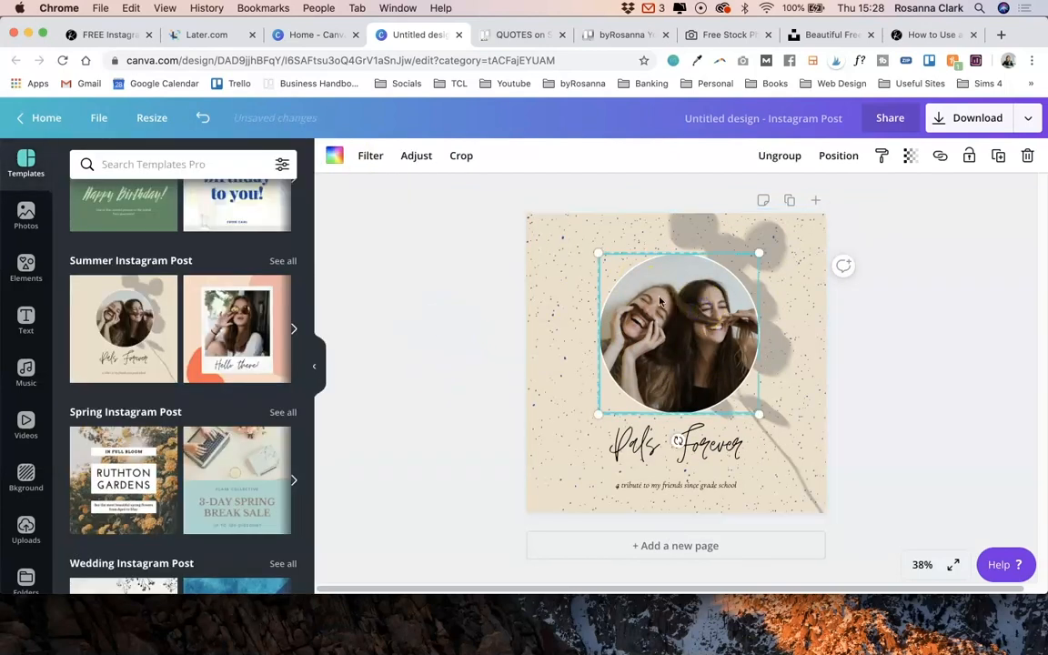
pyautogui.click(461, 154)
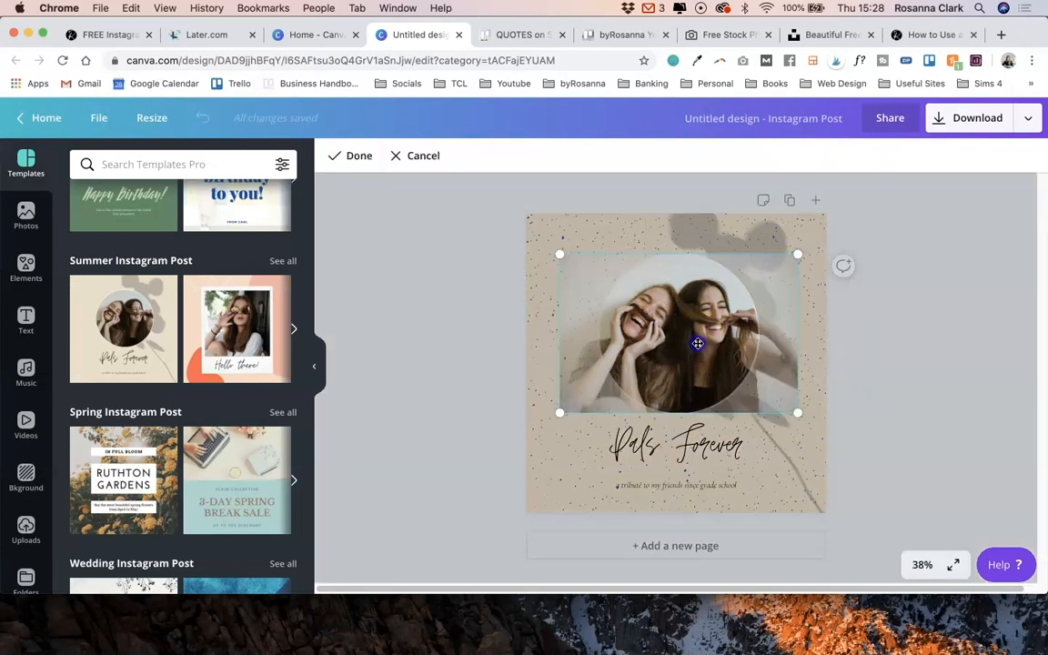
pyautogui.click(675, 341)
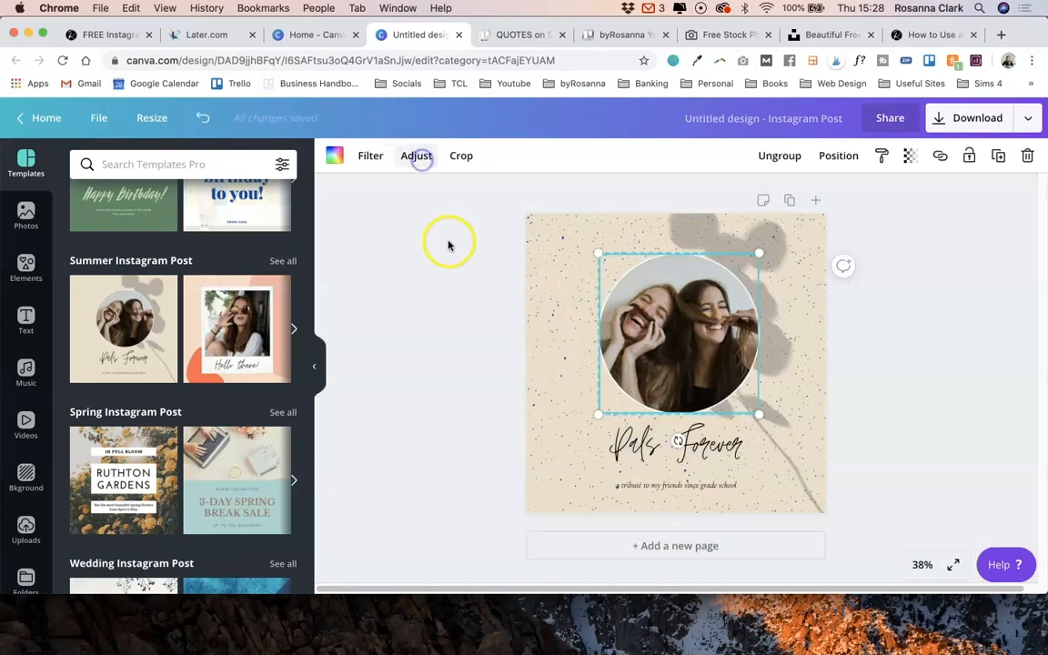
pyautogui.click(675, 446)
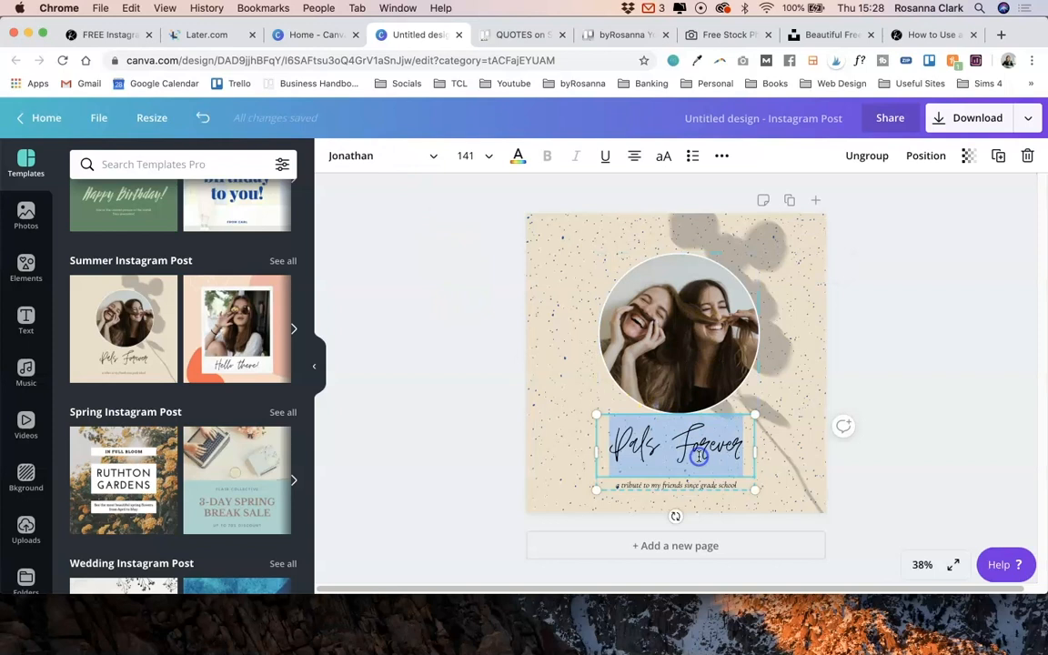
# Apply the Hello there! summer template instead and deselect everything.
pyautogui.click(378, 156)
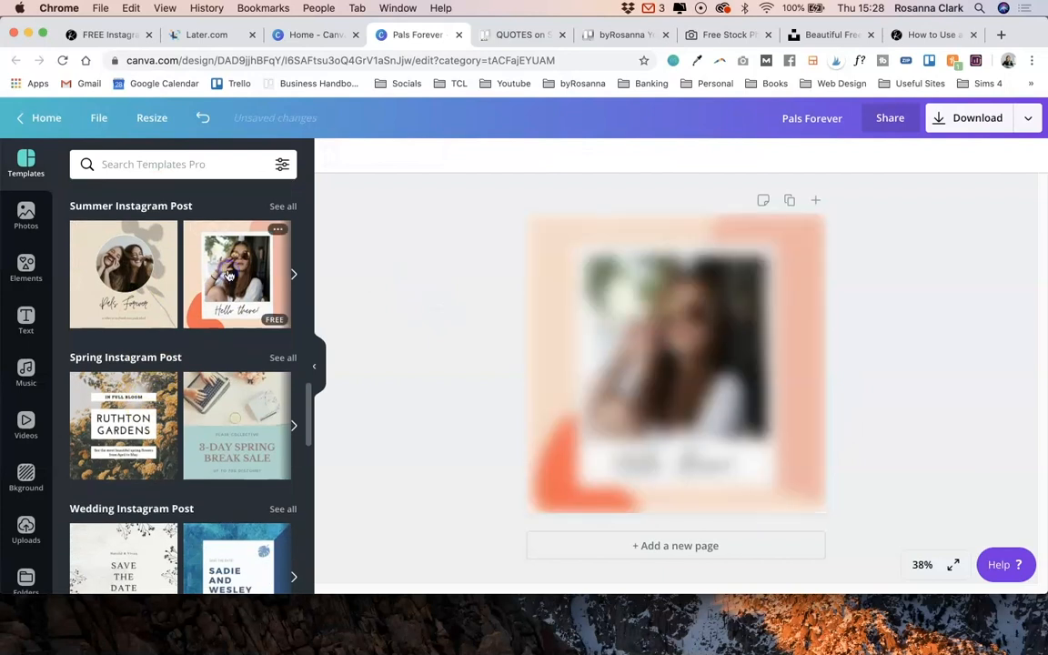
pyautogui.click(237, 273)
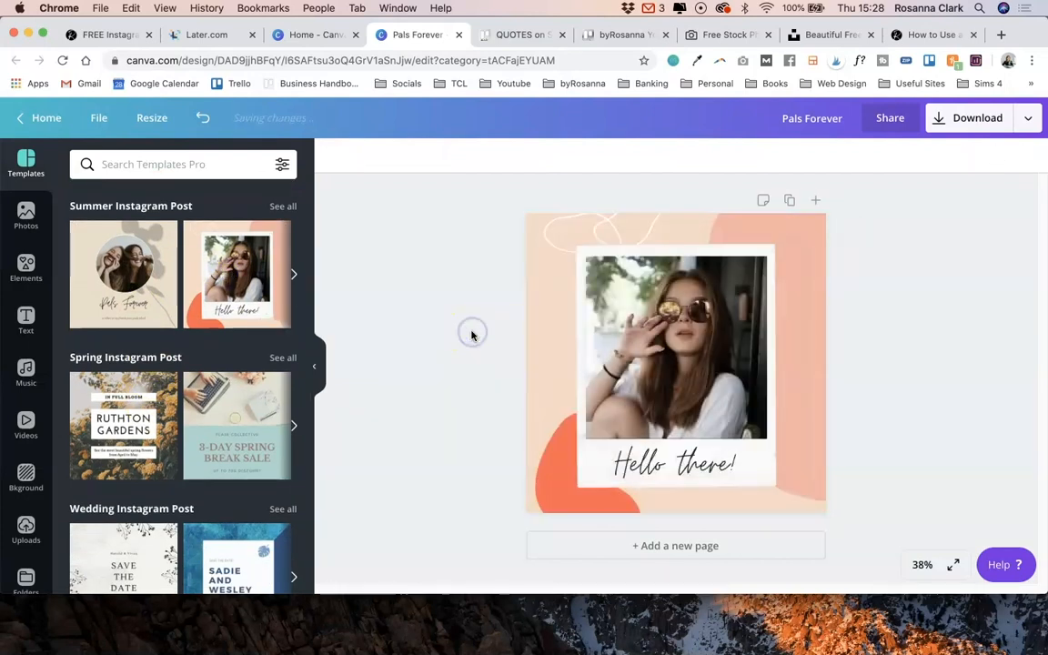
pyautogui.click(676, 364)
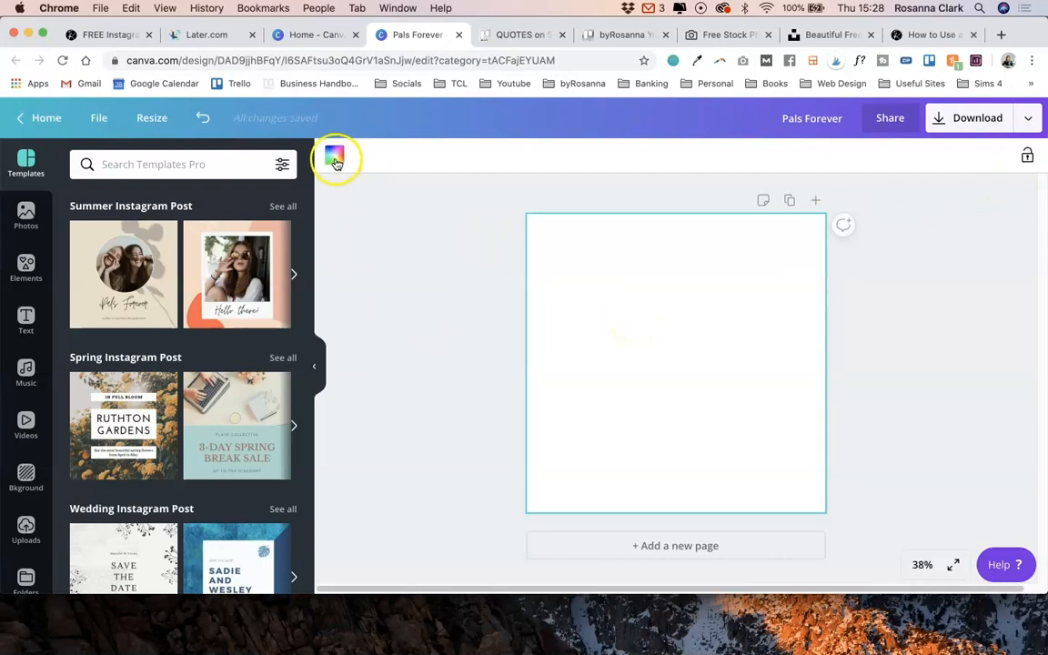
# Give the blank page a light grey background colour.
pyautogui.click(337, 156)
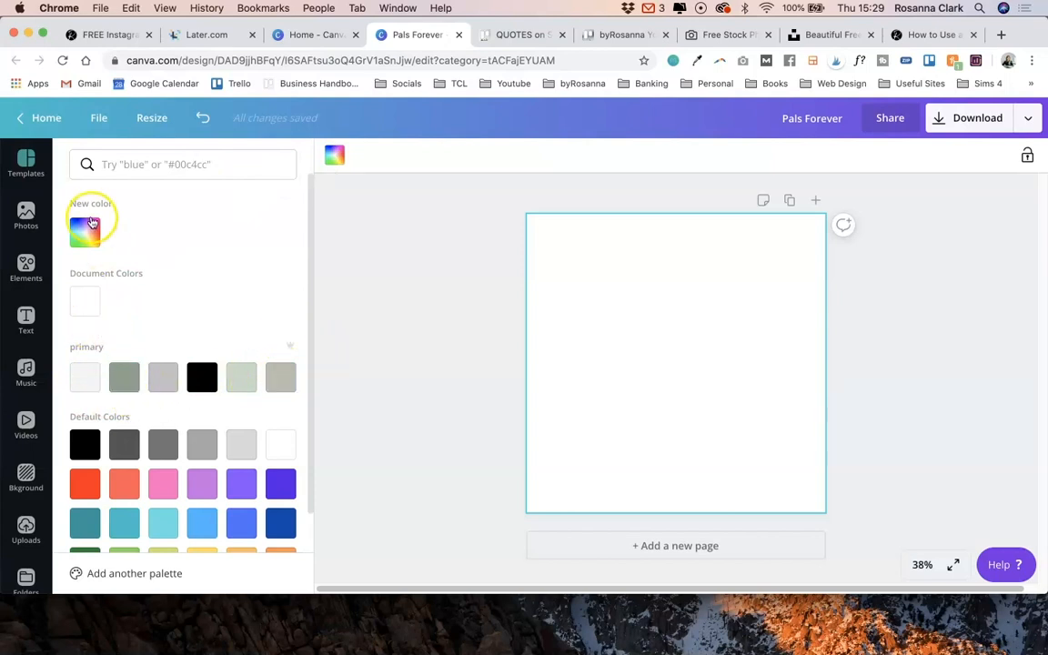
pyautogui.click(84, 226)
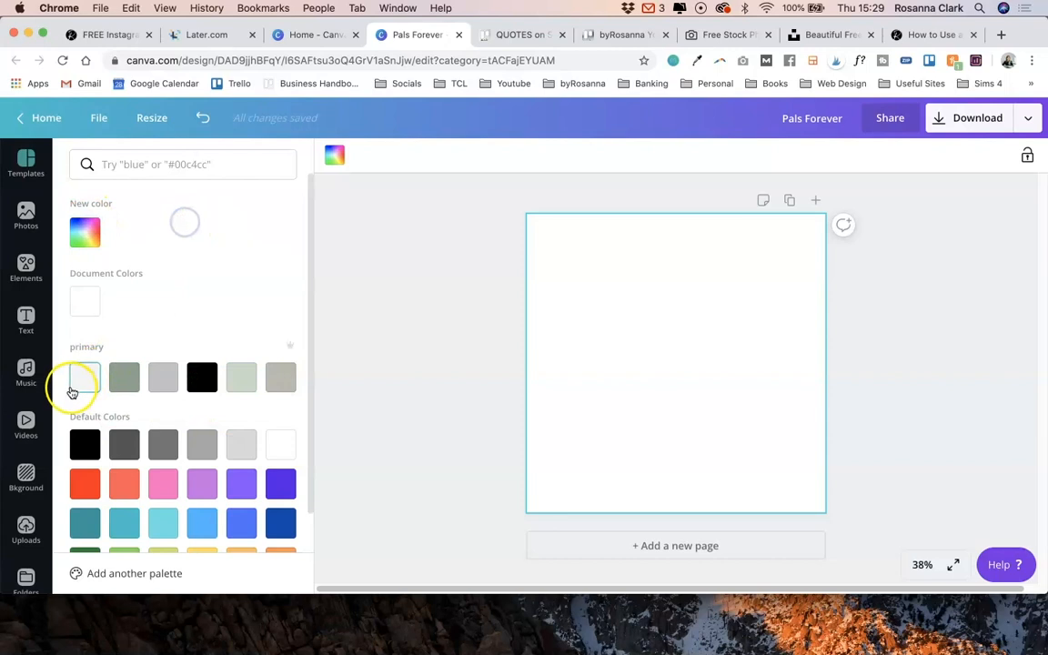
pyautogui.click(25, 164)
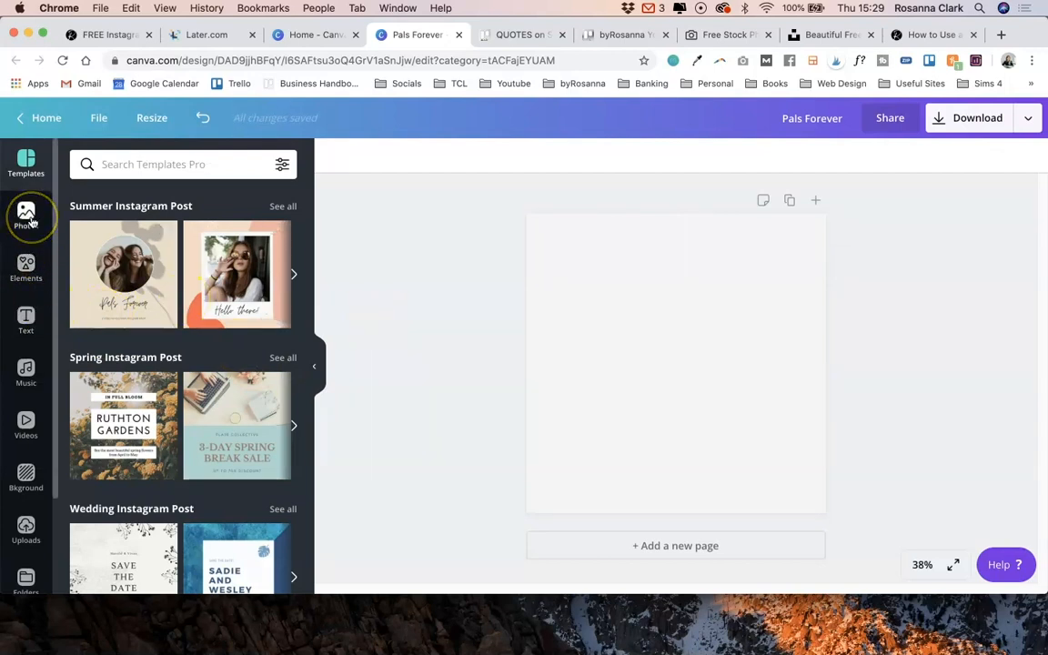
# Browse stock photos and grid elements, then bring up the Text presets.
pyautogui.click(25, 217)
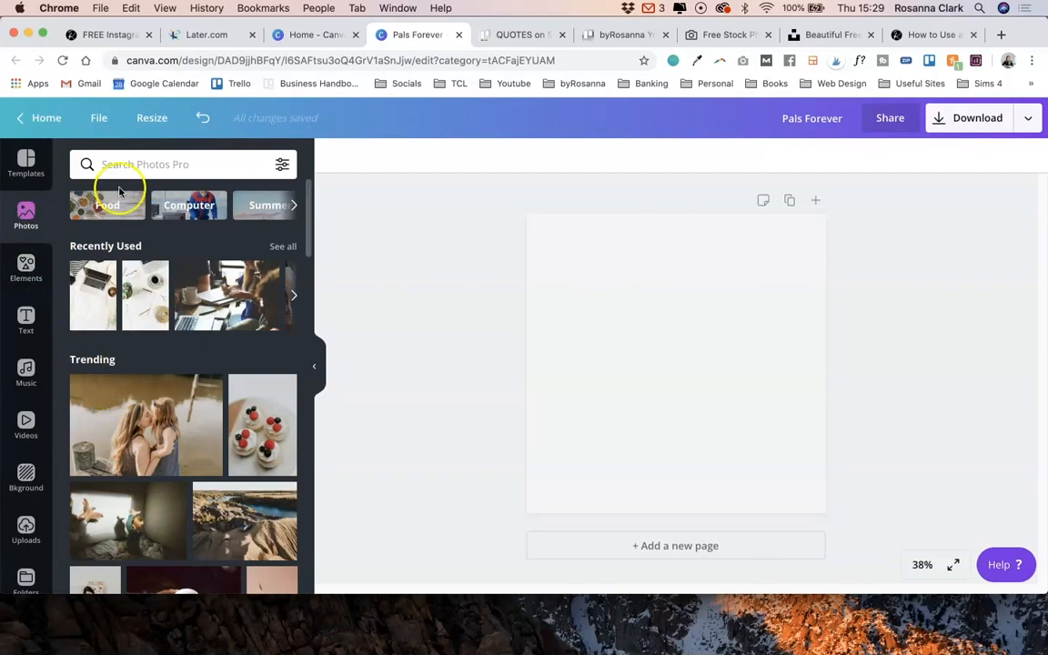
pyautogui.click(26, 269)
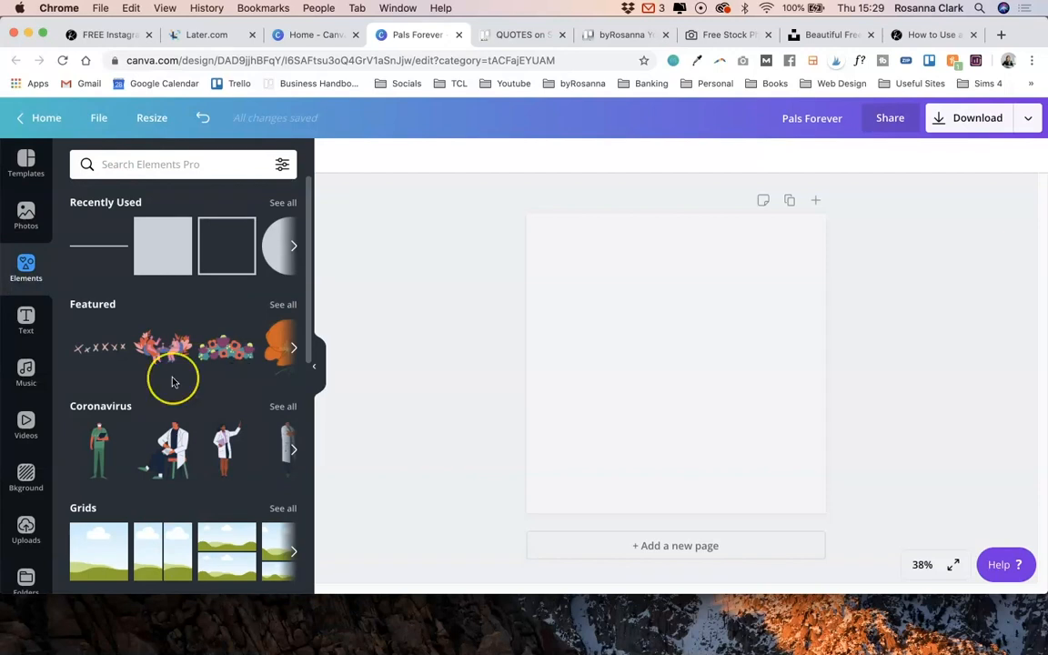
pyautogui.scroll(-3)
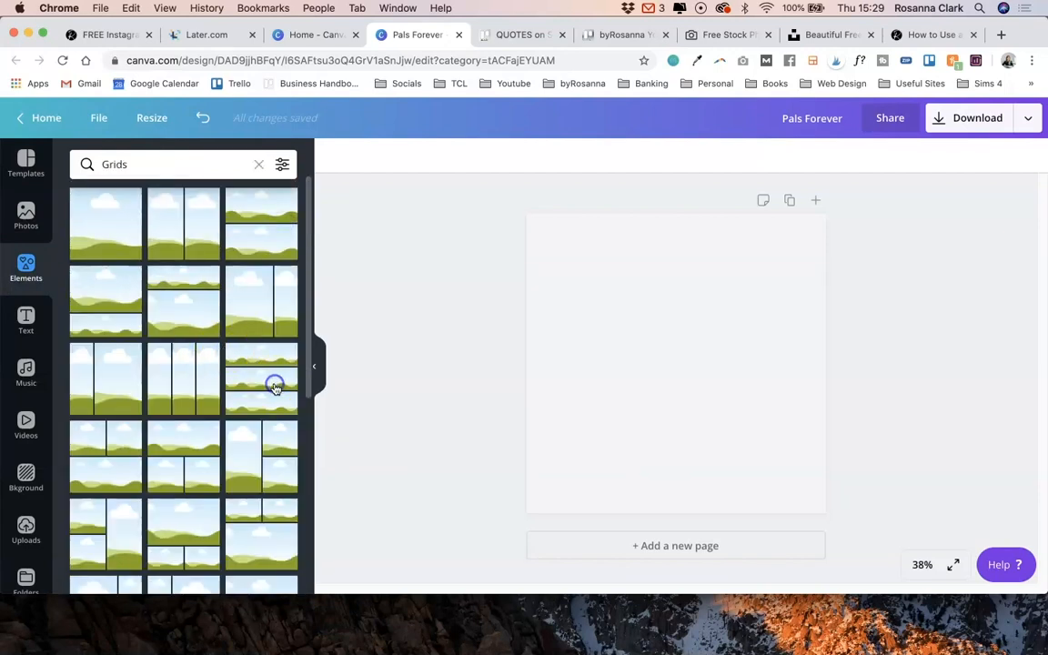
pyautogui.click(275, 382)
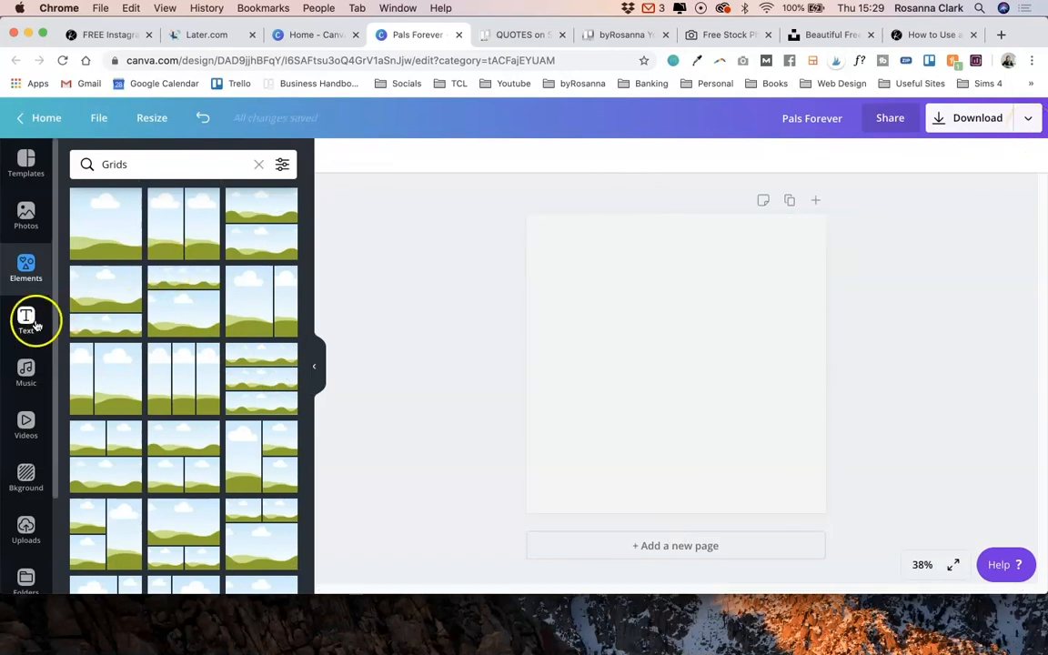
pyautogui.click(26, 319)
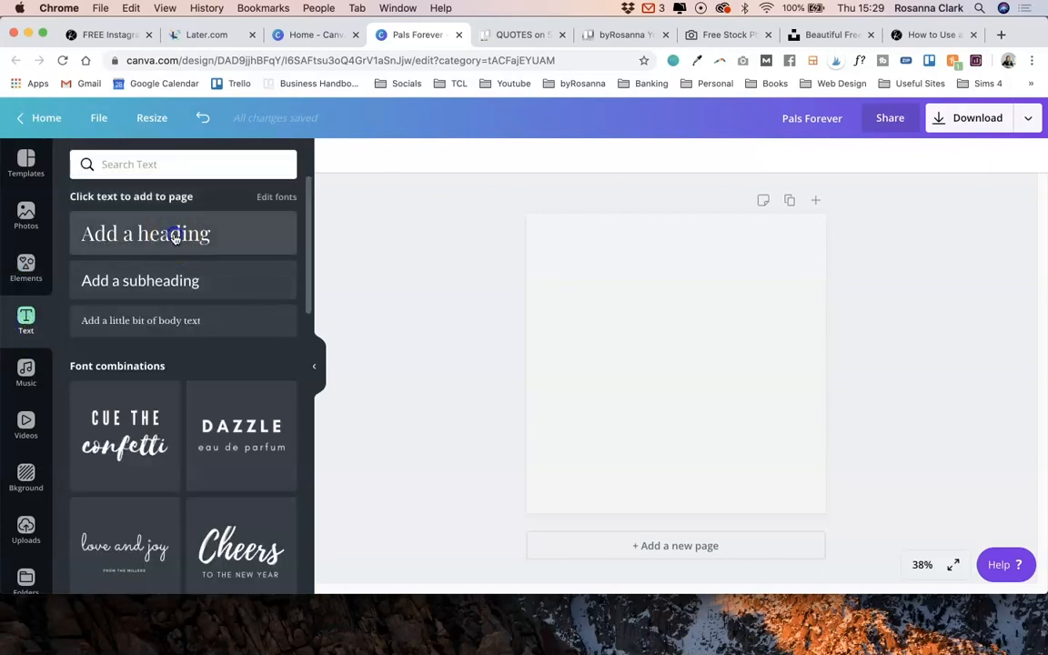
# Add a heading for the large # and browse fonts for it.
pyautogui.click(145, 233)
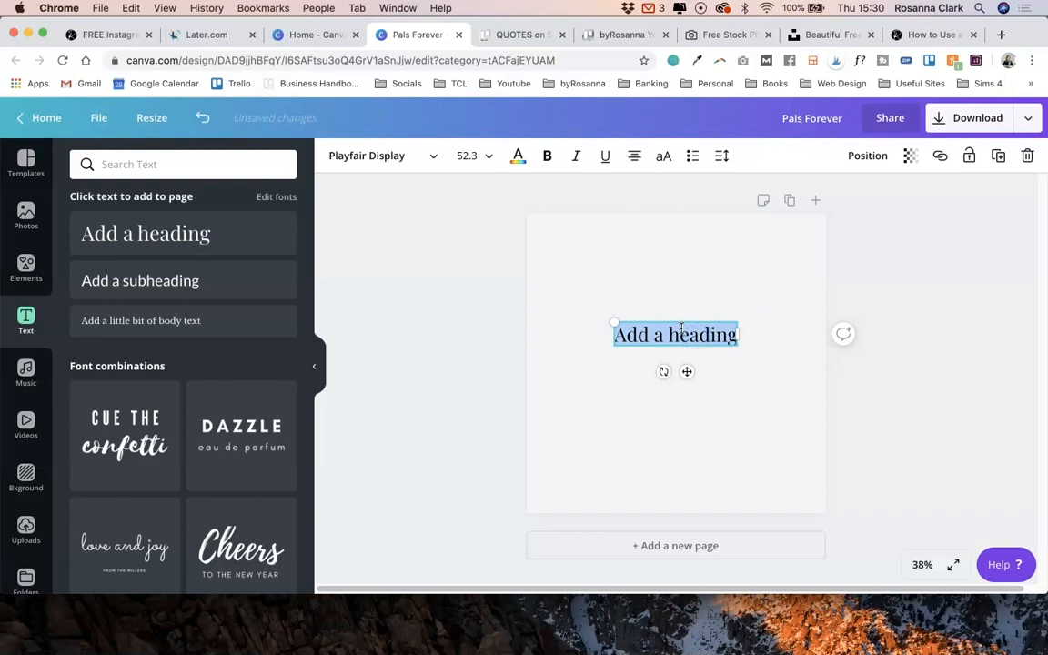
pyautogui.click(373, 156)
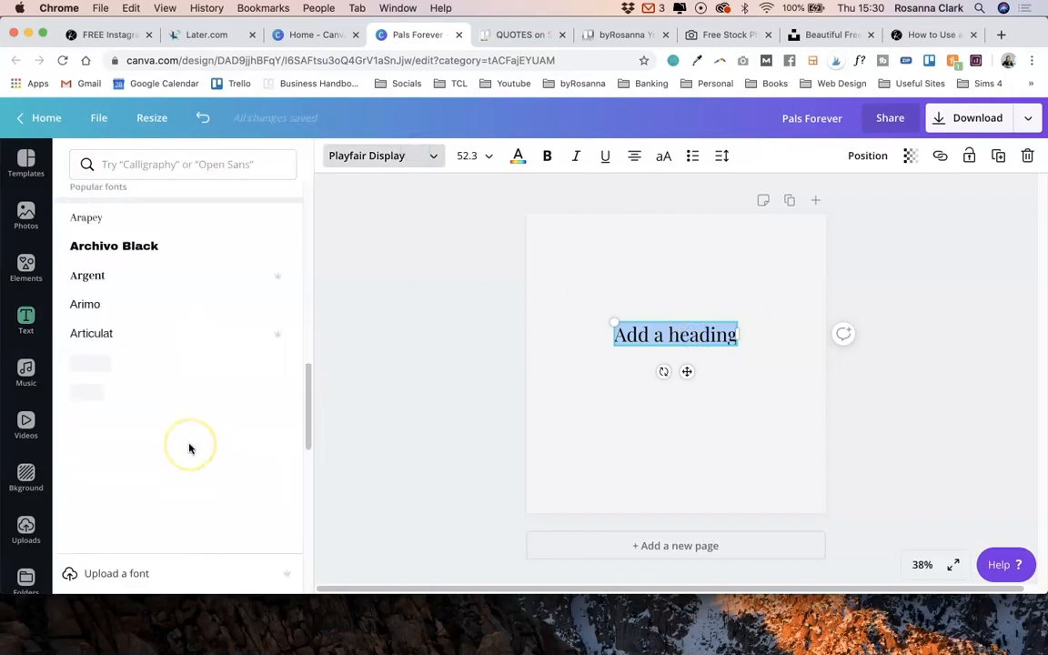
pyautogui.scroll(-3)
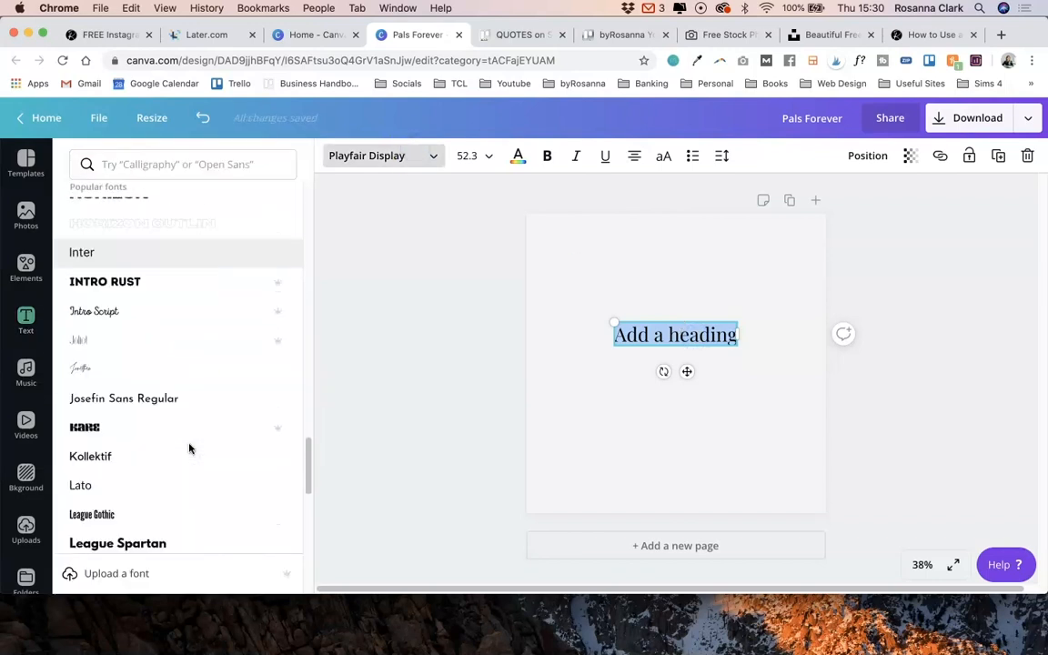
pyautogui.scroll(-3)
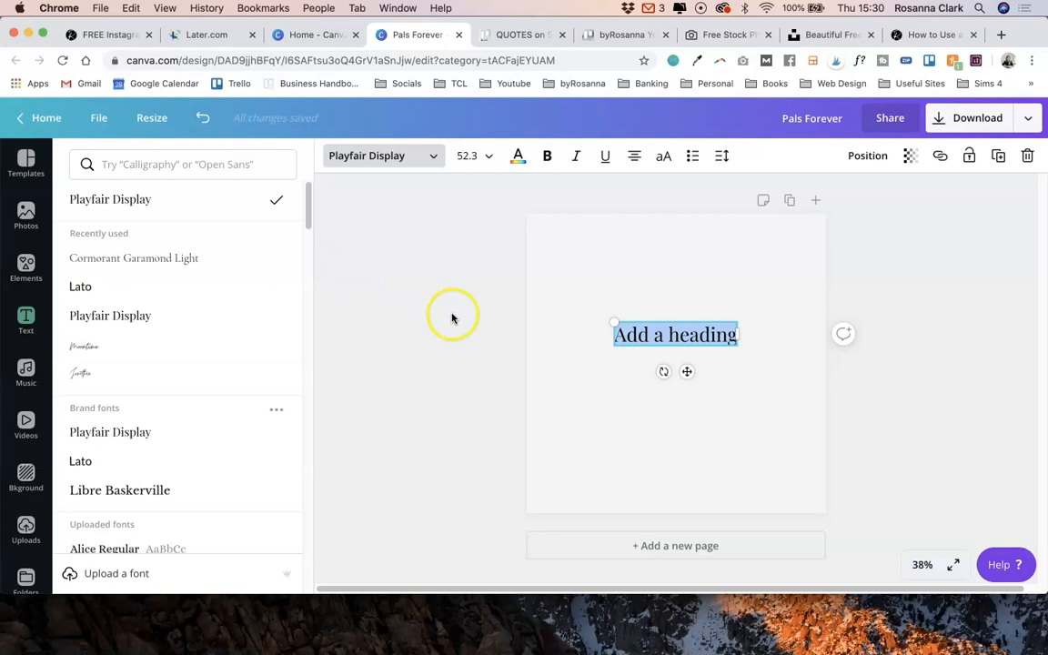
pyautogui.moveTo(444, 276)
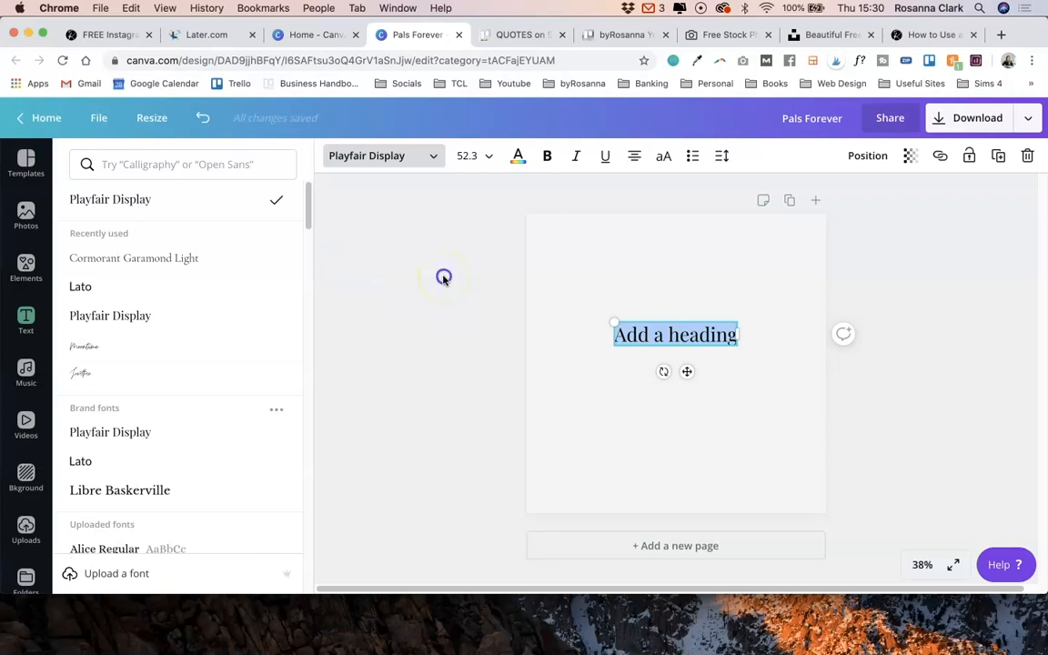
pyautogui.click(25, 319)
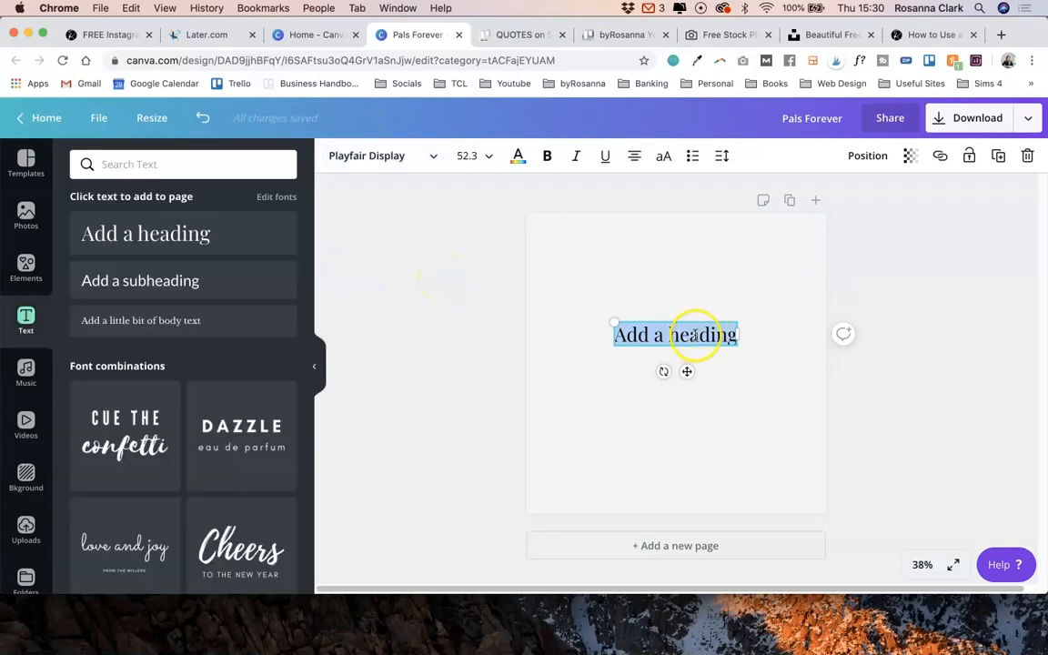
pyautogui.moveTo(548, 321)
pyautogui.write('#')
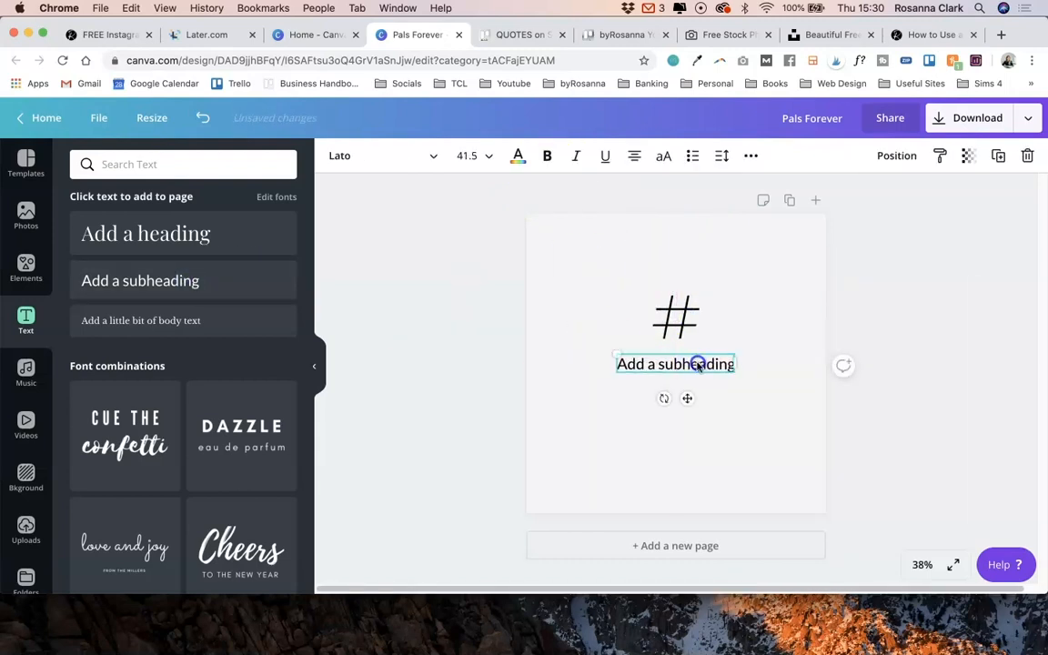
# Enter the subtitle 'TRY THIS HASHTAG STRATEGY' and widen its letter and line spacing.
pyautogui.write('TRY THIS HASHTAG STRATEGY')
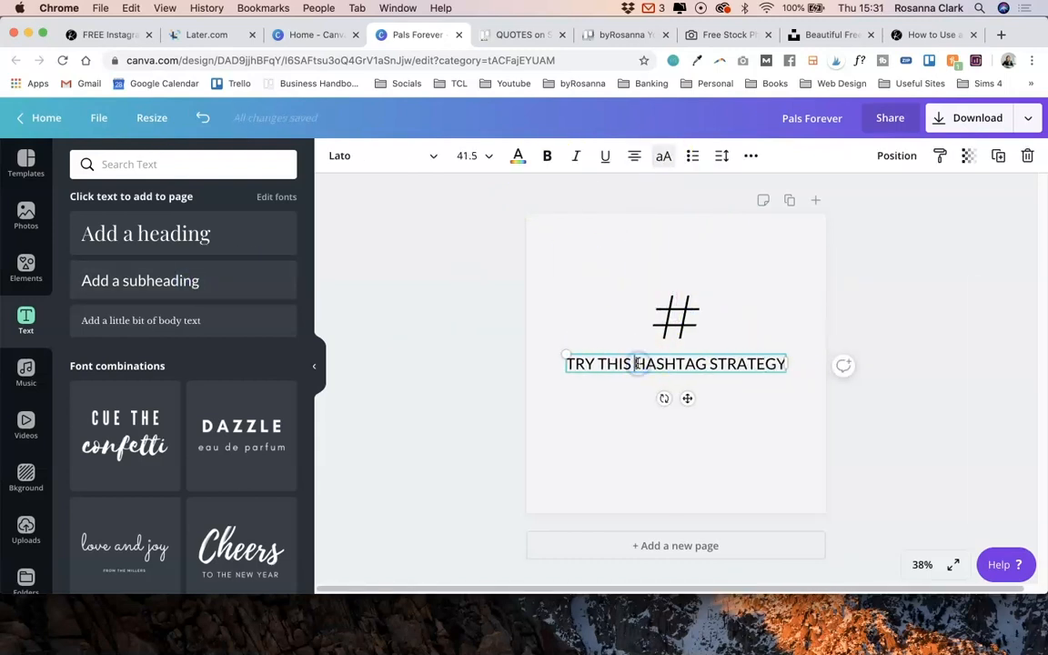
pyautogui.click(721, 156)
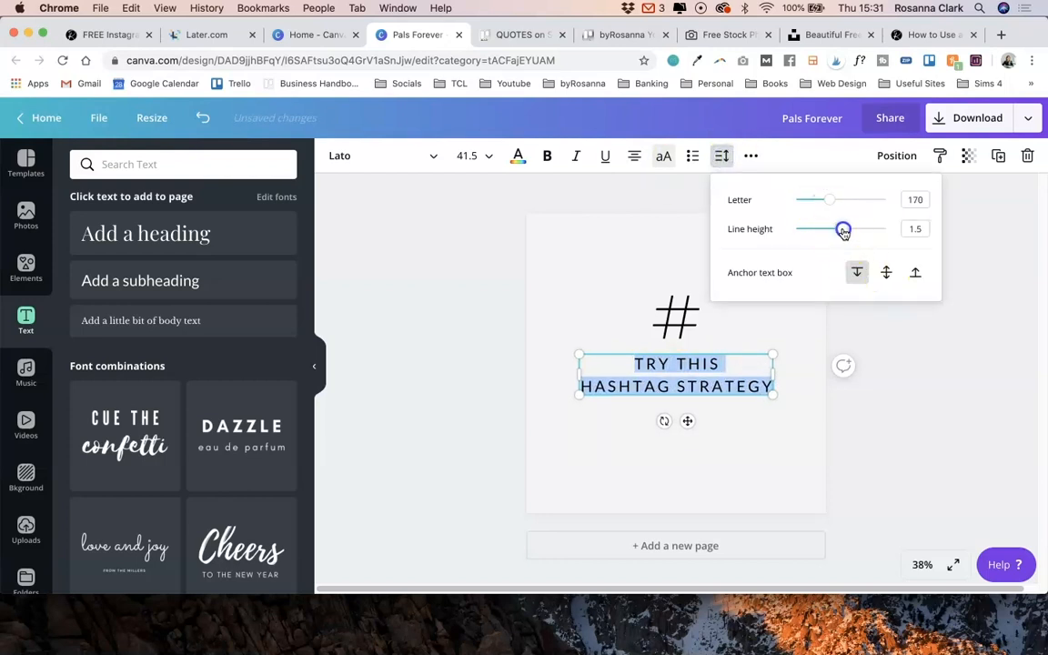
pyautogui.click(26, 269)
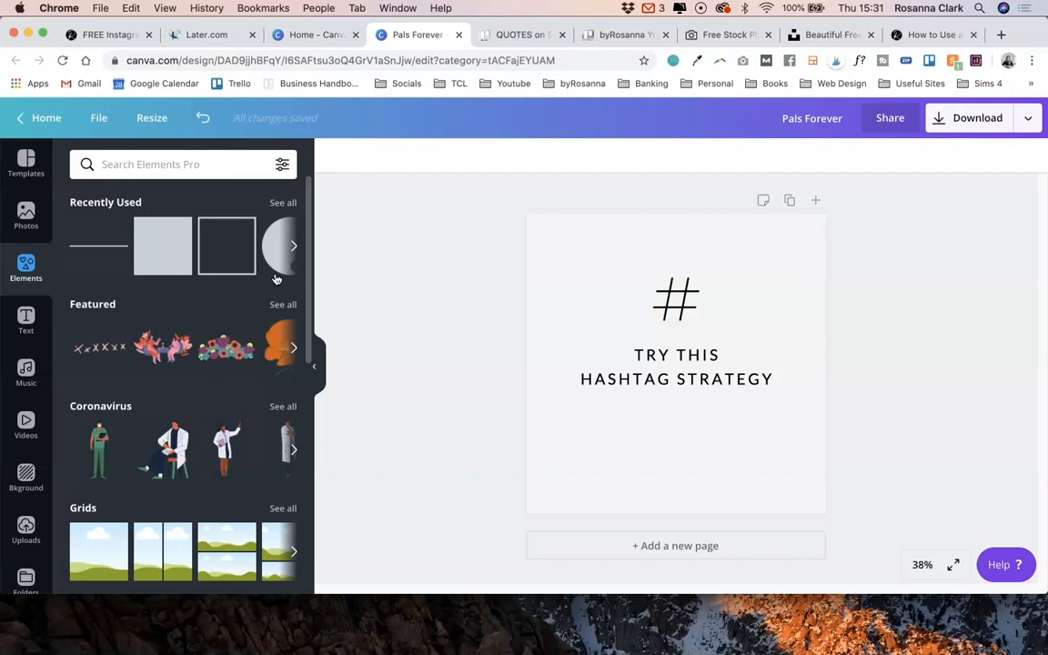
# Search Elements for 'ARROW', add an arrow graphic and view its colour options.
pyautogui.click(173, 164)
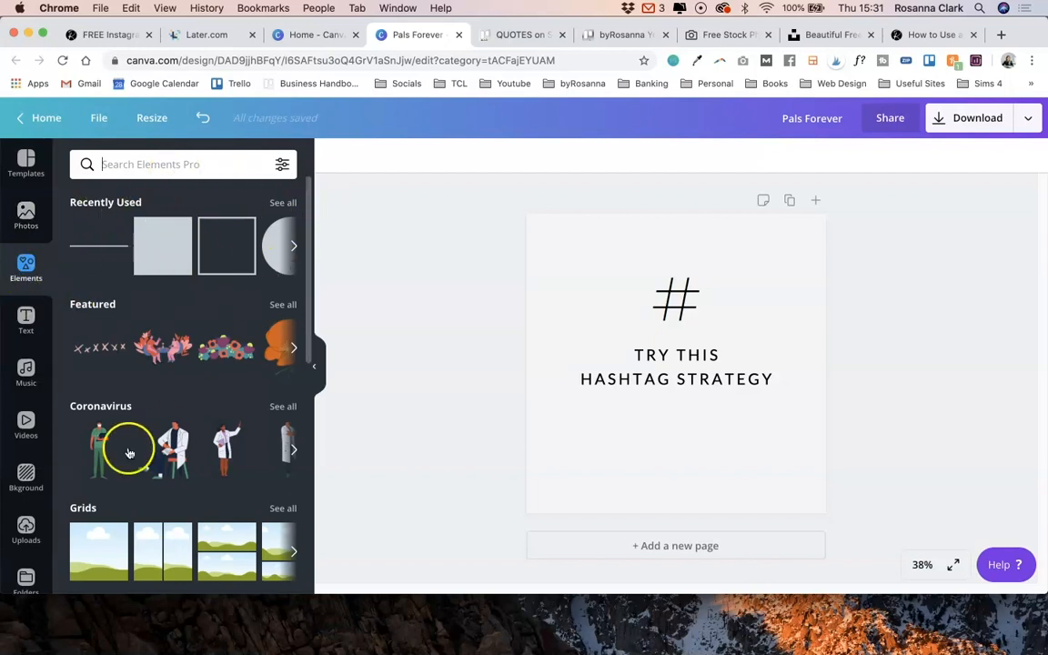
pyautogui.write('ARROW')
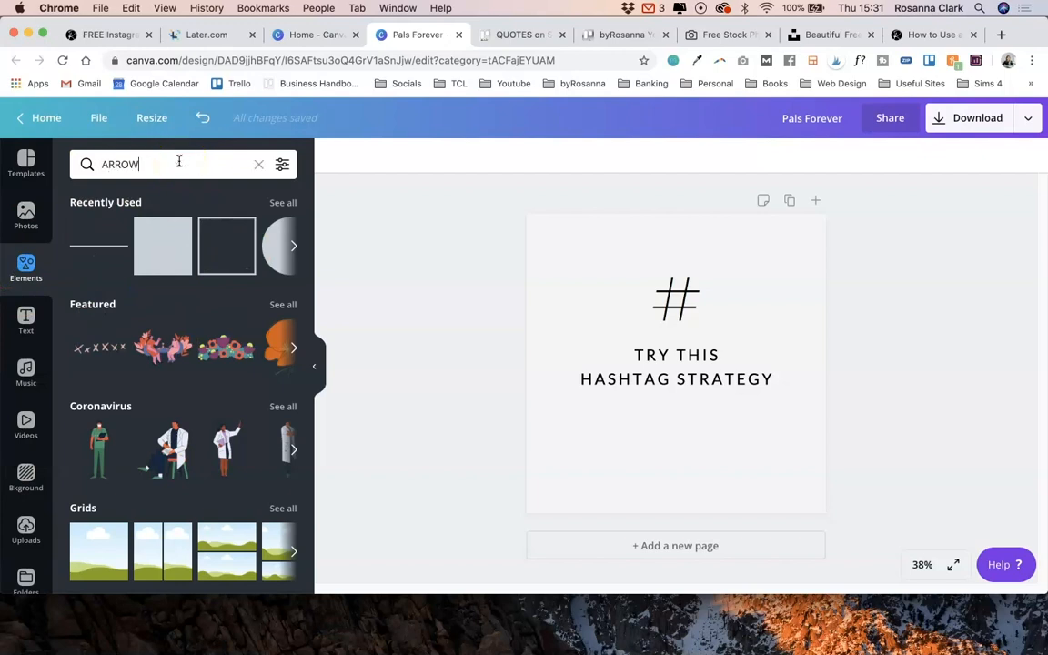
pyautogui.press('Enter')
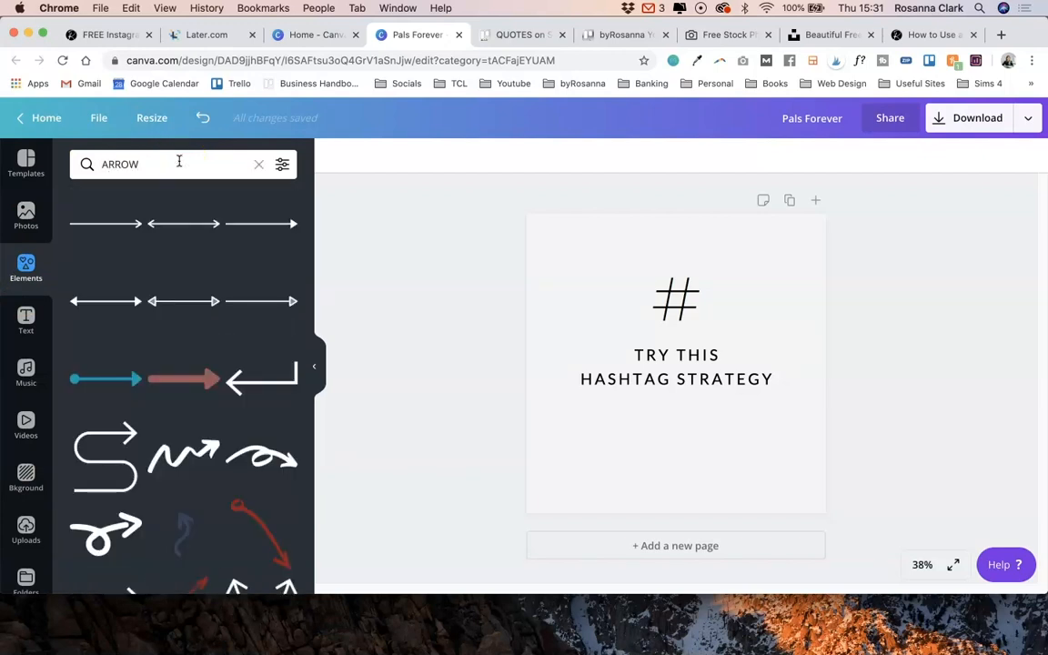
pyautogui.scroll(-3)
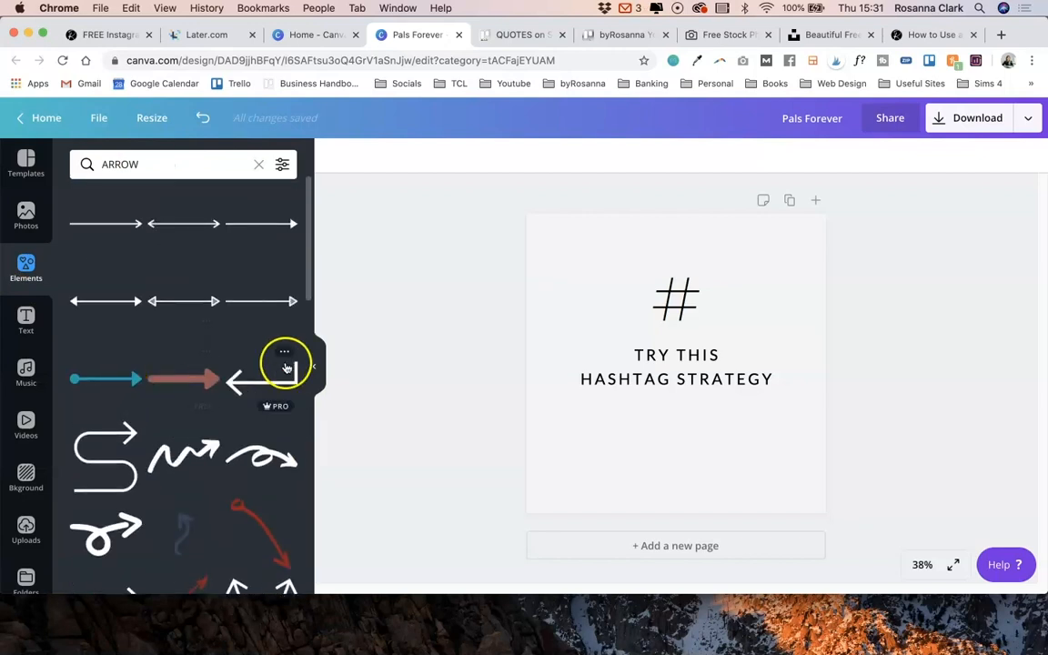
pyautogui.click(262, 301)
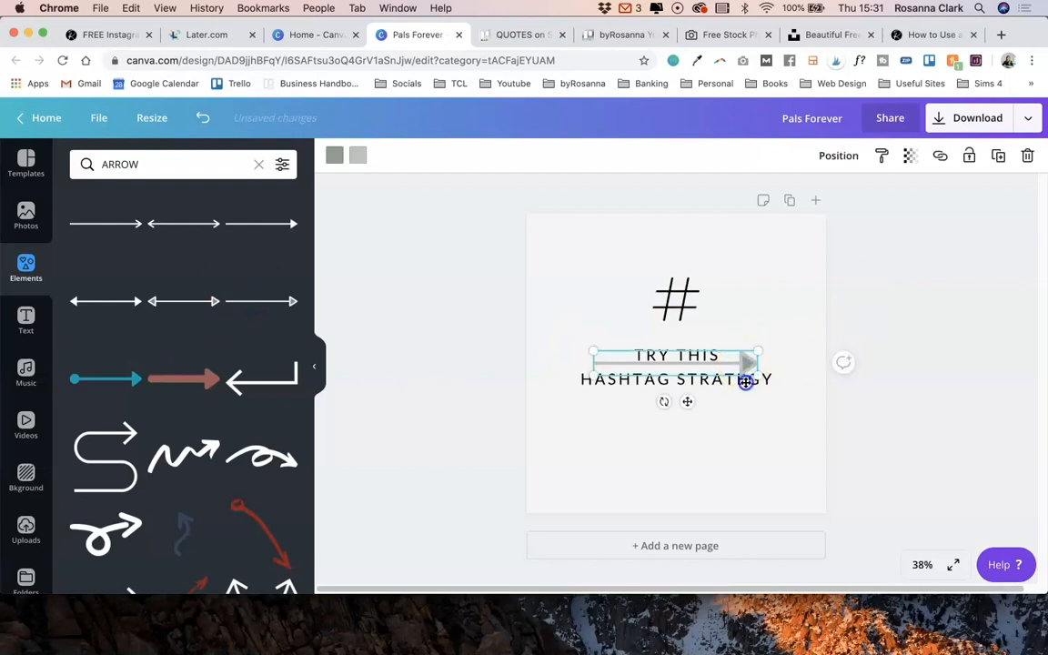
pyautogui.click(336, 155)
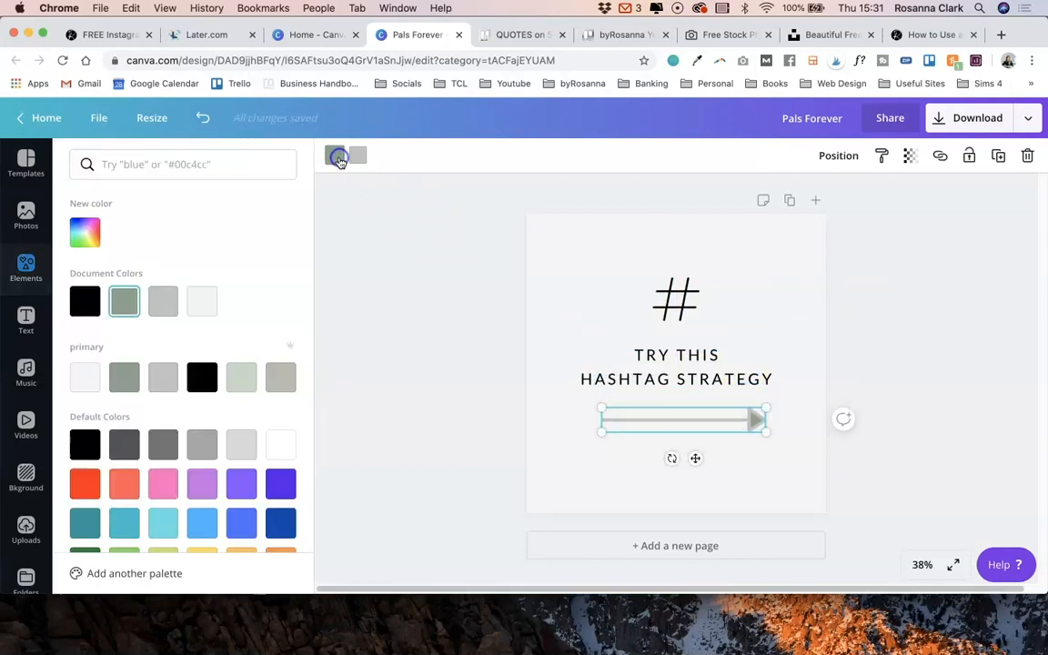
pyautogui.write('ARROW')
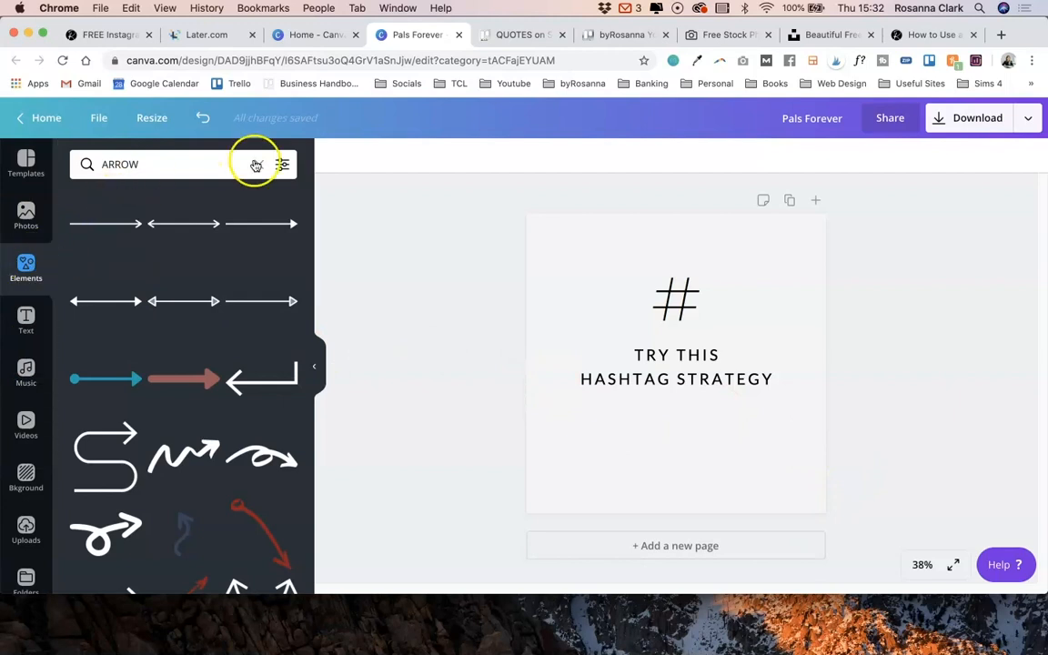
# Clear the arrow search and flatten the green square into a bottom-right bar.
pyautogui.click(256, 165)
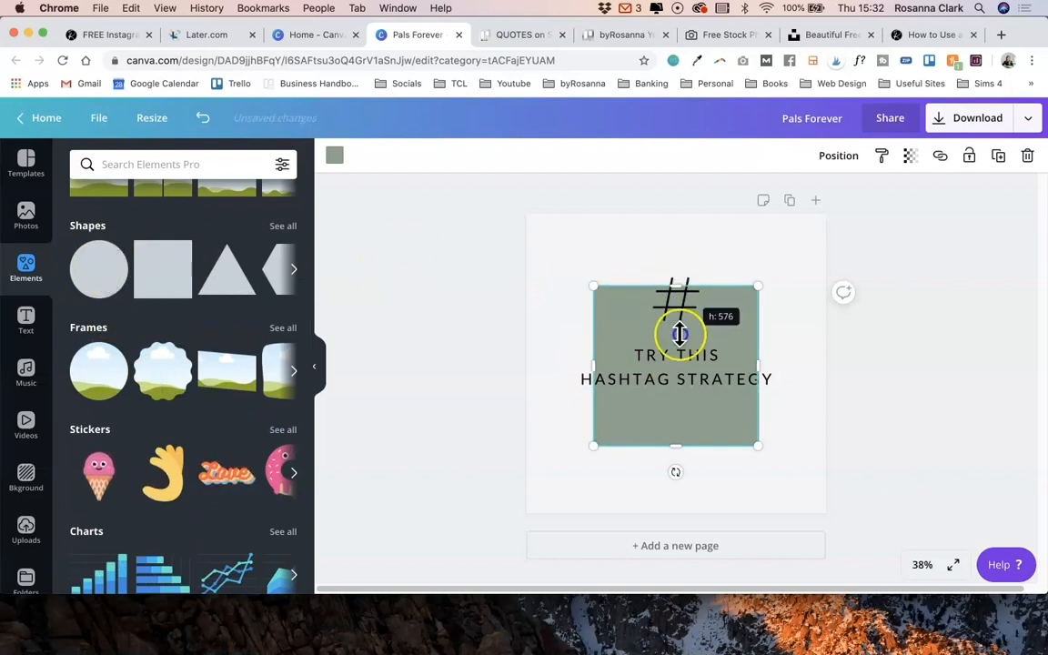
pyautogui.moveTo(678, 335); pyautogui.dragTo(746, 445)
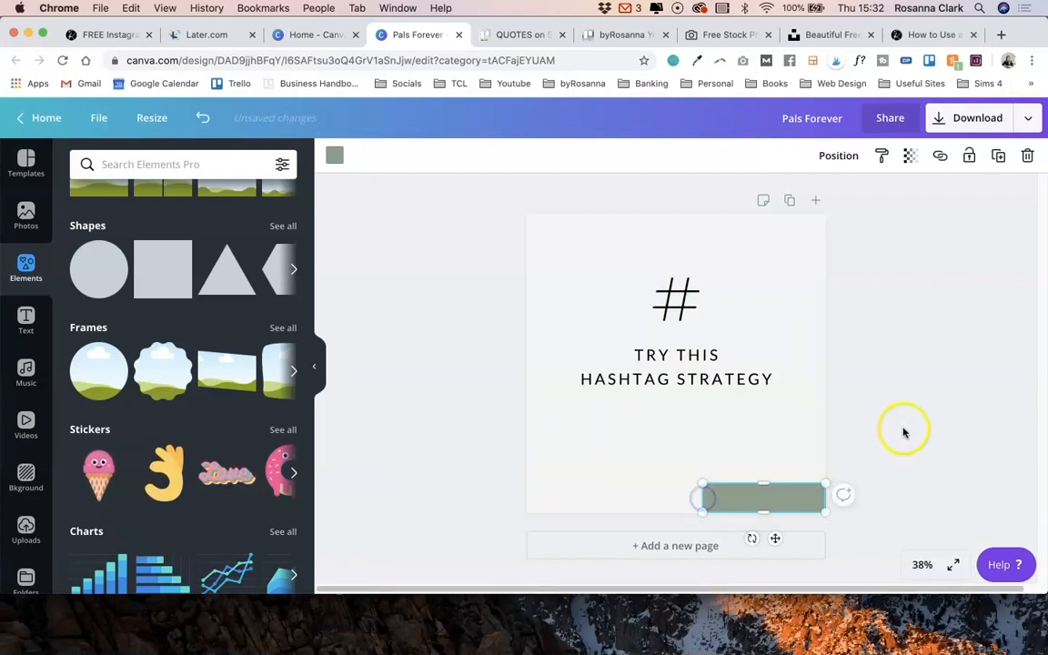
pyautogui.click(26, 320)
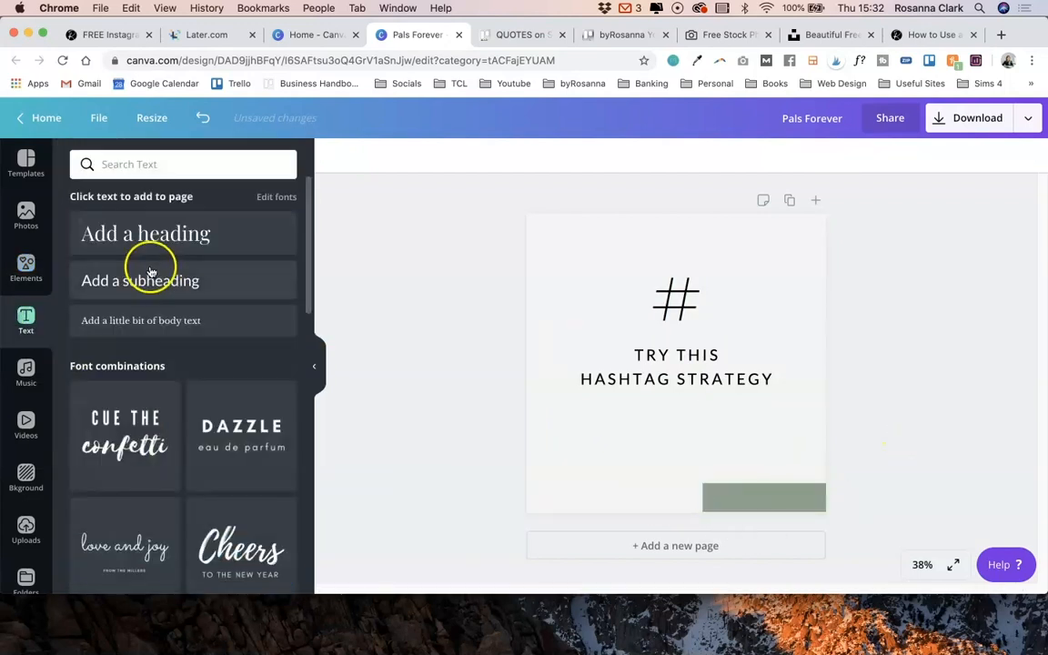
# Add 'SWIPE' as a subheading on the green bar and shrink its font size.
pyautogui.click(141, 281)
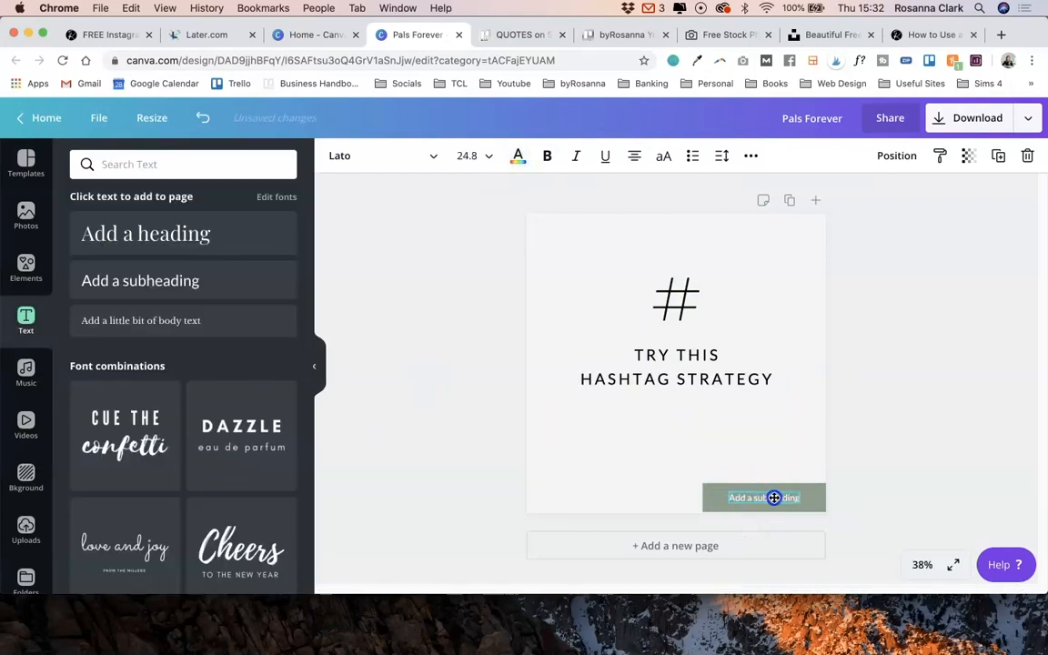
pyautogui.write('SWIPE')
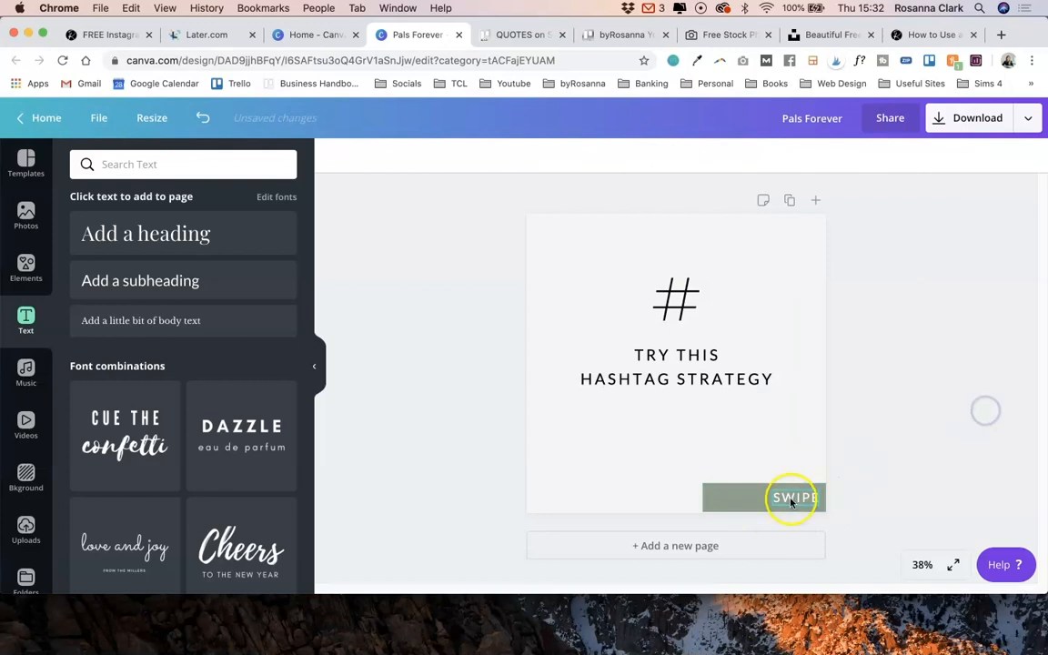
pyautogui.click(791, 498)
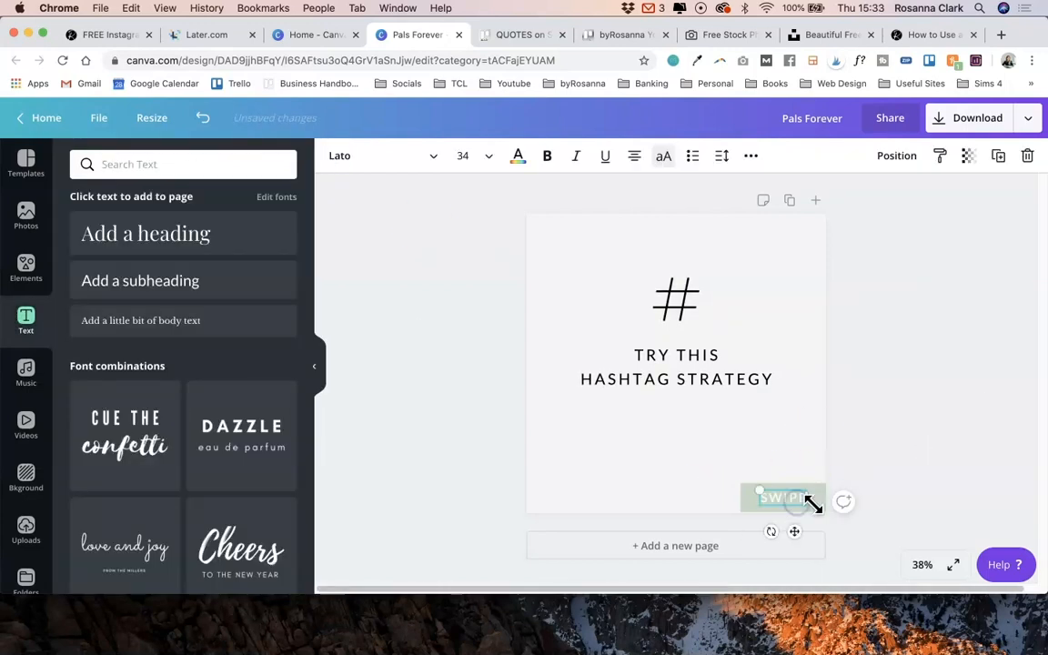
pyautogui.click(482, 156)
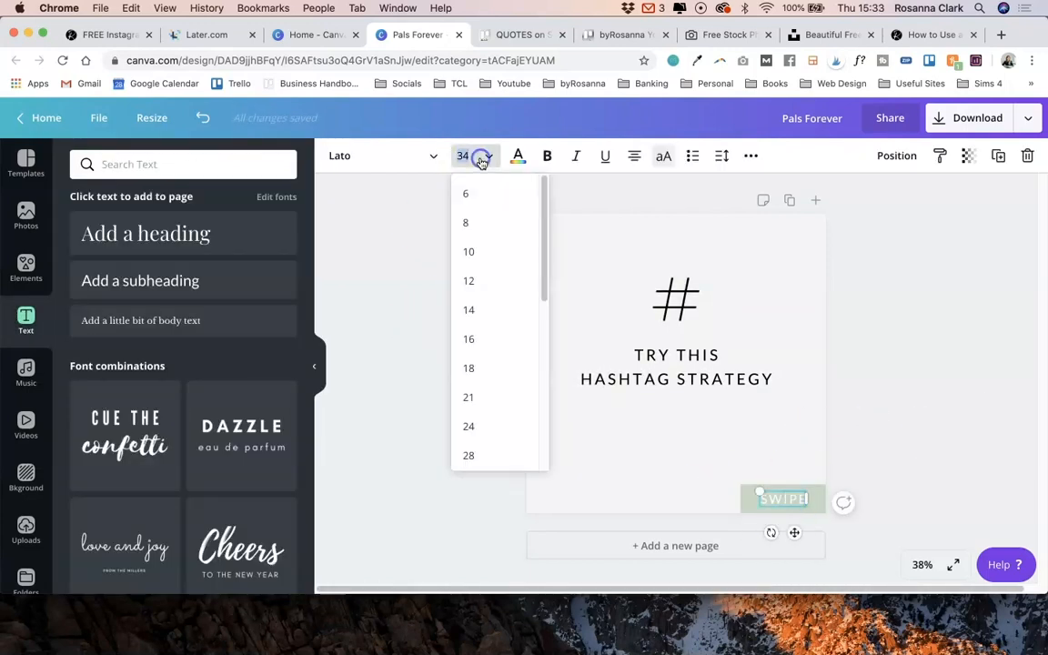
pyautogui.click(776, 499)
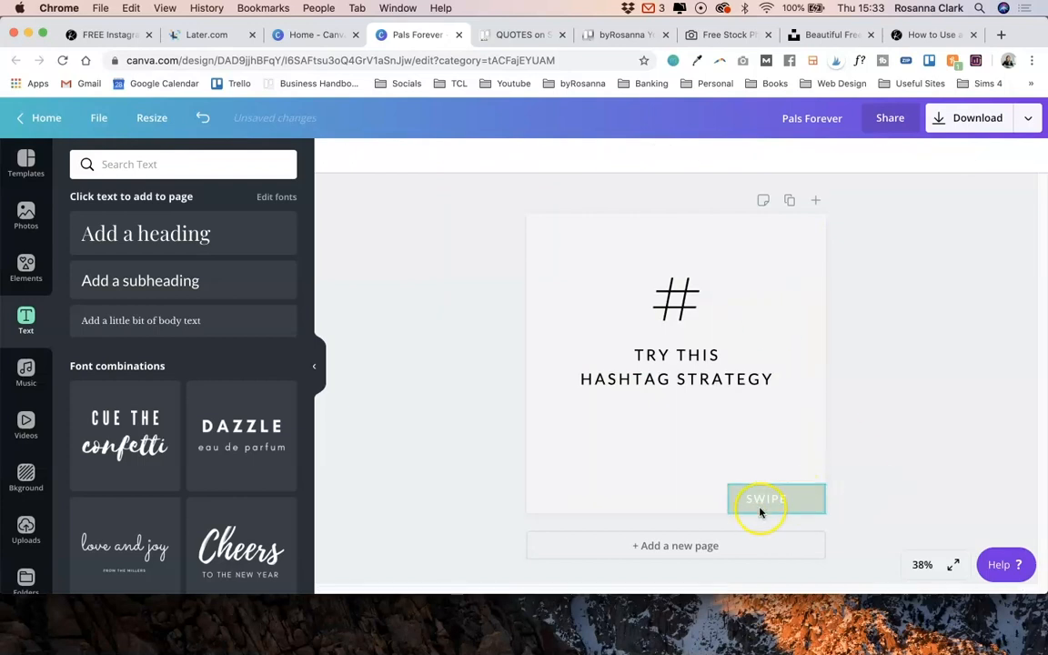
pyautogui.click(765, 498)
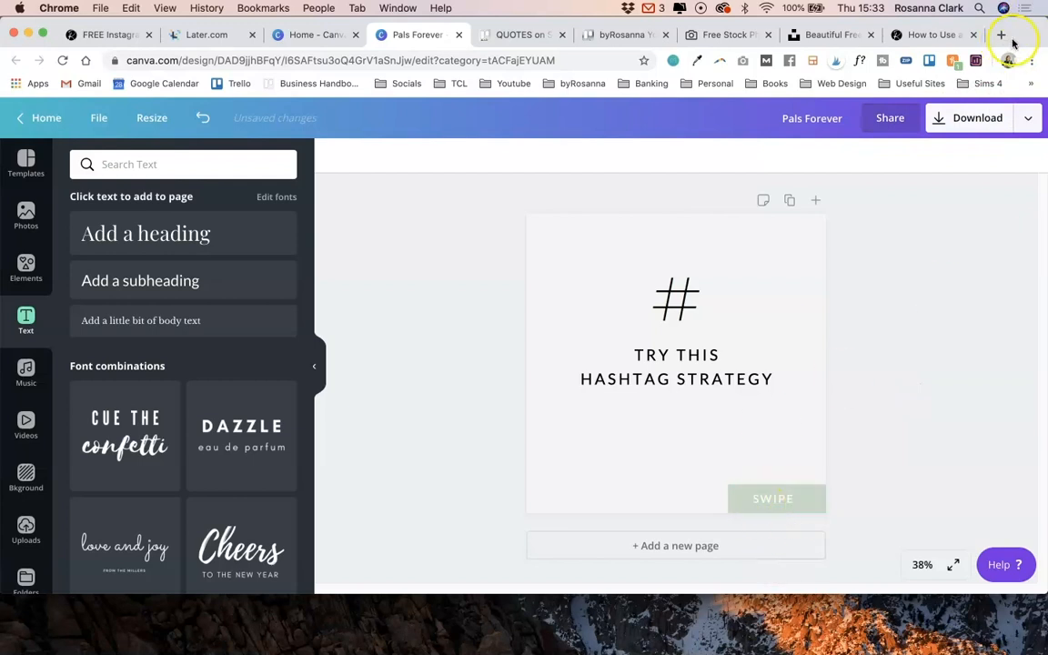
# Pick the → arrow from fsymbols.com's arrow signs, then return to the Canva design.
pyautogui.click(1001, 34)
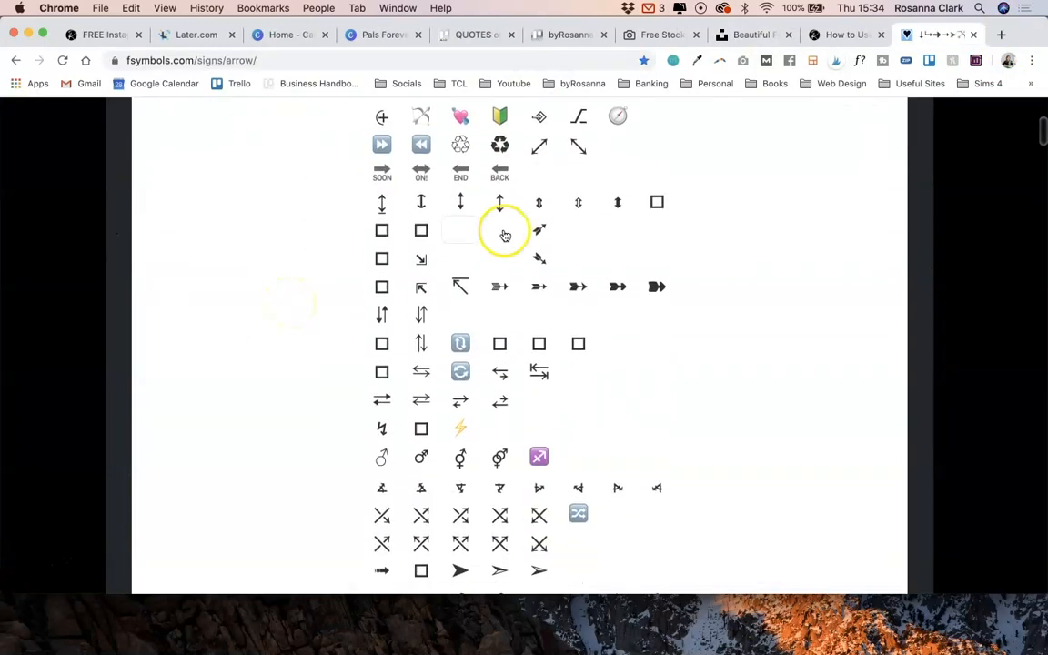
pyautogui.scroll(-3)
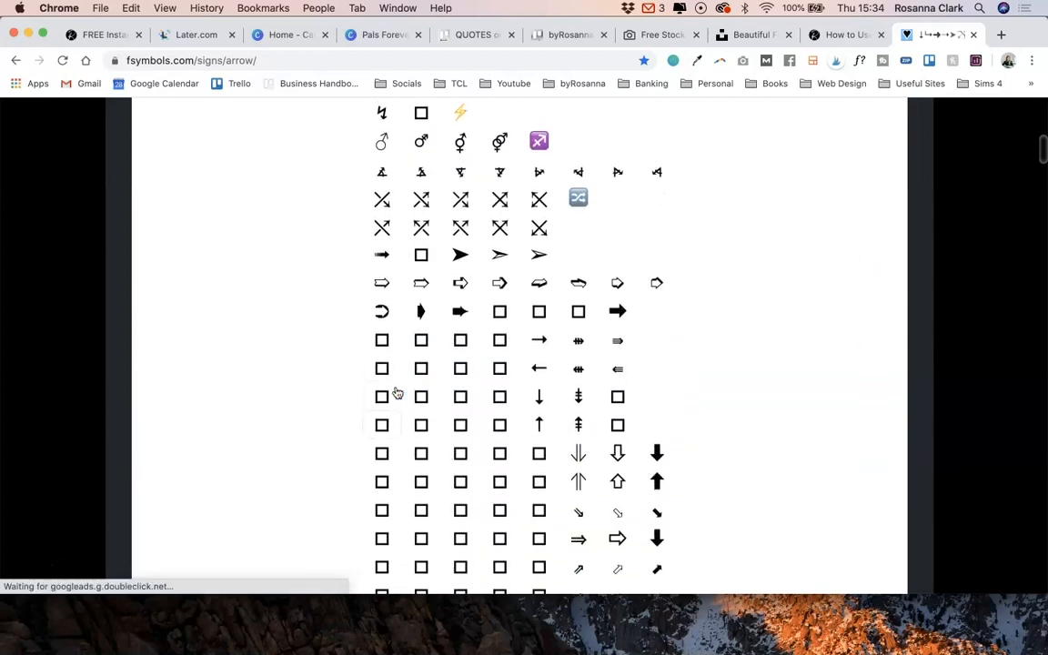
pyautogui.scroll(-3)
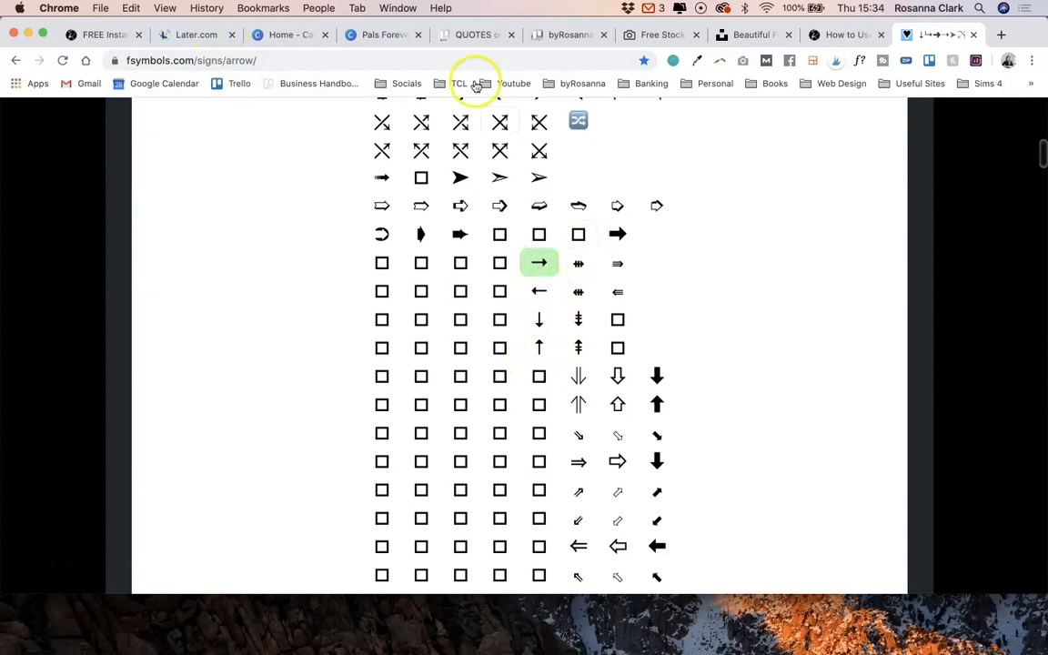
pyautogui.click(382, 35)
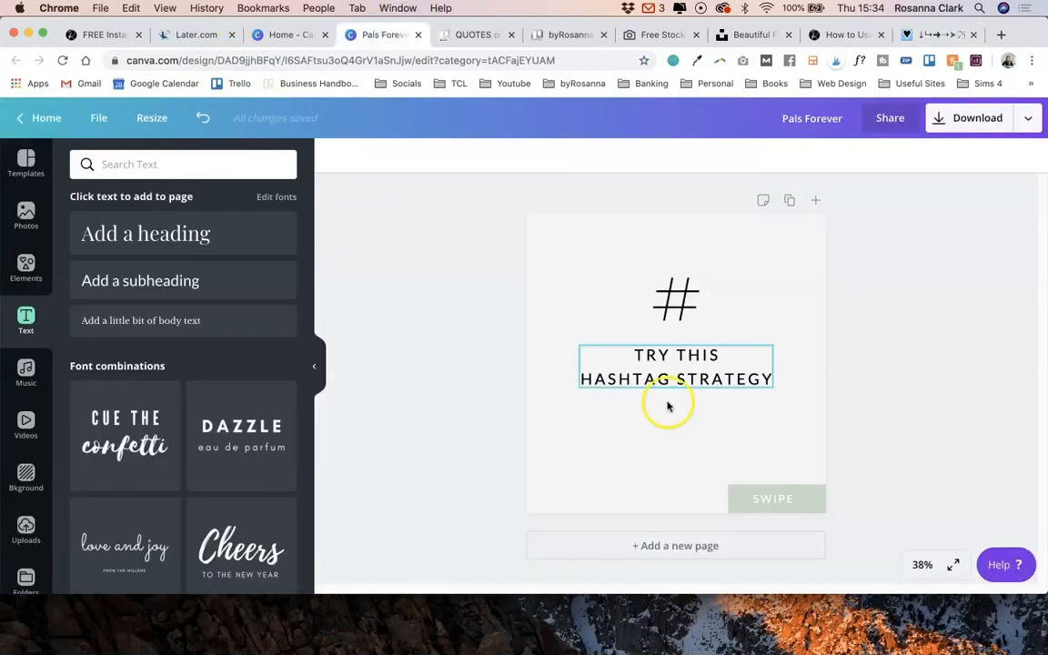
# Append an arrow to SWIPE and add the line 'and grow your Instagram post reach'.
pyautogui.click(774, 498)
pyautogui.write(' →')
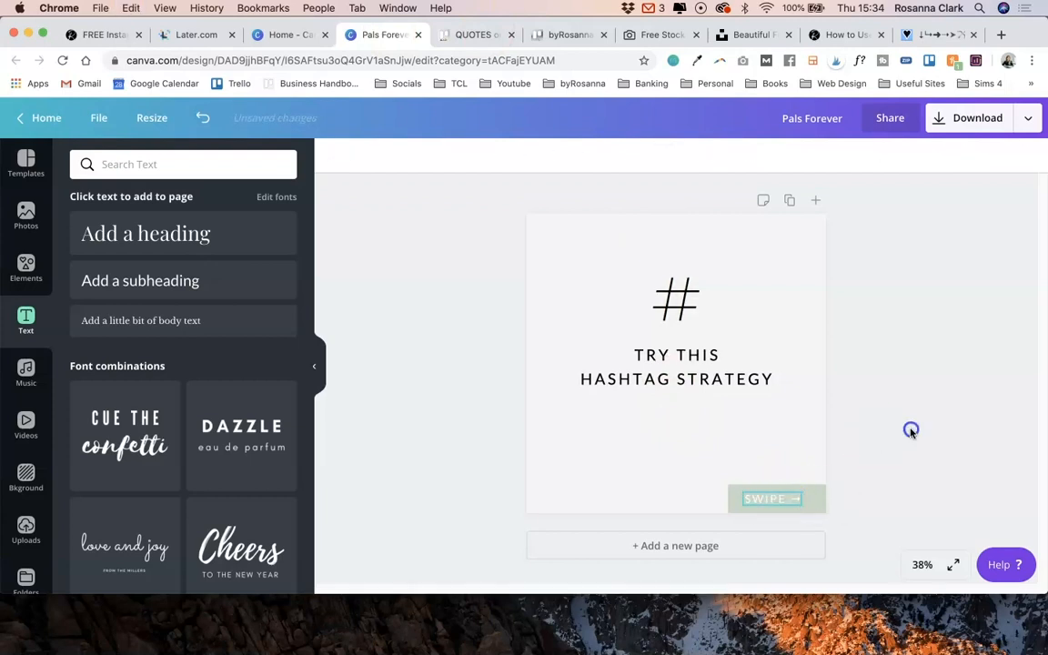
pyautogui.click(772, 498)
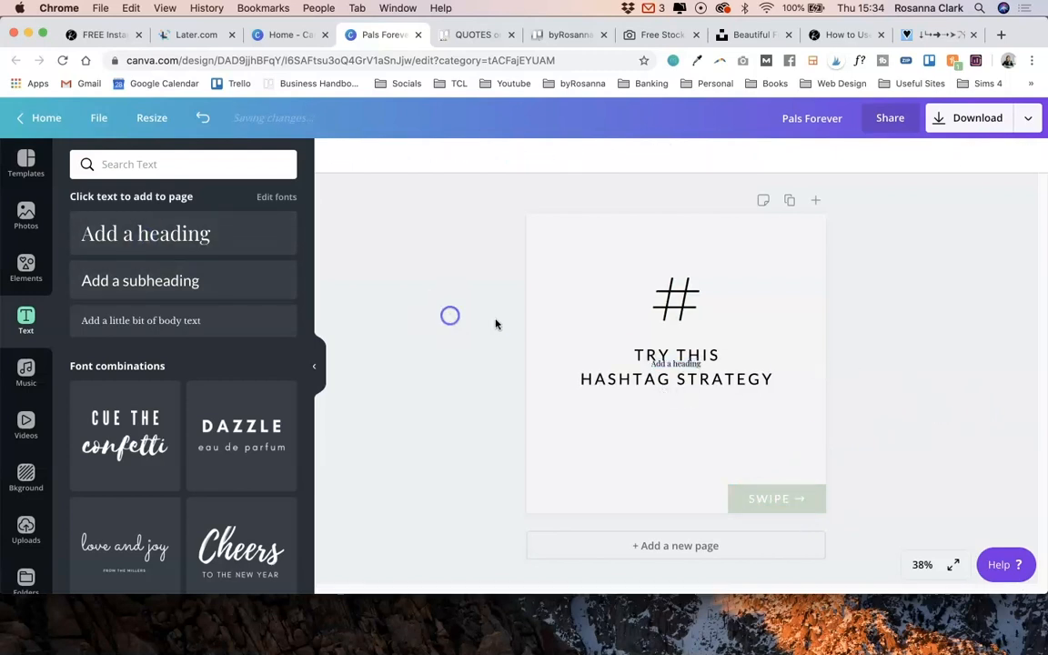
pyautogui.click(675, 363)
pyautogui.write('and grow your Instagram post reach')
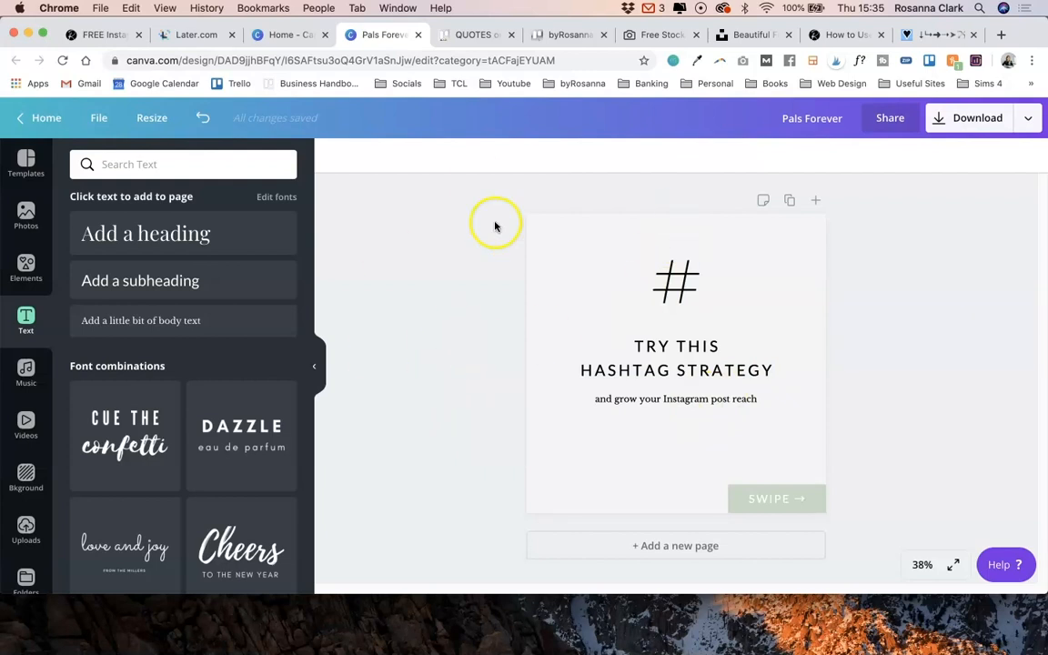
pyautogui.click(675, 278)
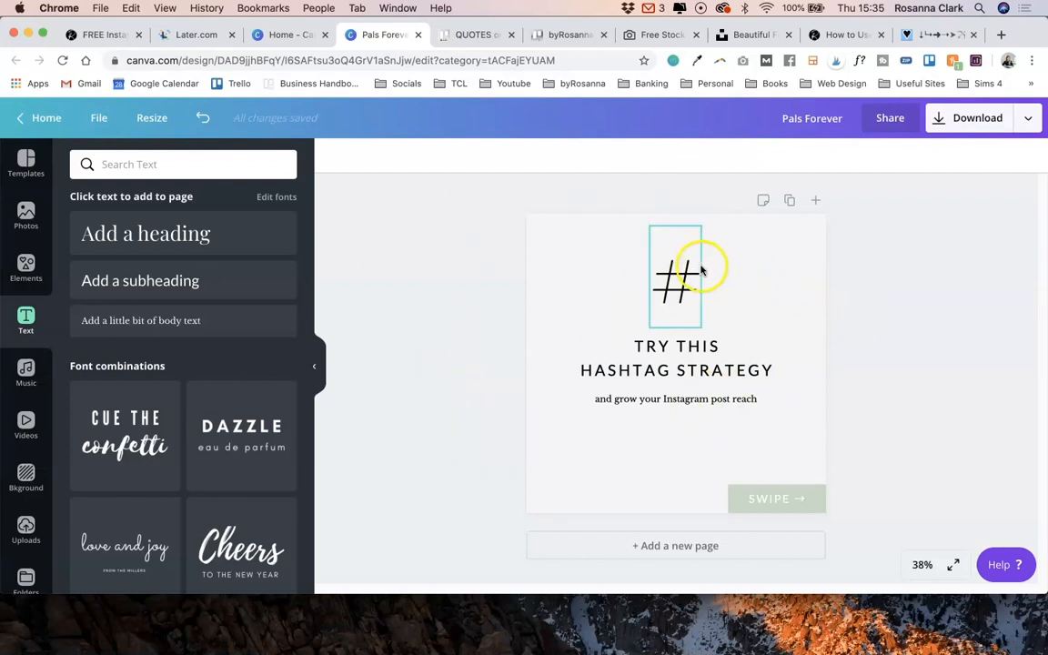
pyautogui.click(361, 385)
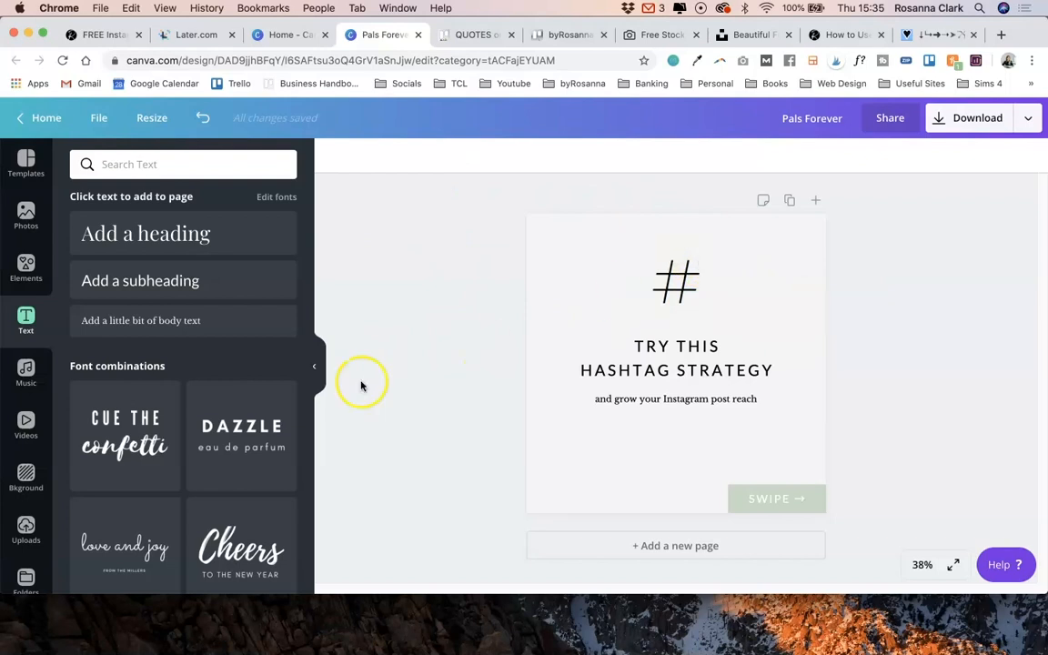
pyautogui.moveTo(888, 337)
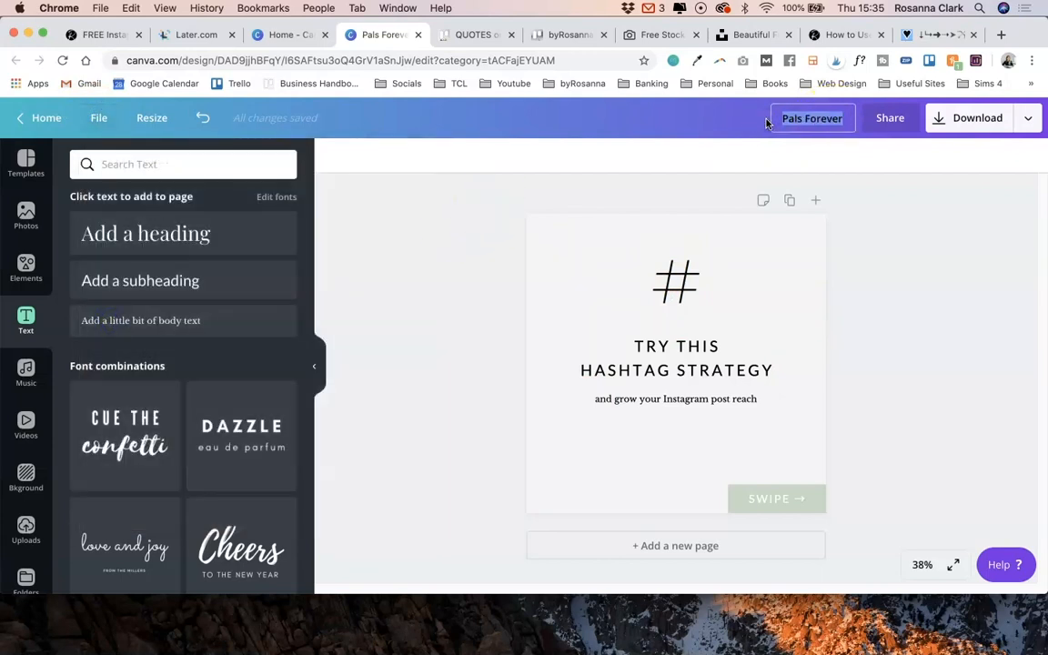
# Retitle the design 'HashtagStrategy' in place of Pals Forever.
pyautogui.write('HashtagStrategy')
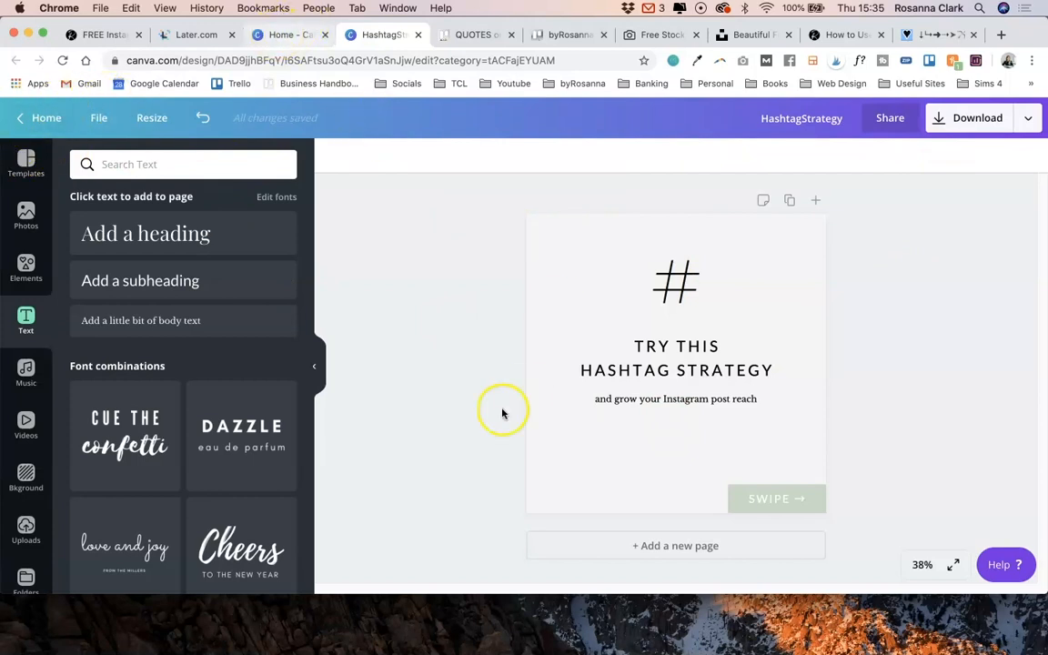
pyautogui.moveTo(789, 201)
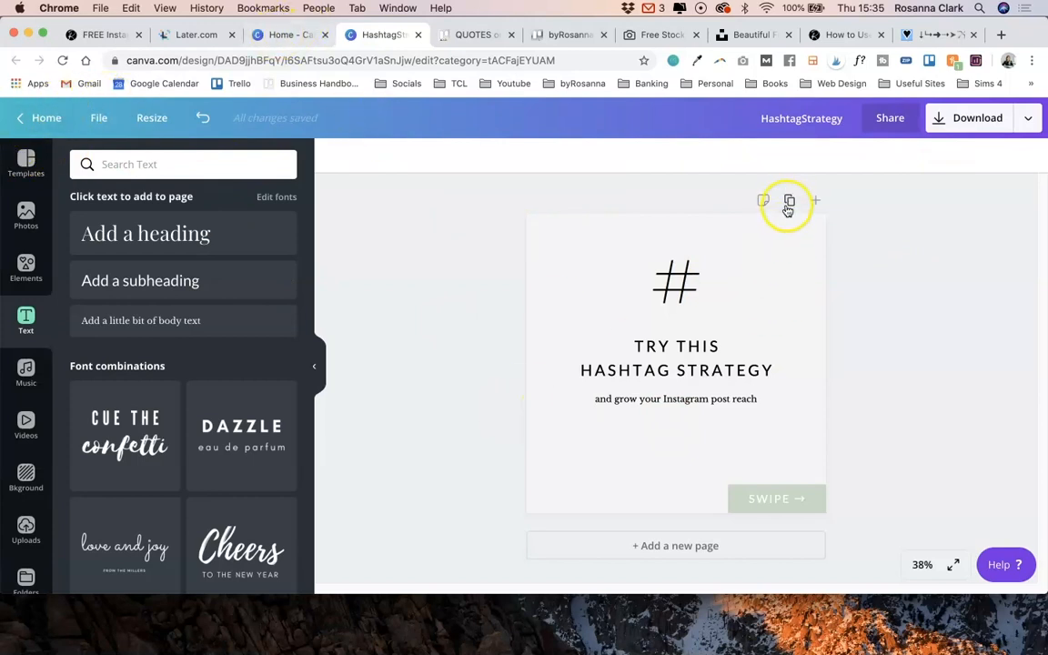
pyautogui.moveTo(789, 201)
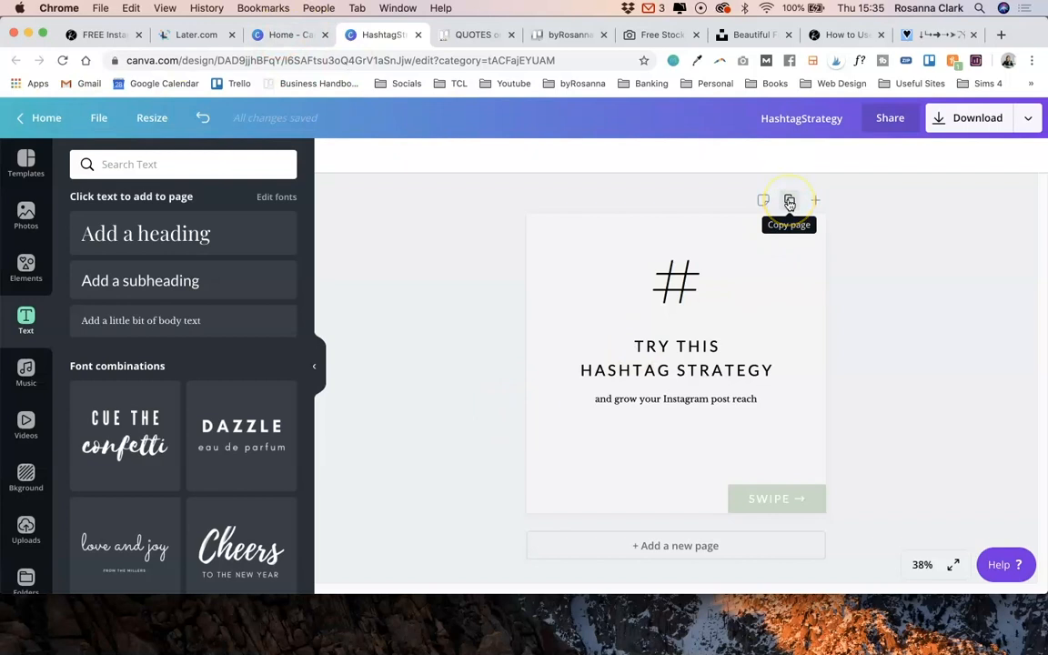
# Duplicate the cover, delete its title, and relabel it STEP ONE with the search-bar instruction.
pyautogui.click(789, 201)
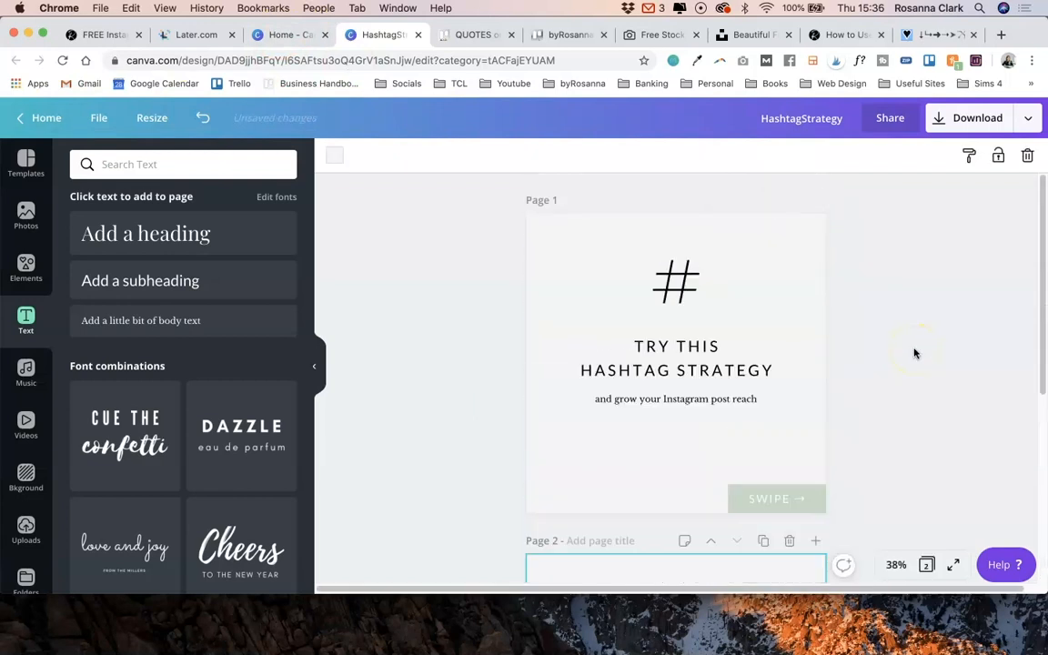
pyautogui.scroll(-3)
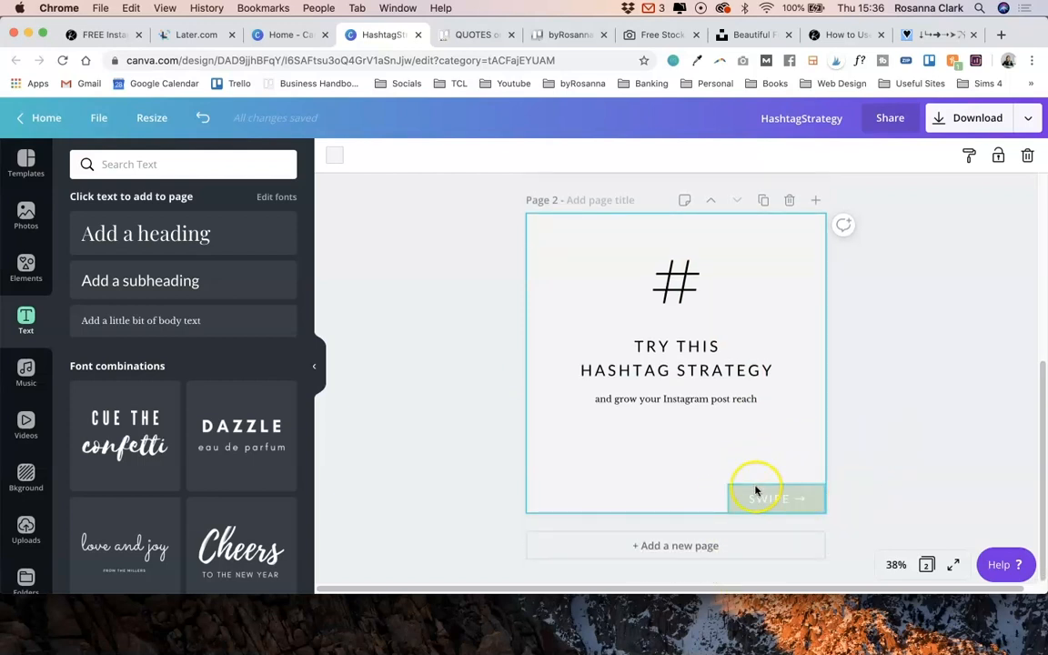
pyautogui.click(676, 282)
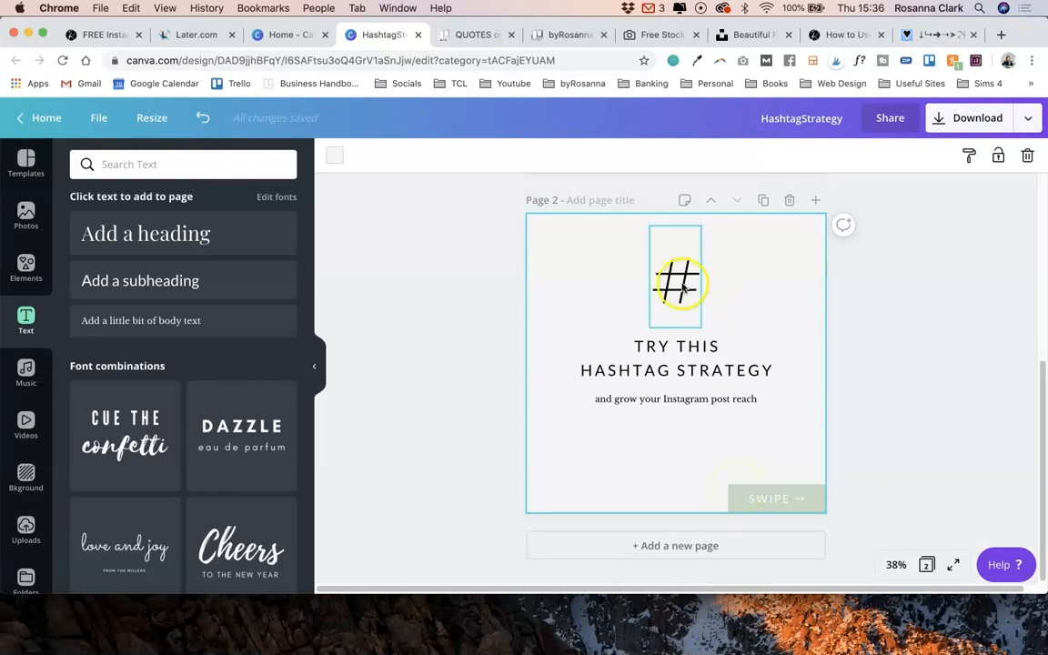
pyautogui.click(676, 285)
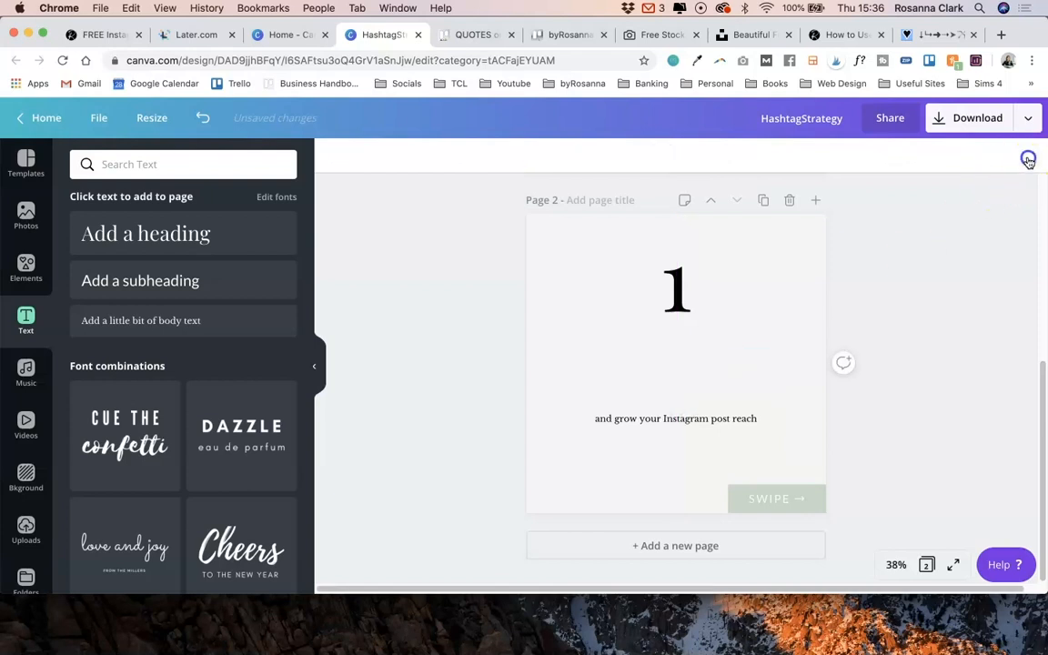
pyautogui.click(675, 418)
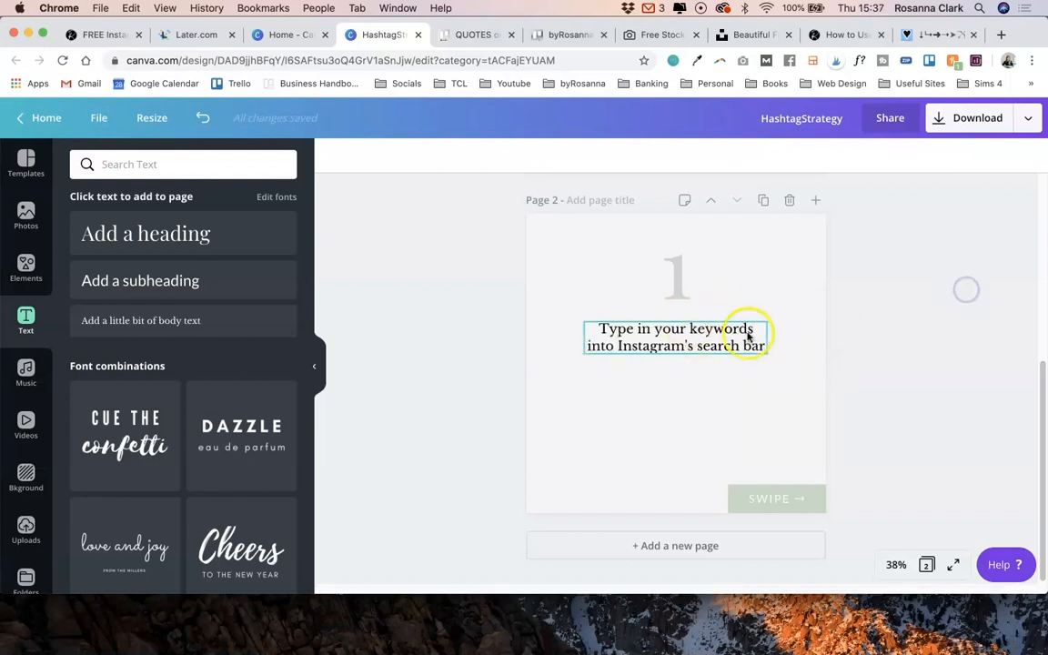
pyautogui.click(675, 337)
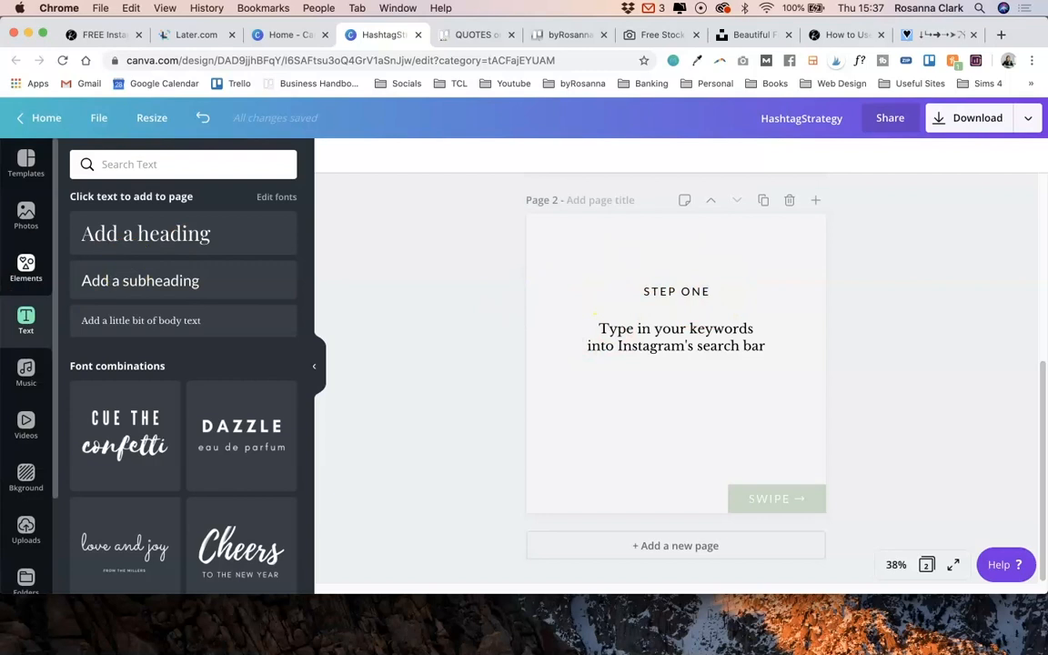
pyautogui.click(676, 291)
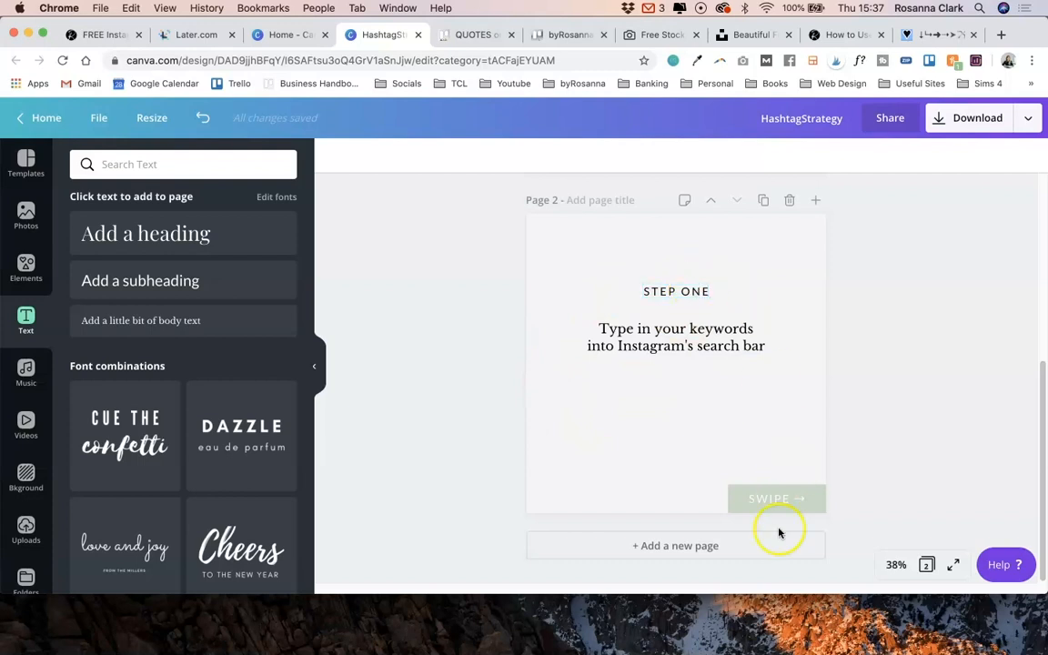
pyautogui.moveTo(25, 264)
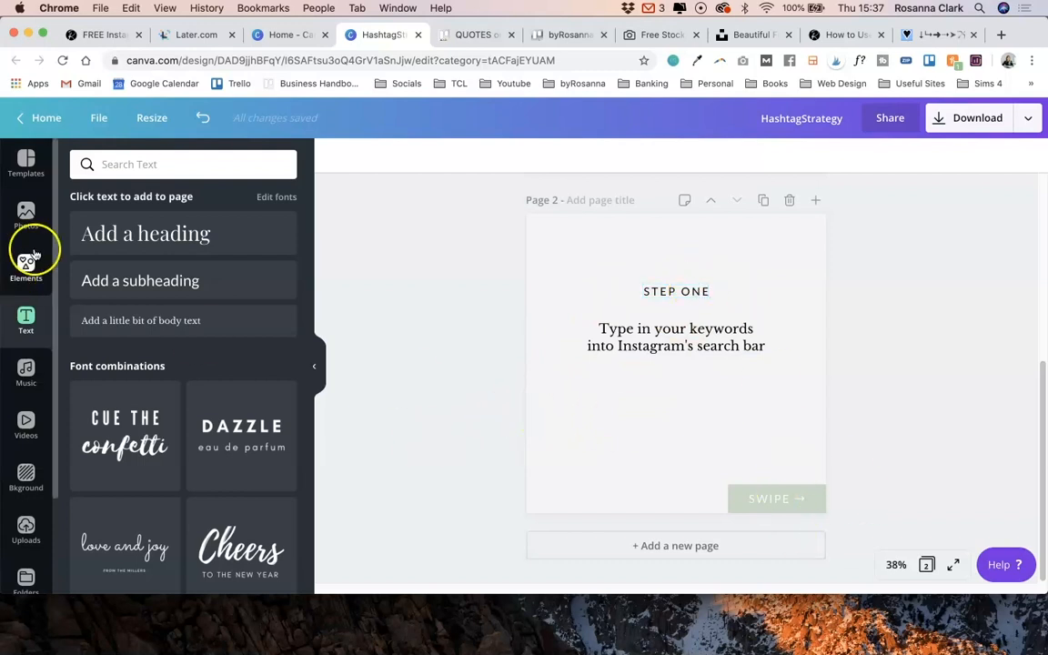
# Search elements for 'search box' and place the magnifier search-bar graphic under the instruction.
pyautogui.write('search e')
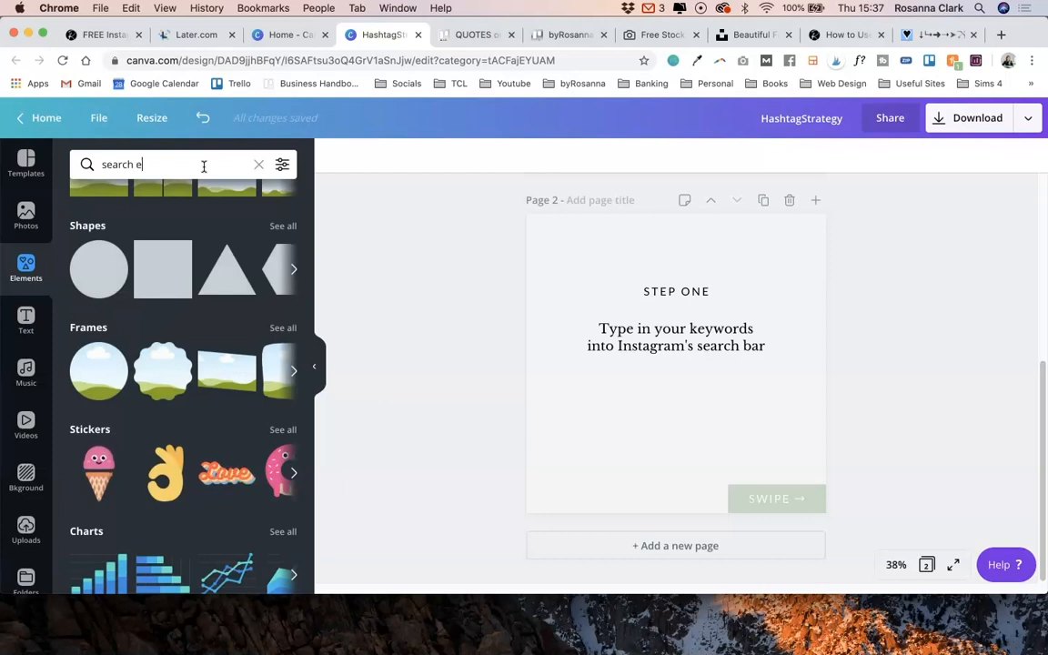
pyautogui.write('box')
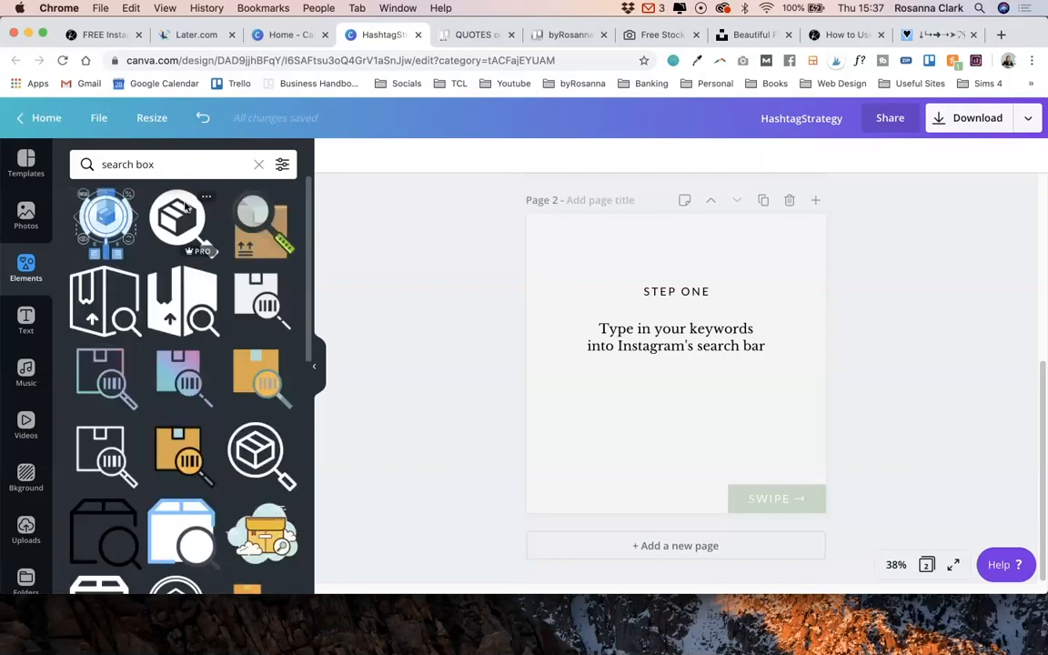
pyautogui.scroll(-3)
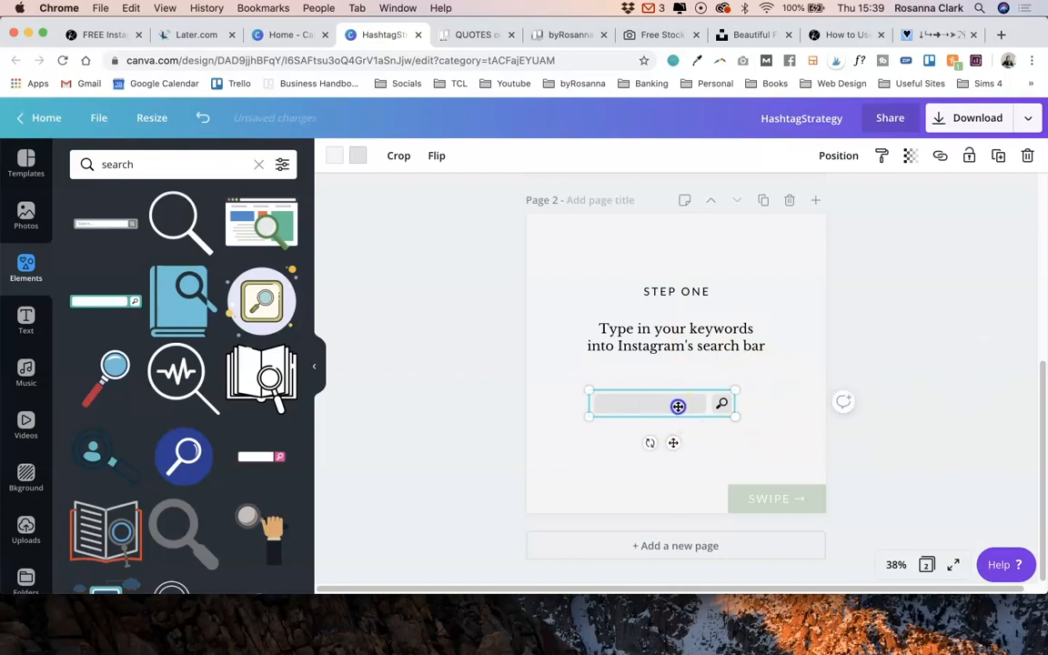
pyautogui.click(676, 346)
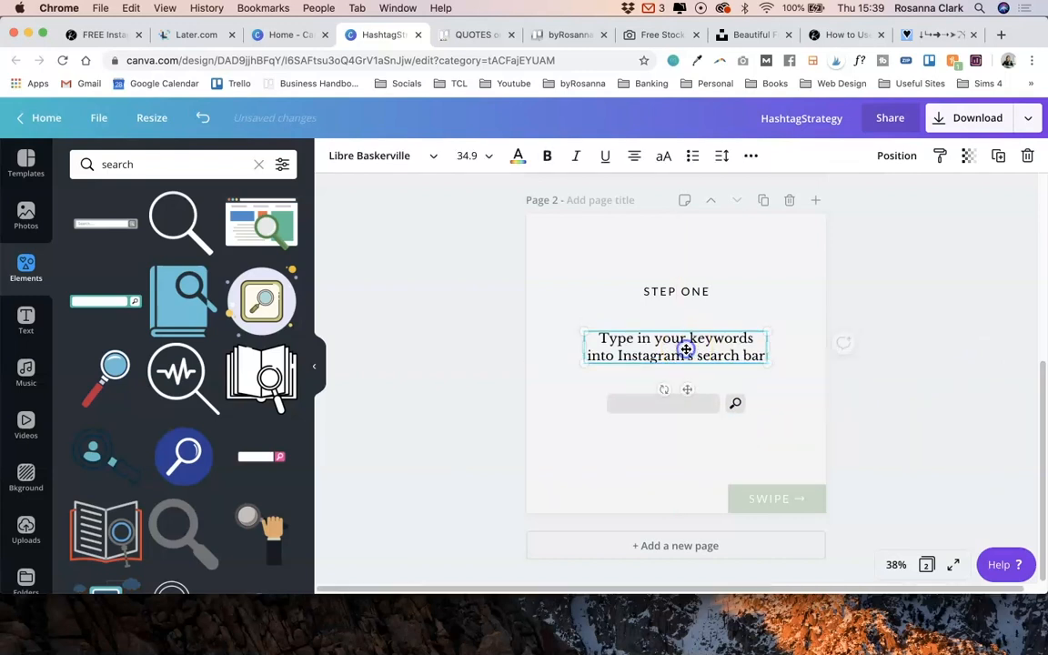
pyautogui.click(929, 373)
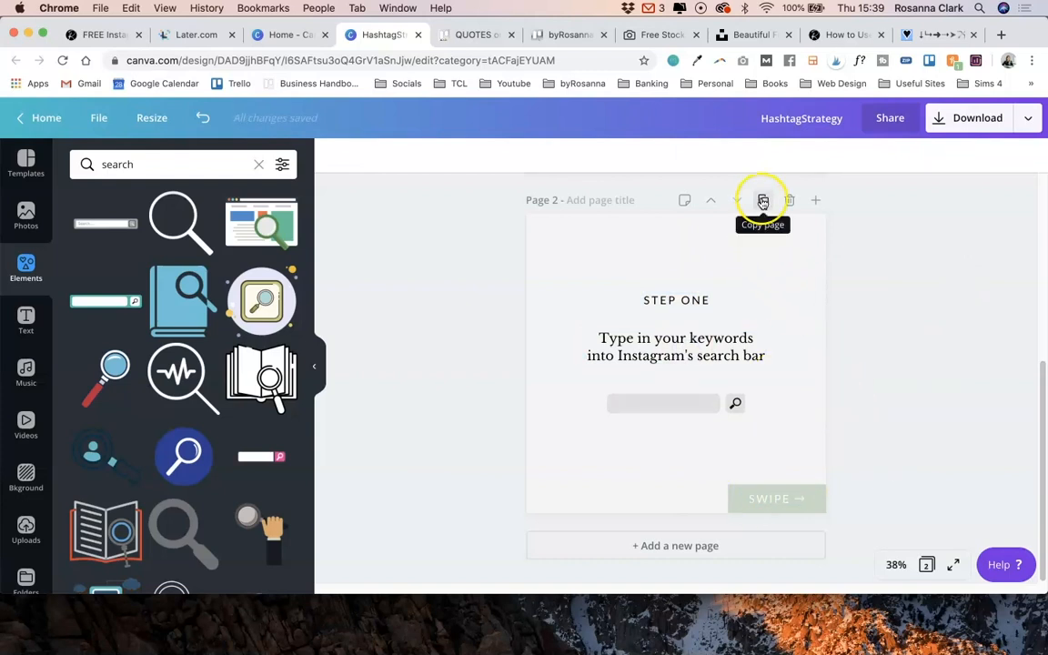
# Copy page 2 to page 3 and move a duplicate SWIPE label to the bottom-left corner.
pyautogui.click(762, 200)
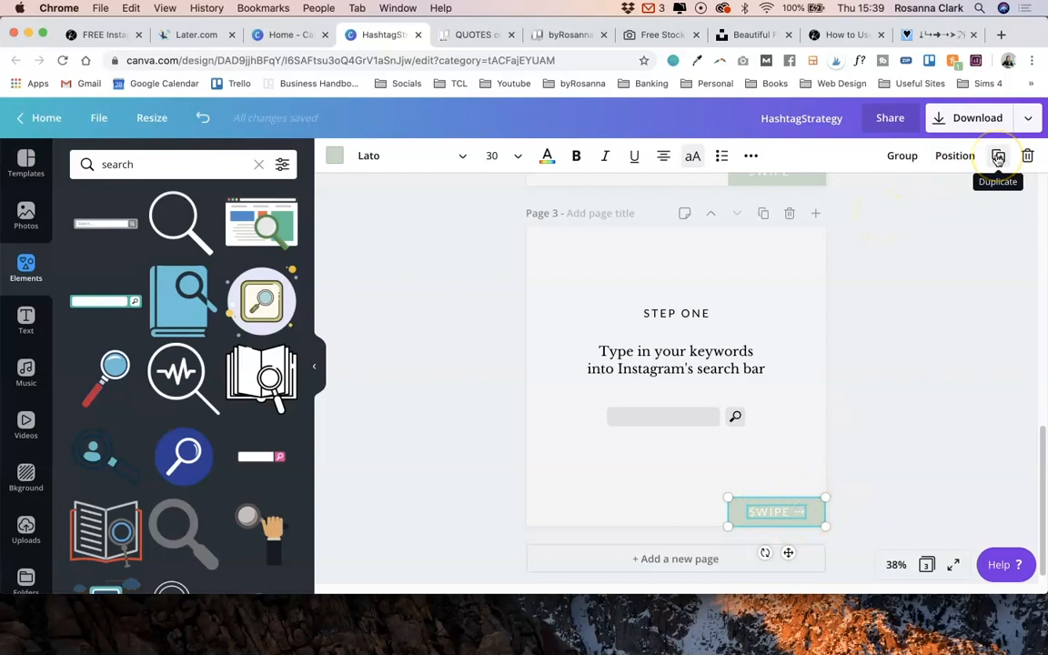
pyautogui.click(998, 156)
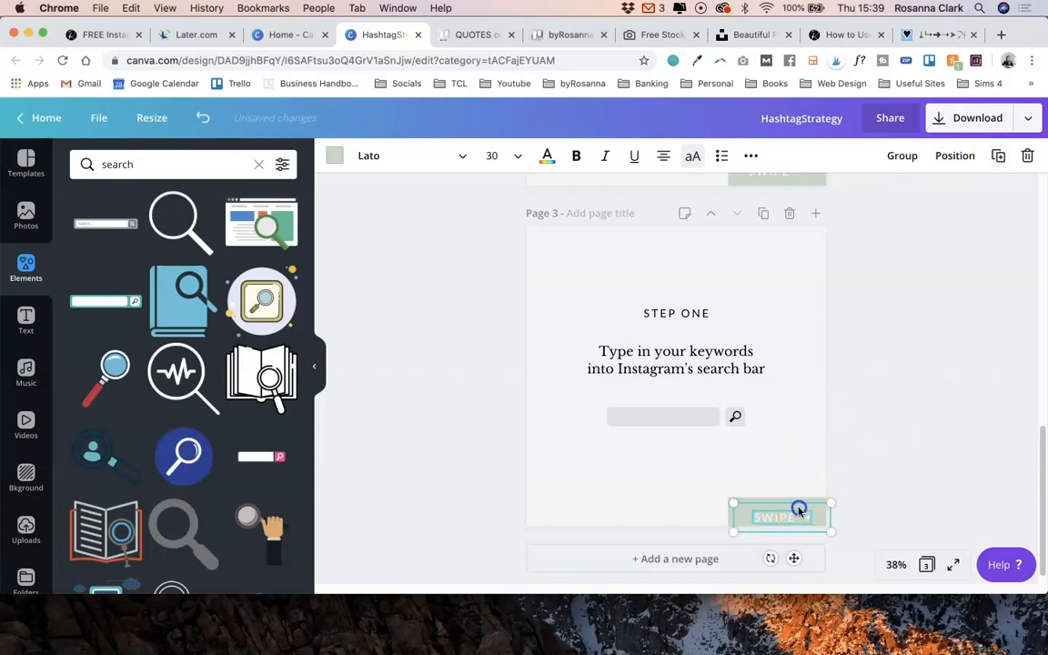
pyautogui.moveTo(780, 516); pyautogui.dragTo(573, 505)
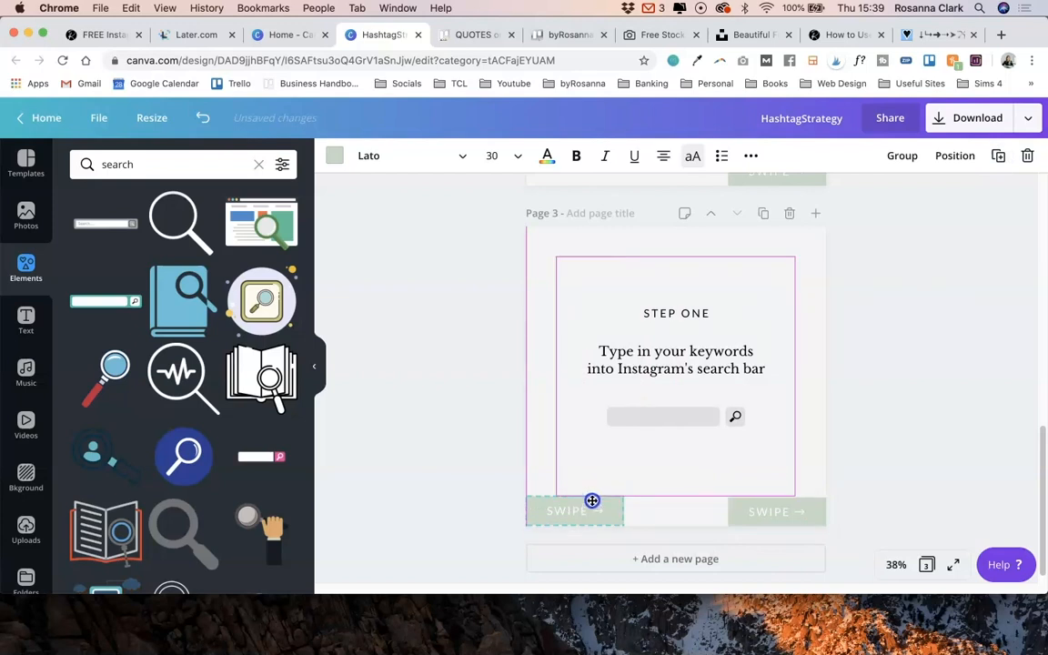
pyautogui.click(573, 510)
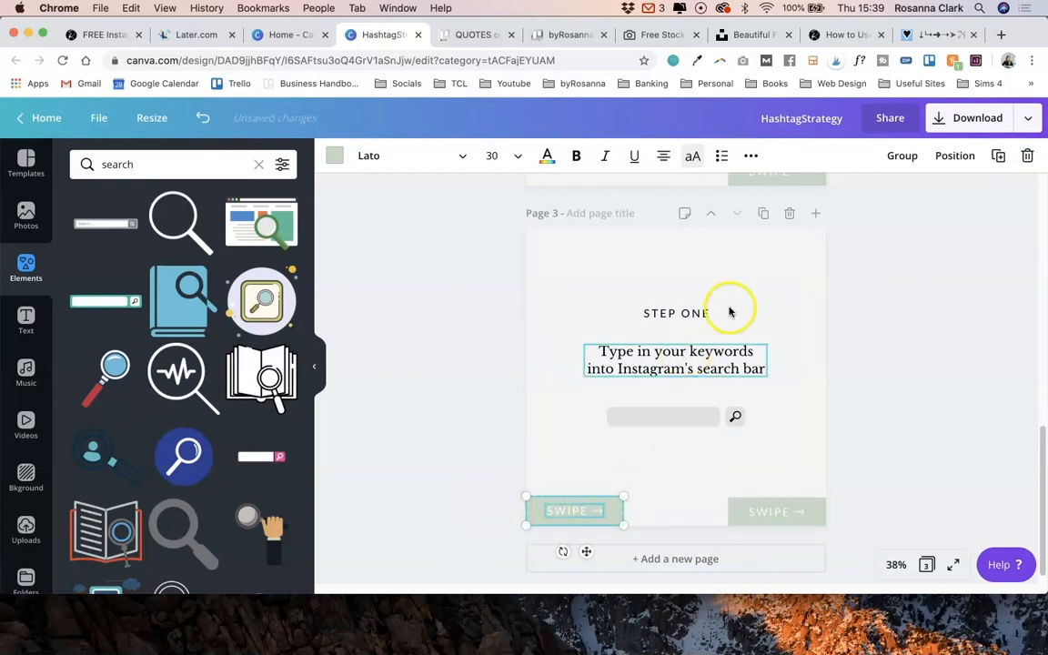
# Copy the ← symbol from fsymbols.com and paste it before the bottom-left SWIPE label.
pyautogui.click(928, 35)
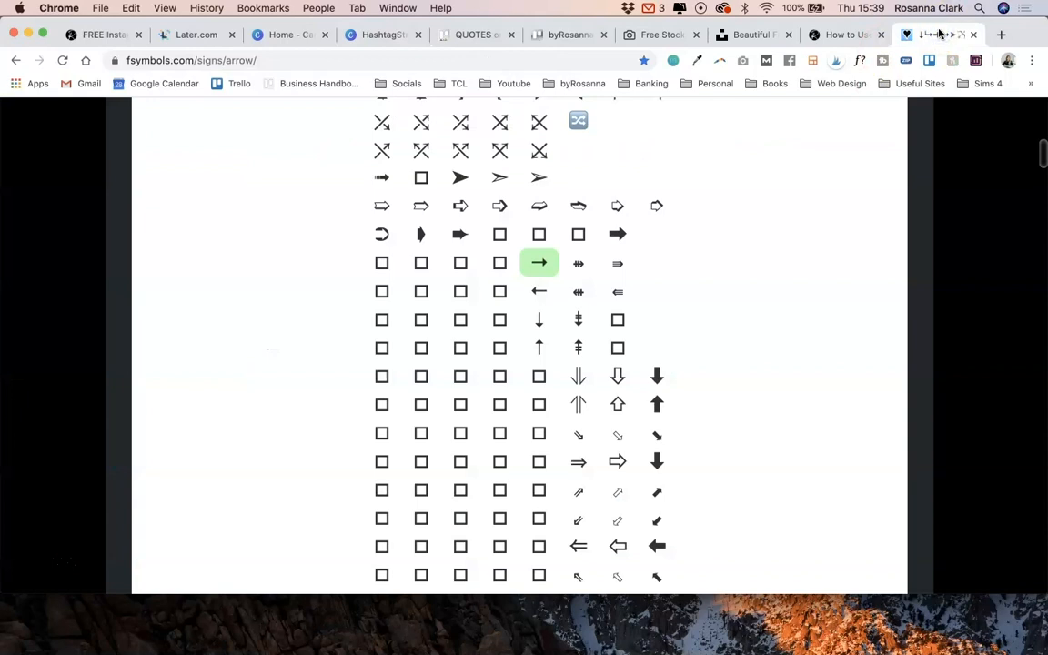
pyautogui.click(539, 292)
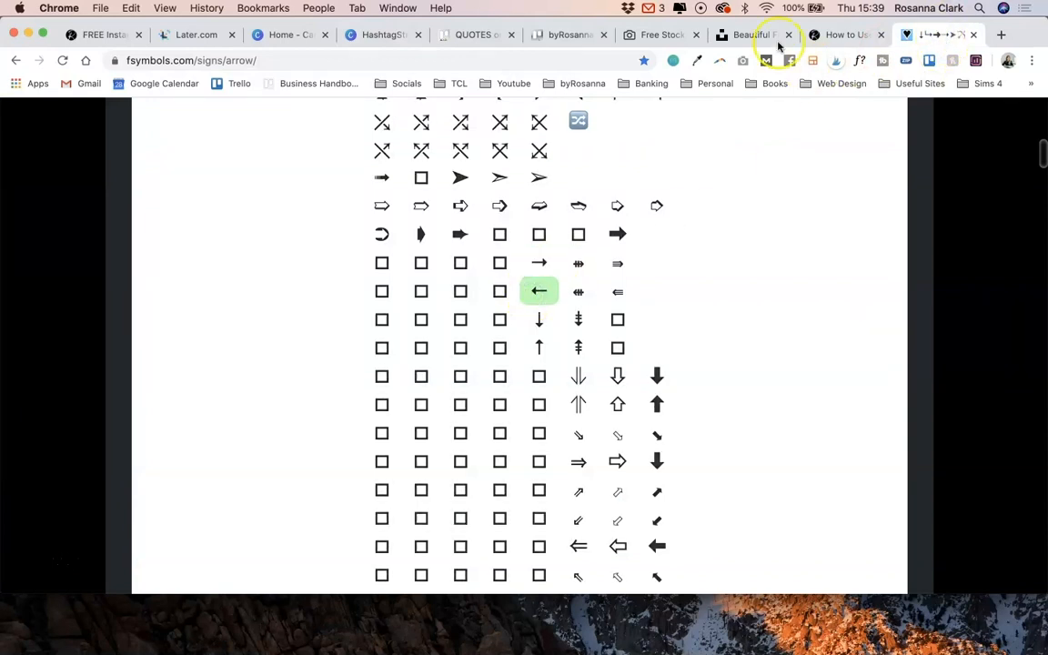
pyautogui.click(383, 34)
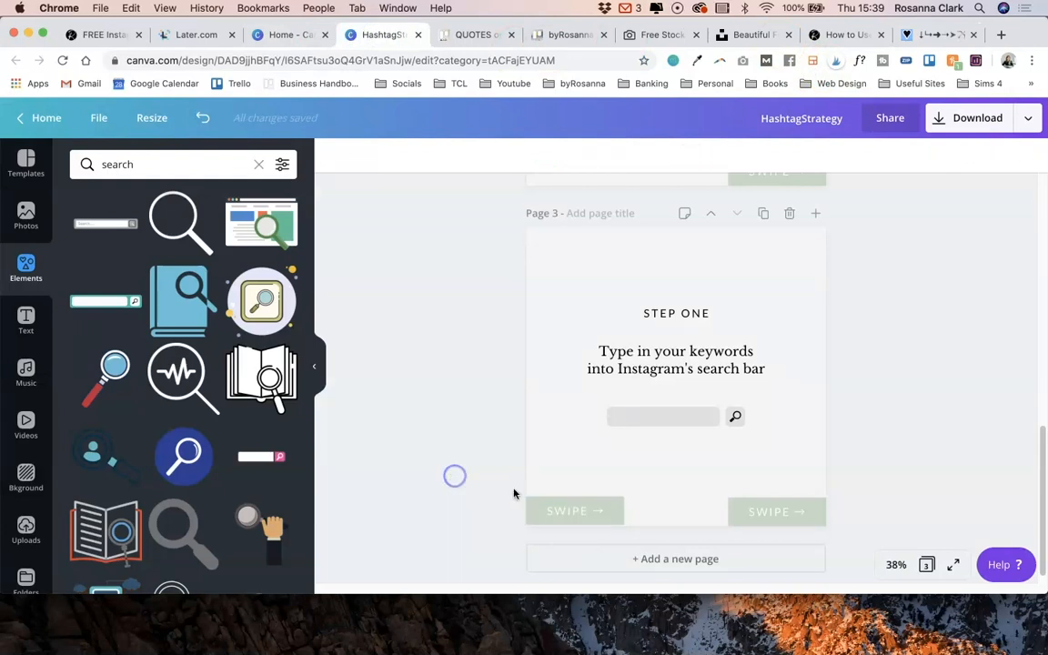
pyautogui.click(567, 510)
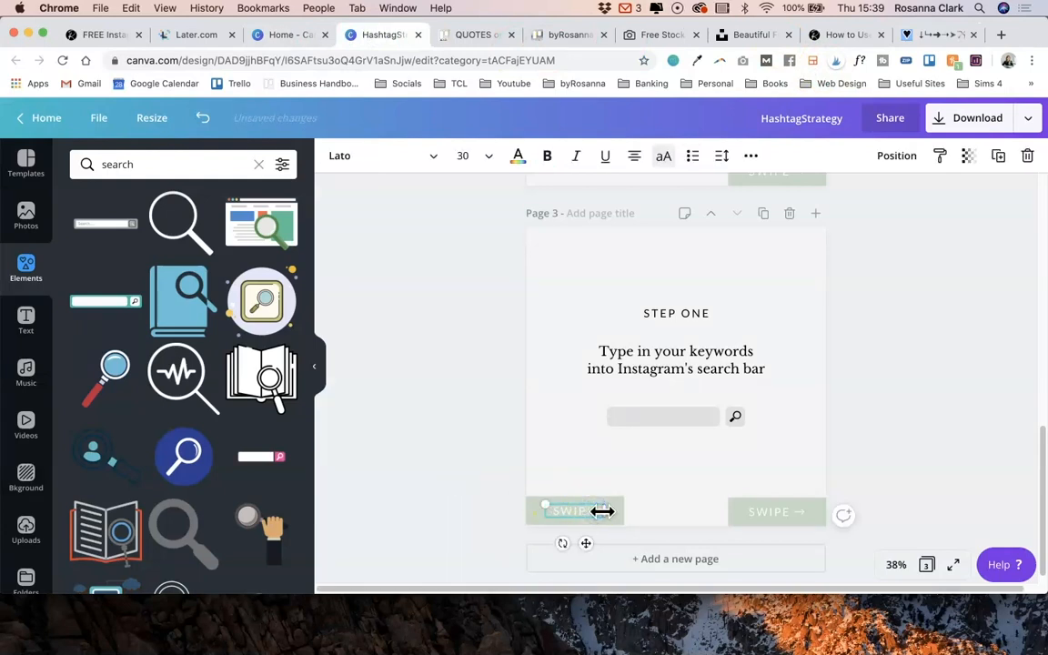
pyautogui.scroll(-3)
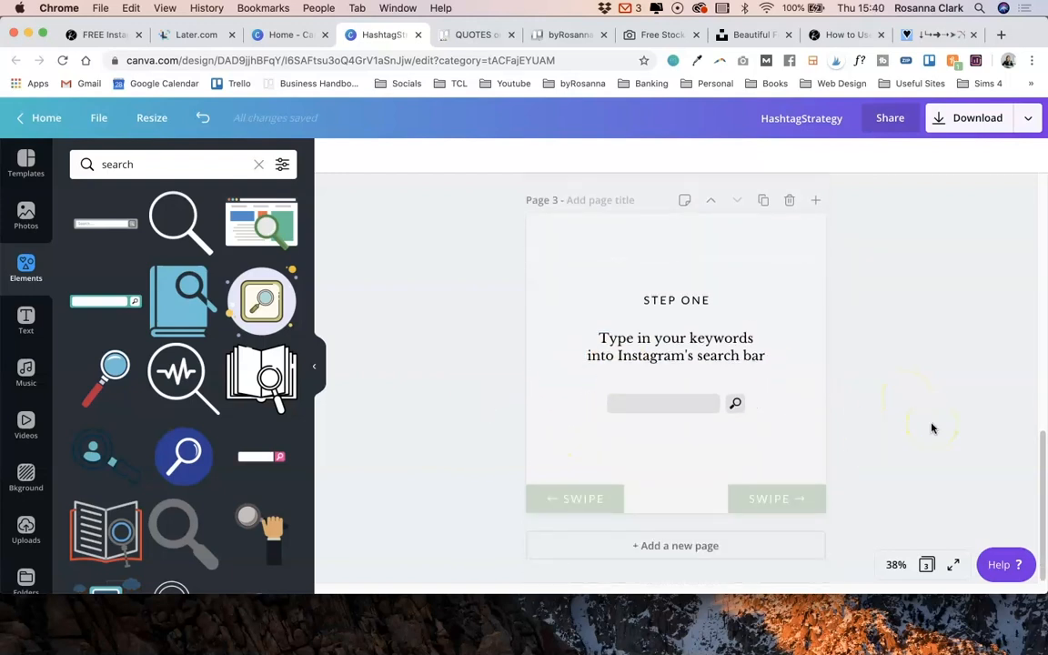
pyautogui.moveTo(925, 389)
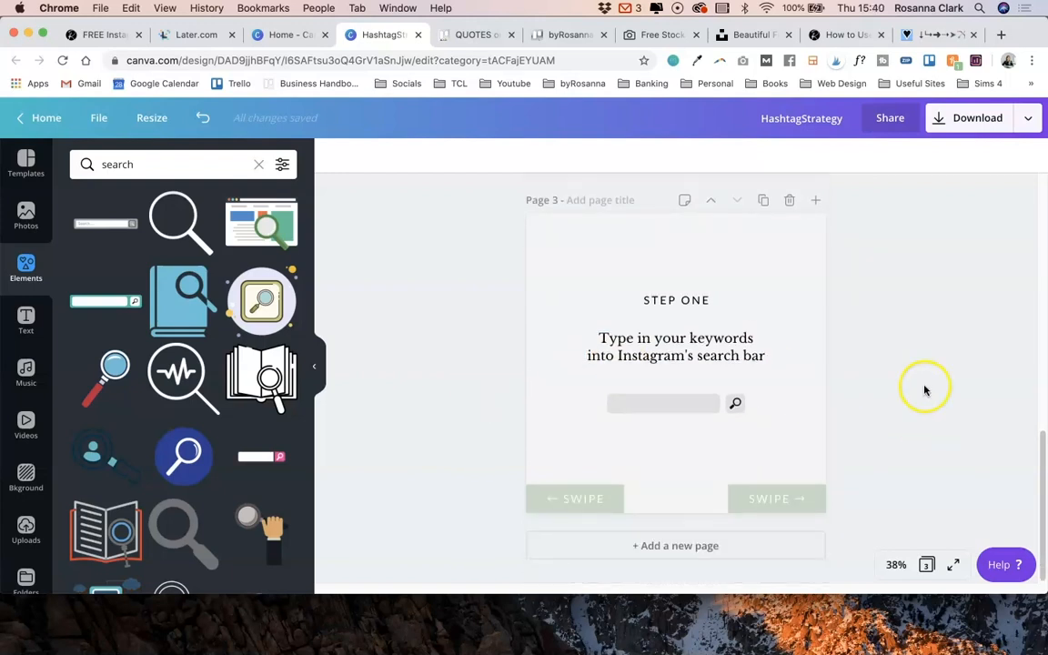
pyautogui.scroll(-3)
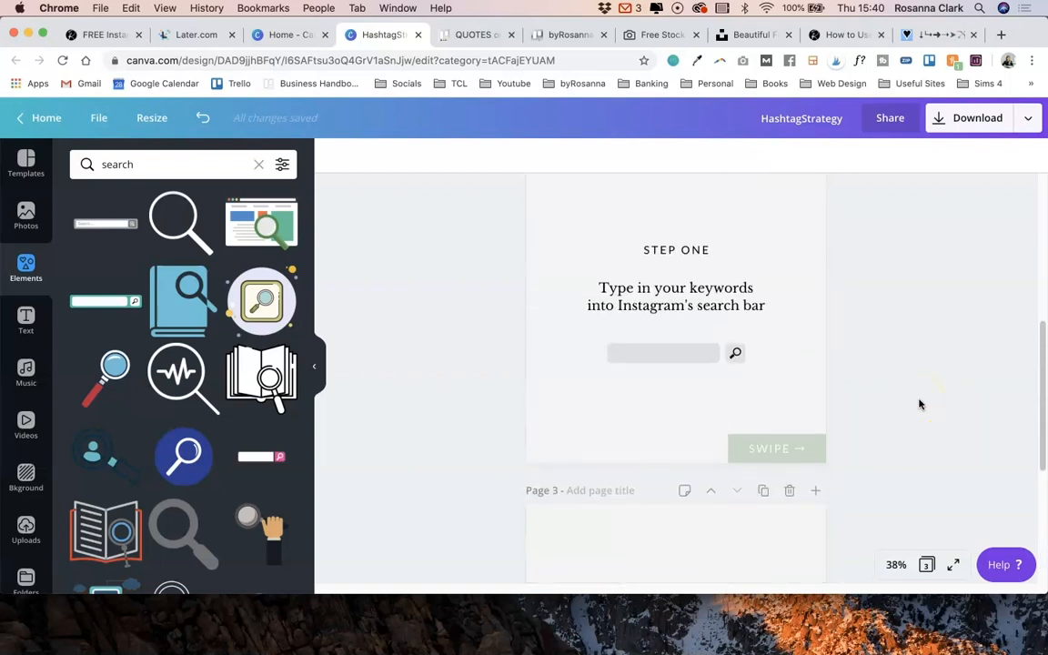
pyautogui.scroll(-3)
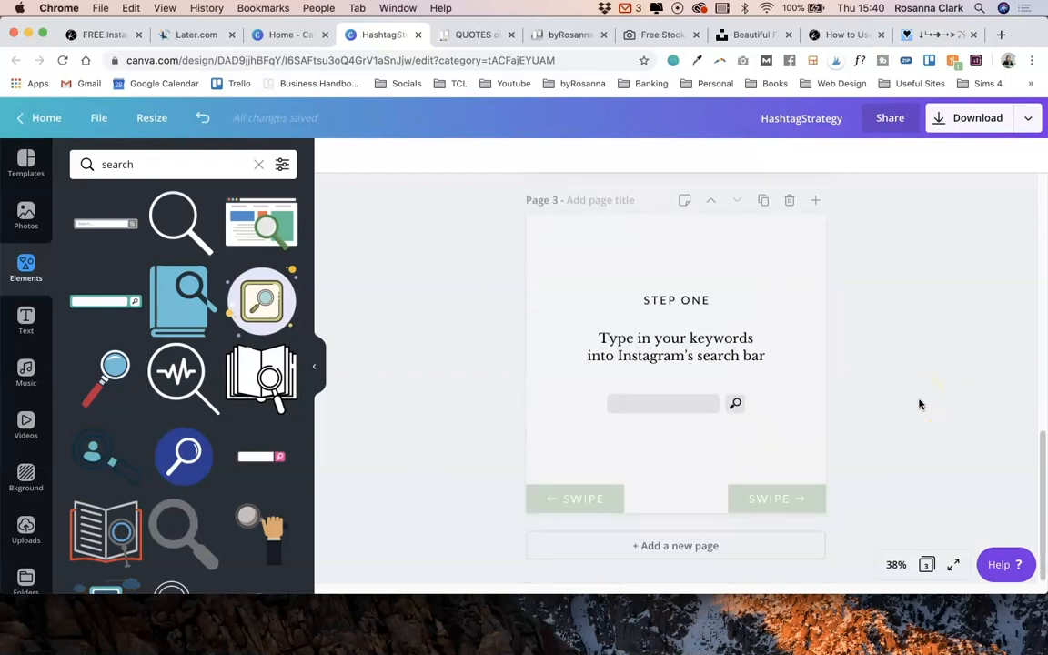
pyautogui.scroll(-3)
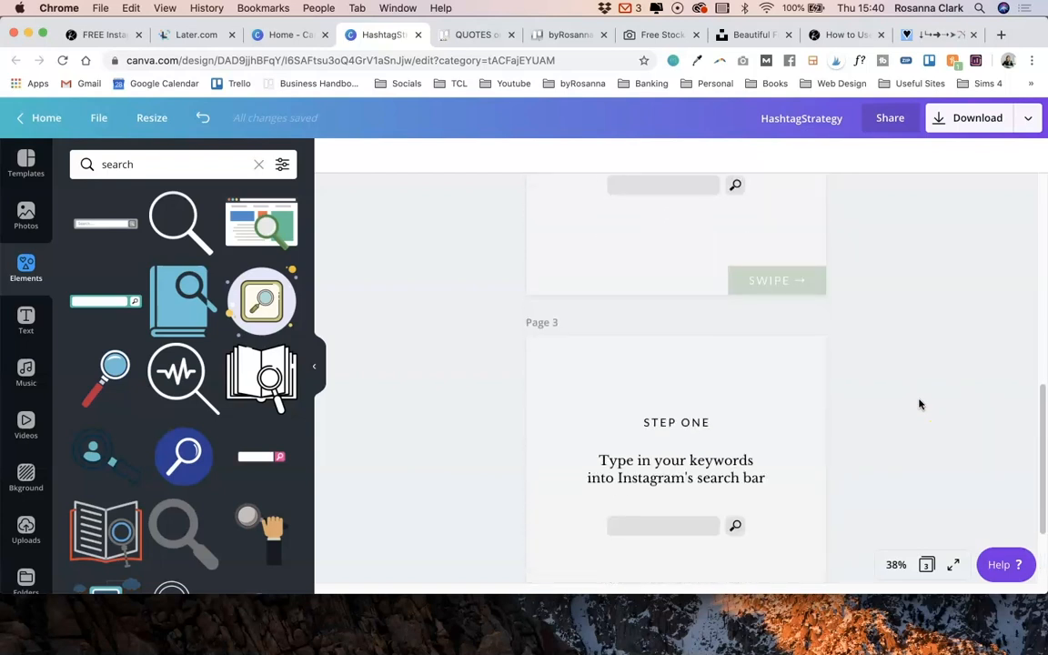
pyautogui.scroll(-3)
pyautogui.write('SC')
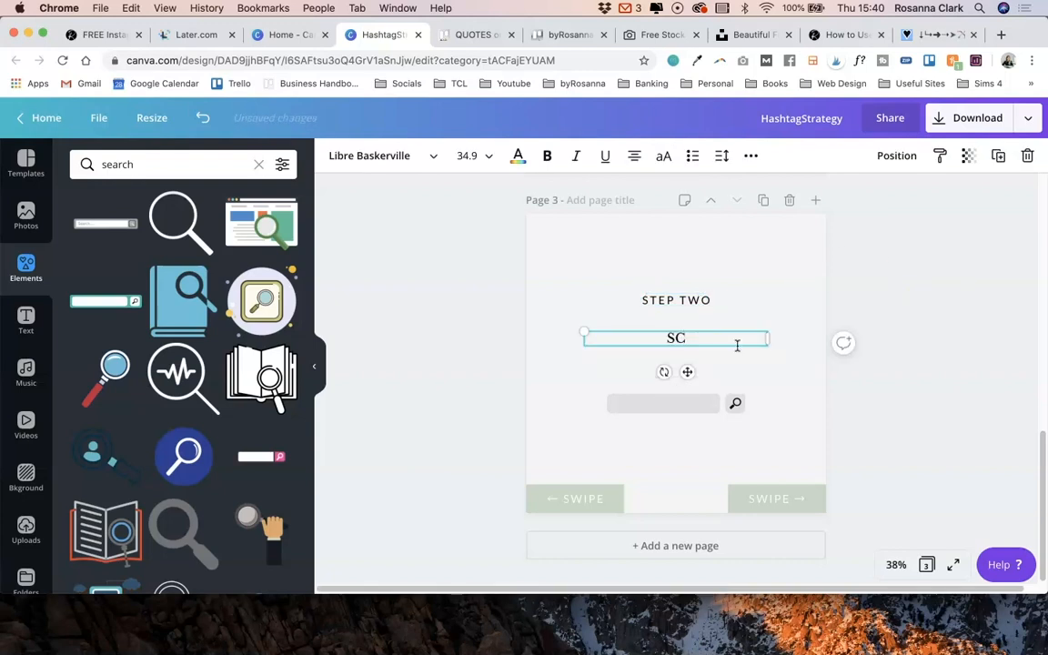
# Change page 3's instruction to 'Scroll through related hashtags to find less popular ones'.
pyautogui.write('croll through related hashtags to find less popular ones')
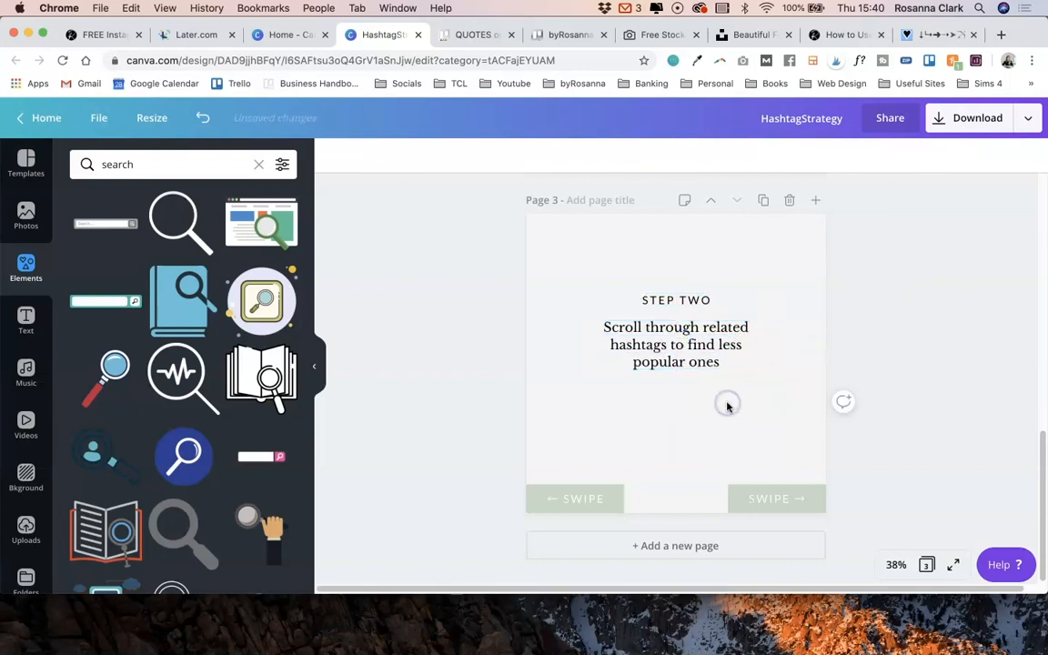
pyautogui.click(25, 531)
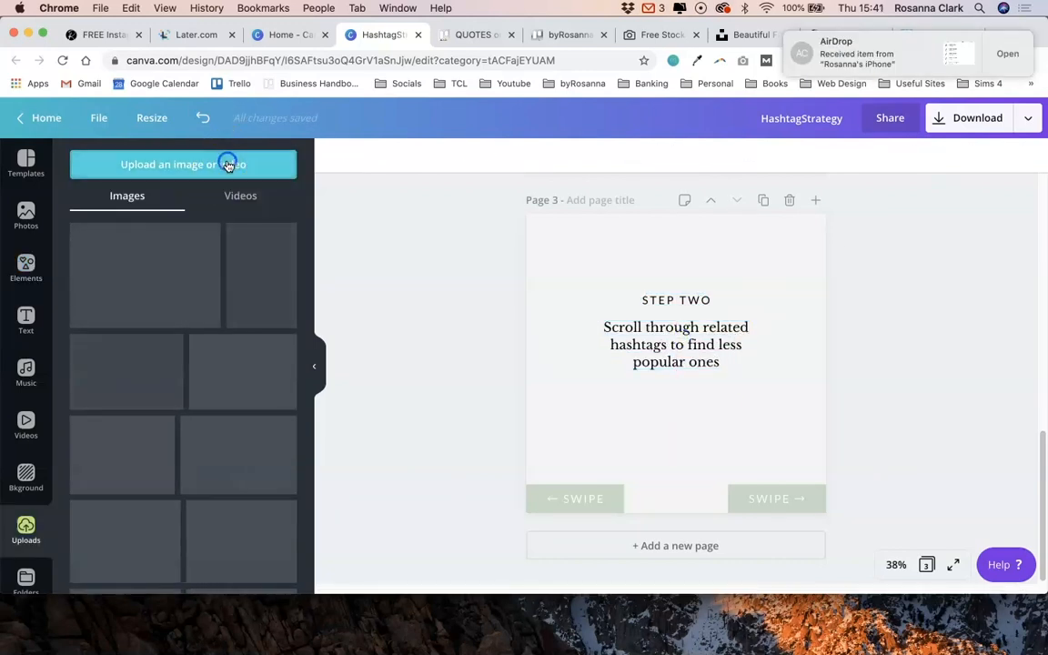
# Upload IMG_3567.jpg, place the related-hashtags screenshot under STEP TWO, and crop it.
pyautogui.click(183, 164)
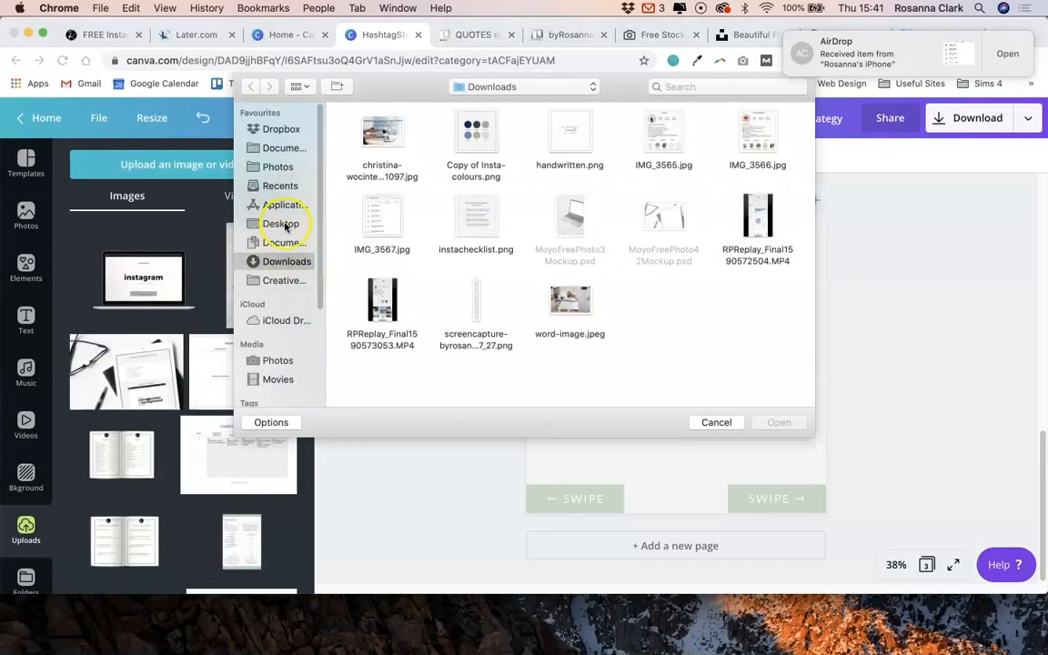
pyautogui.moveTo(543, 230)
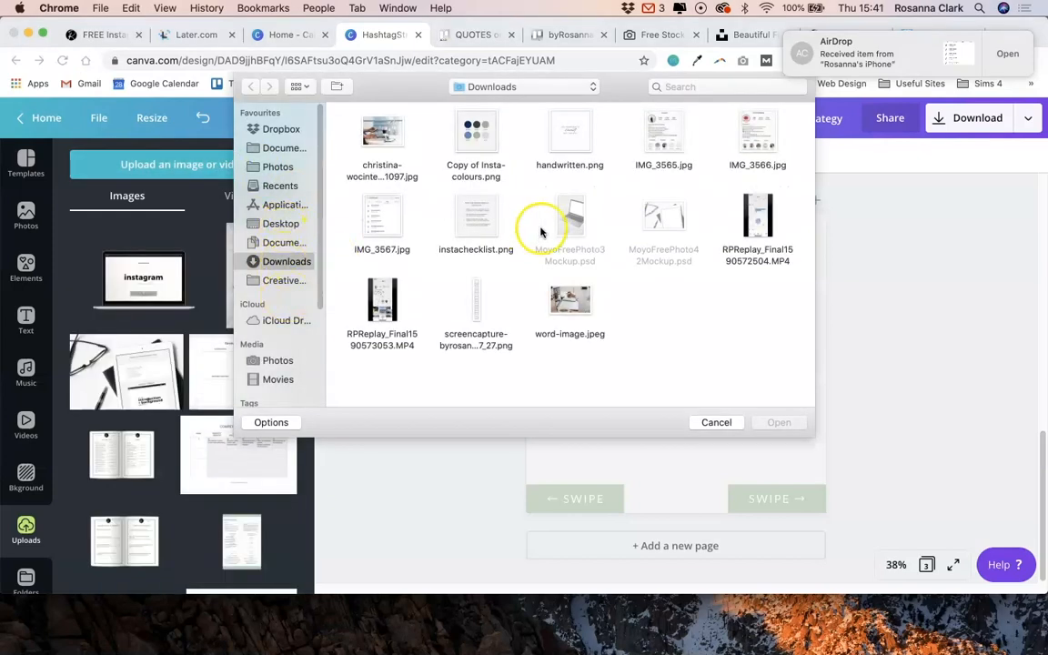
pyautogui.click(381, 215)
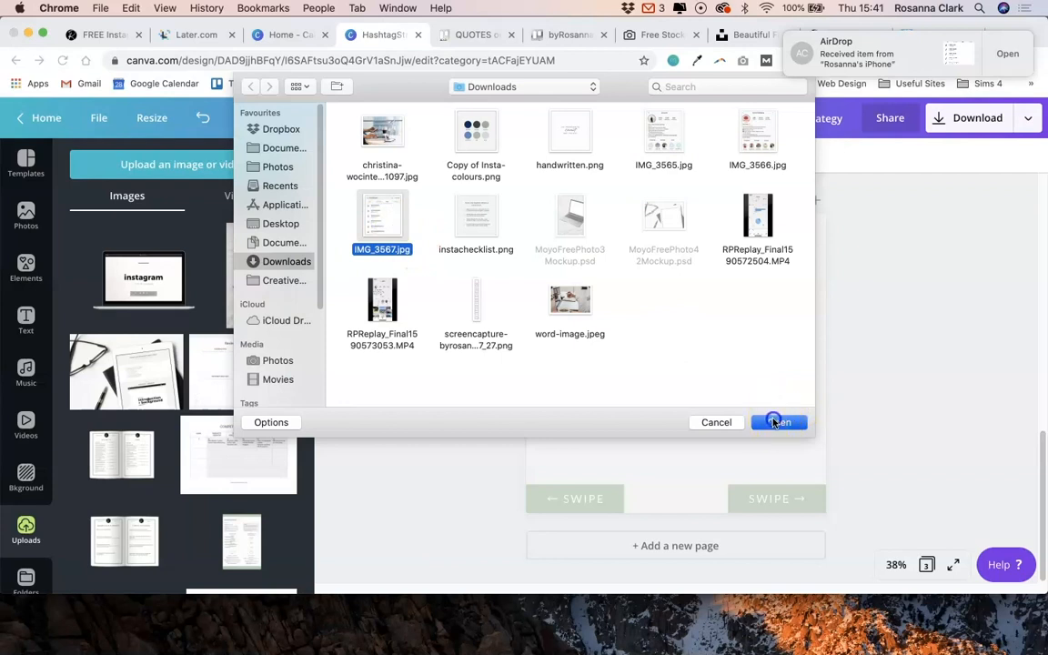
pyautogui.click(778, 421)
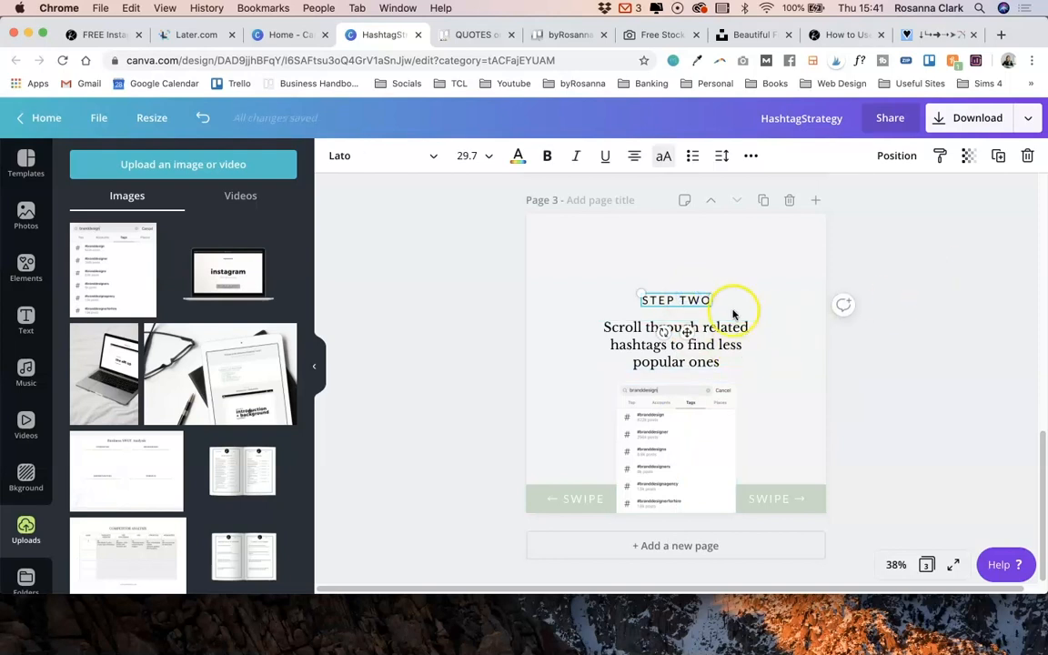
pyautogui.click(676, 446)
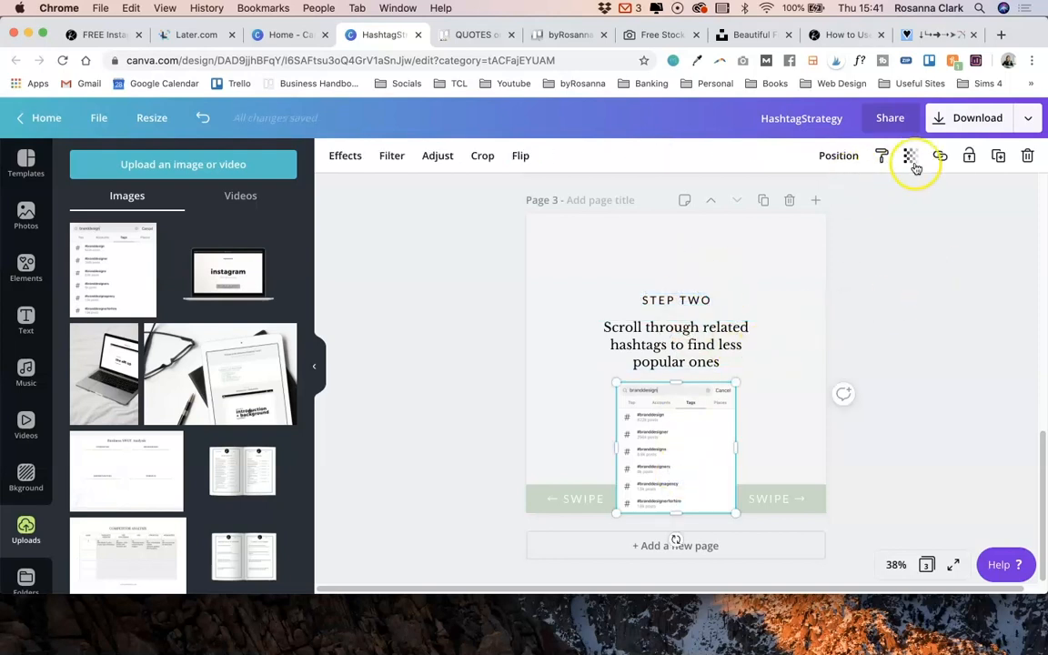
pyautogui.click(915, 155)
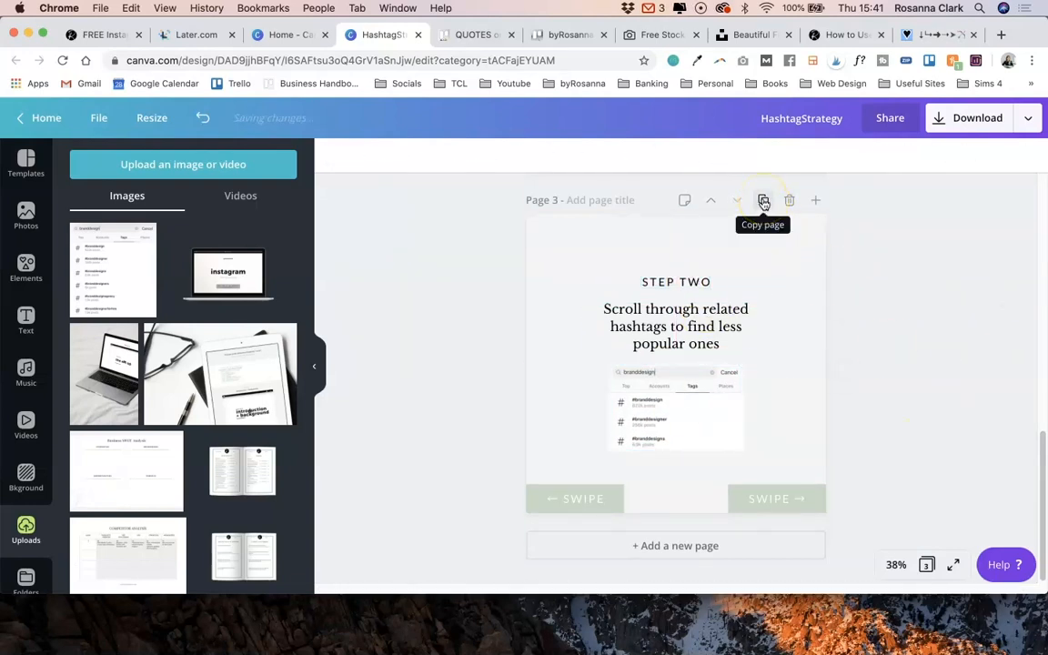
# Build page 4 as STEP THREE on 5k–500k hashtags with a people icon, then duplicate it.
pyautogui.click(763, 200)
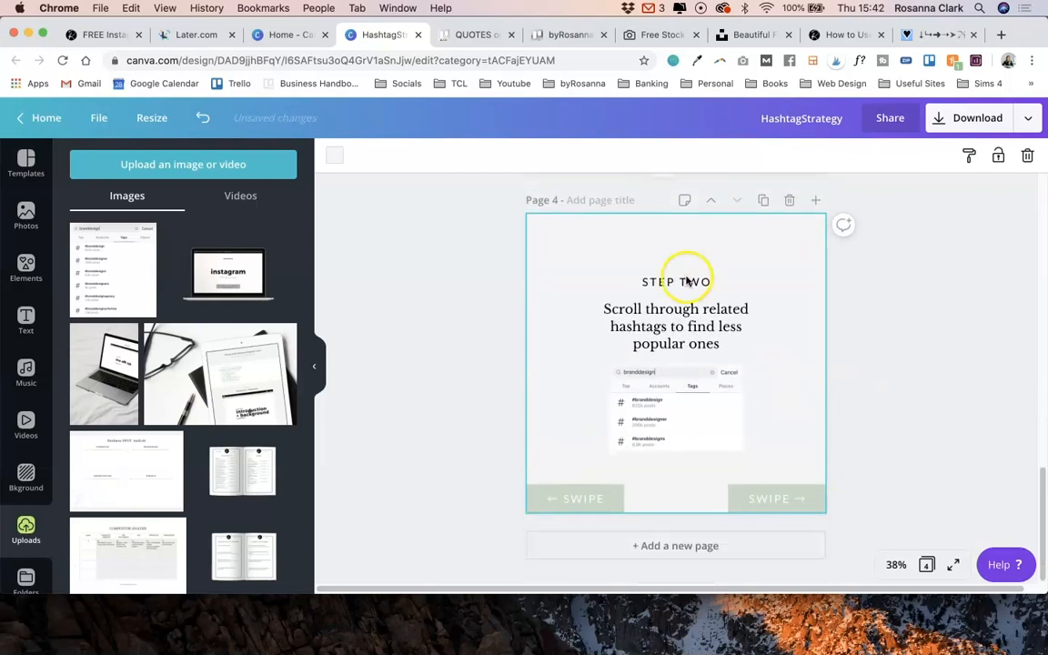
pyautogui.click(676, 281)
pyautogui.write('Look for a mix between 5k - 500k and check t')
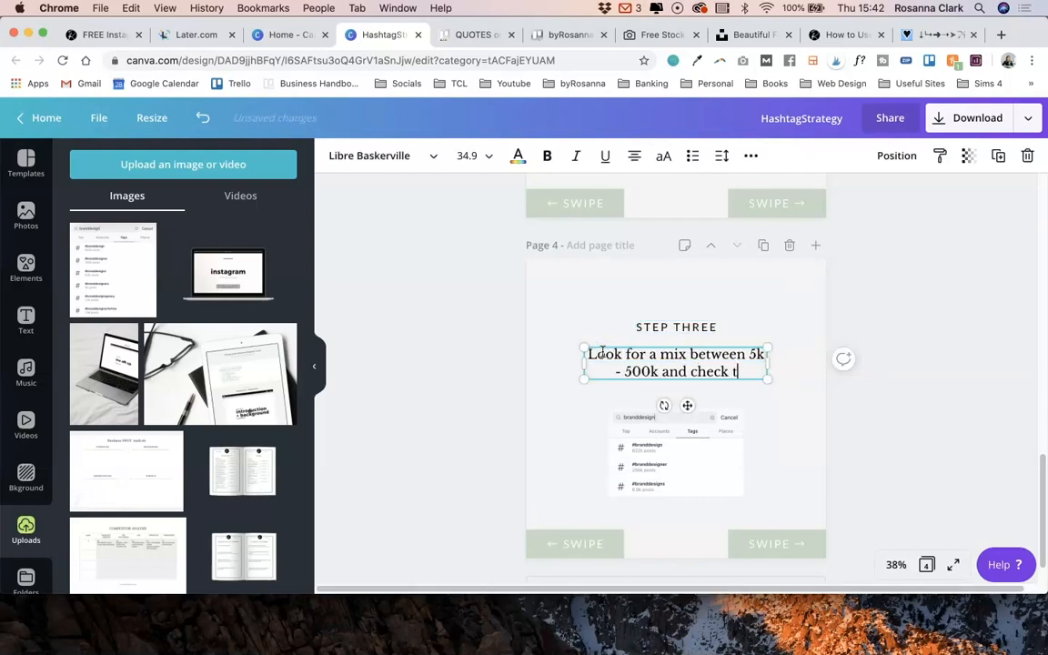
pyautogui.click(25, 268)
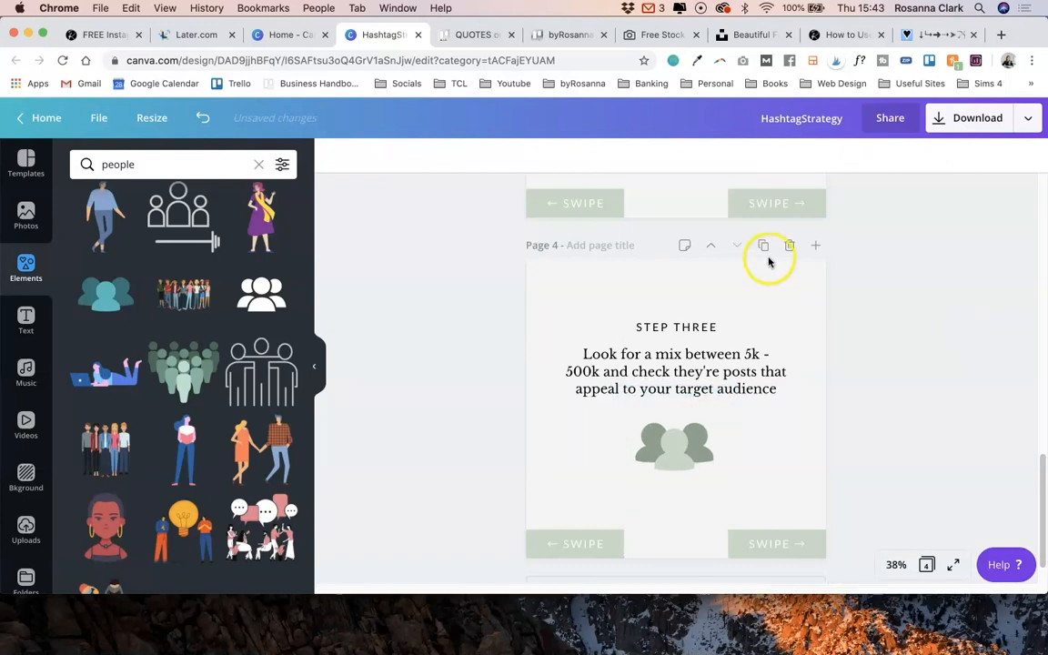
pyautogui.click(764, 246)
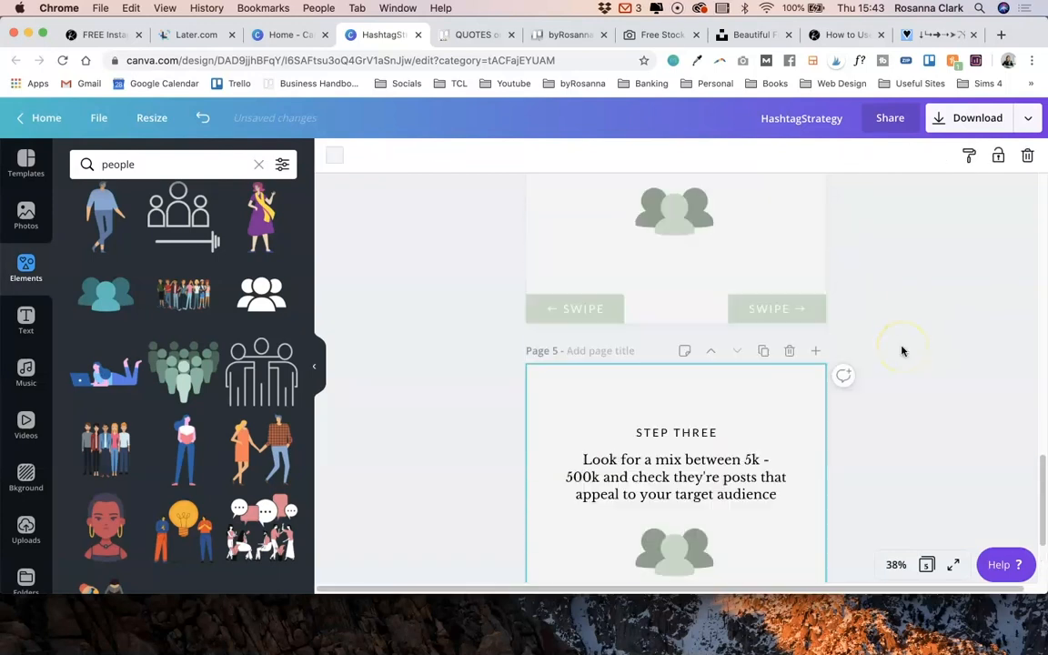
pyautogui.scroll(-3)
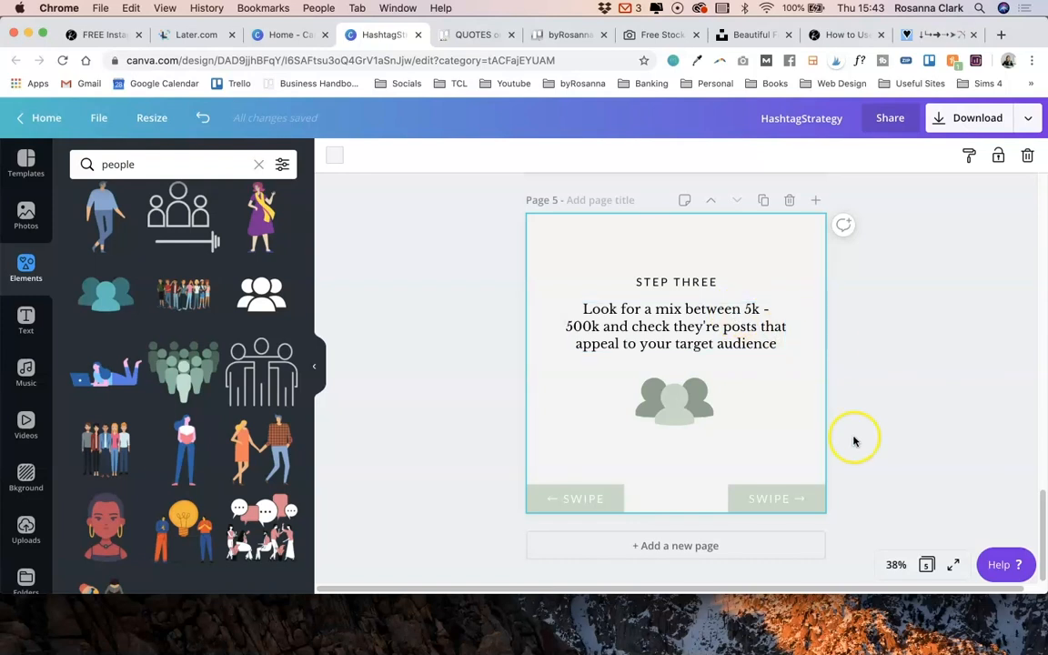
pyautogui.click(677, 281)
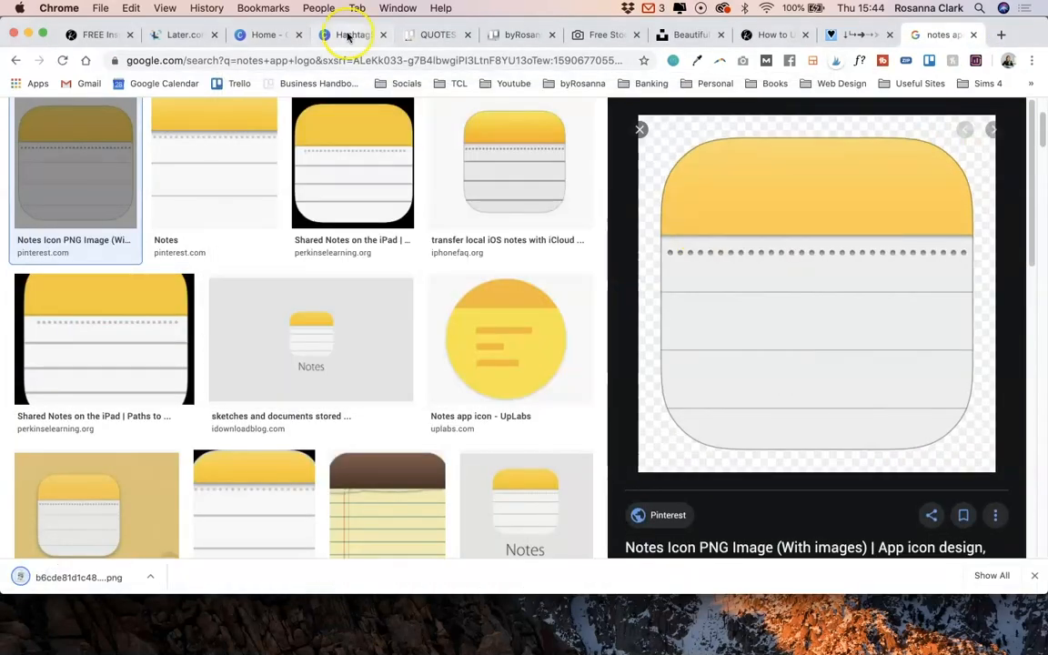
# Back in Canva, delete the right SWIPE → box on page 7 and select the clipboard graphic.
pyautogui.click(353, 35)
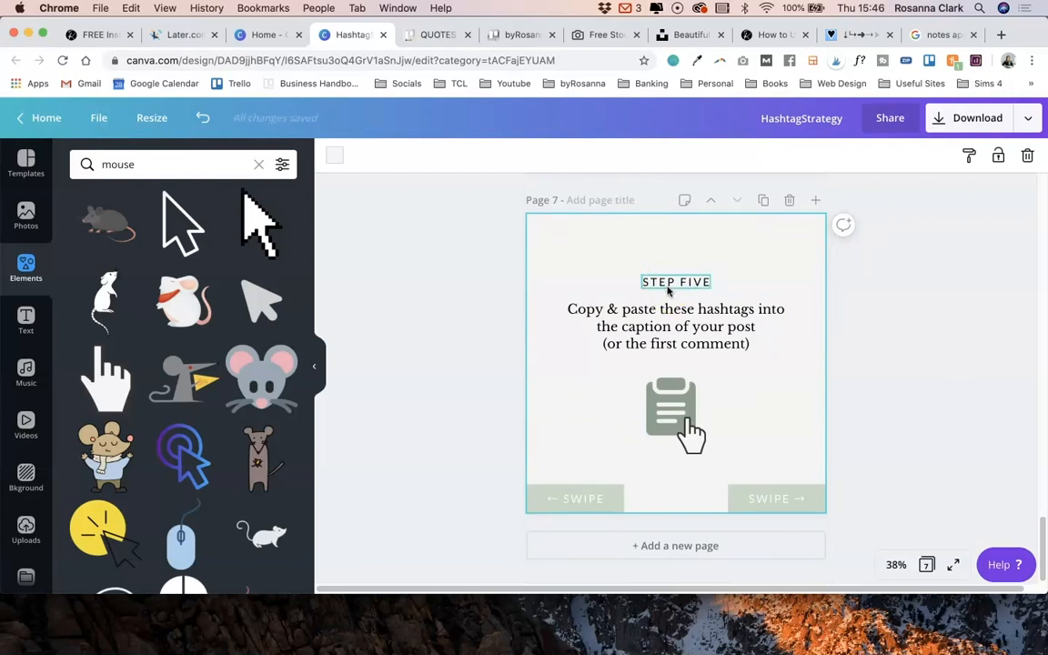
pyautogui.click(676, 283)
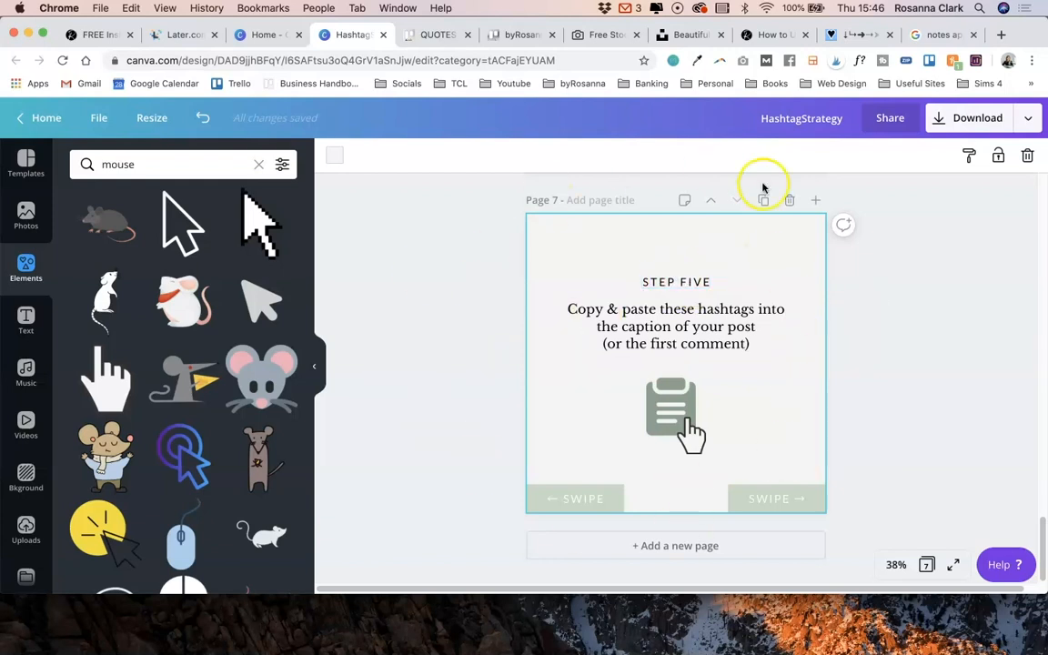
pyautogui.click(776, 499)
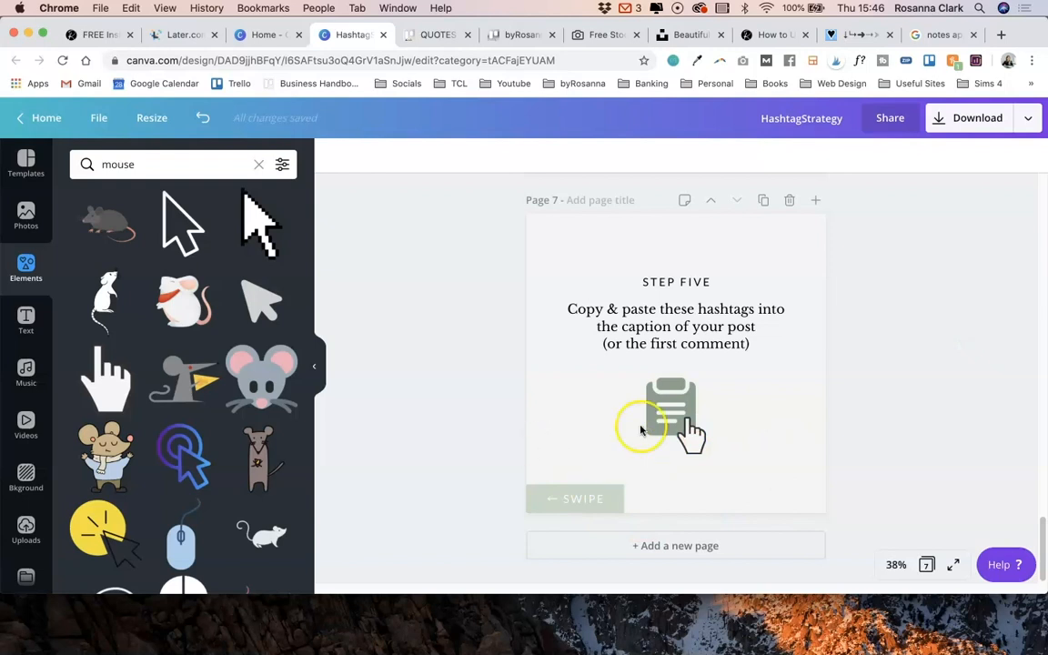
pyautogui.click(672, 414)
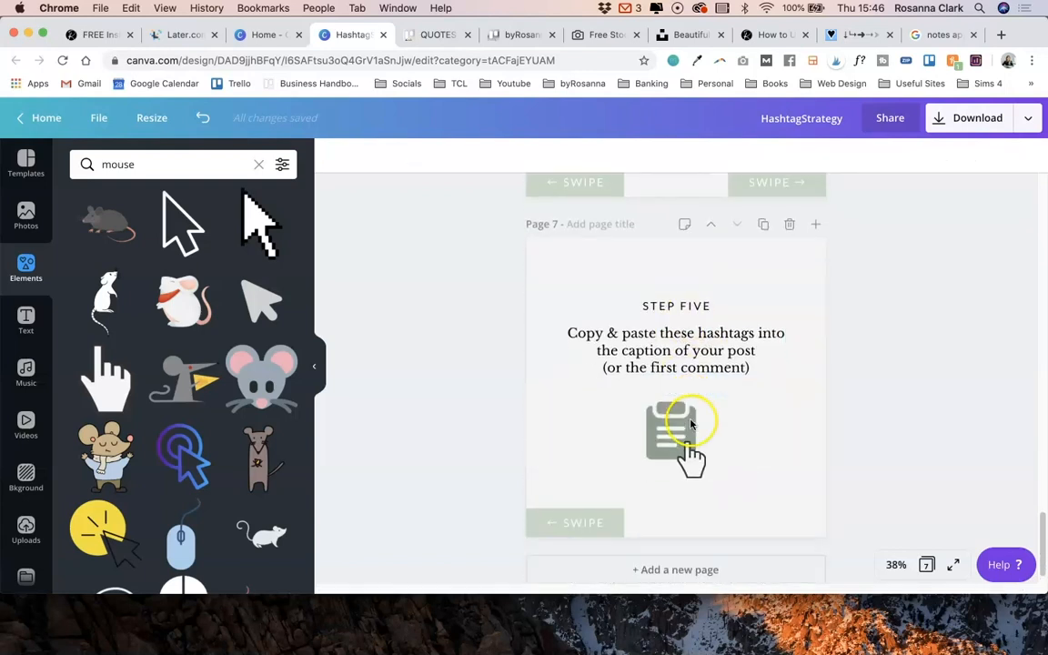
pyautogui.click(691, 427)
pyautogui.write('instagram')
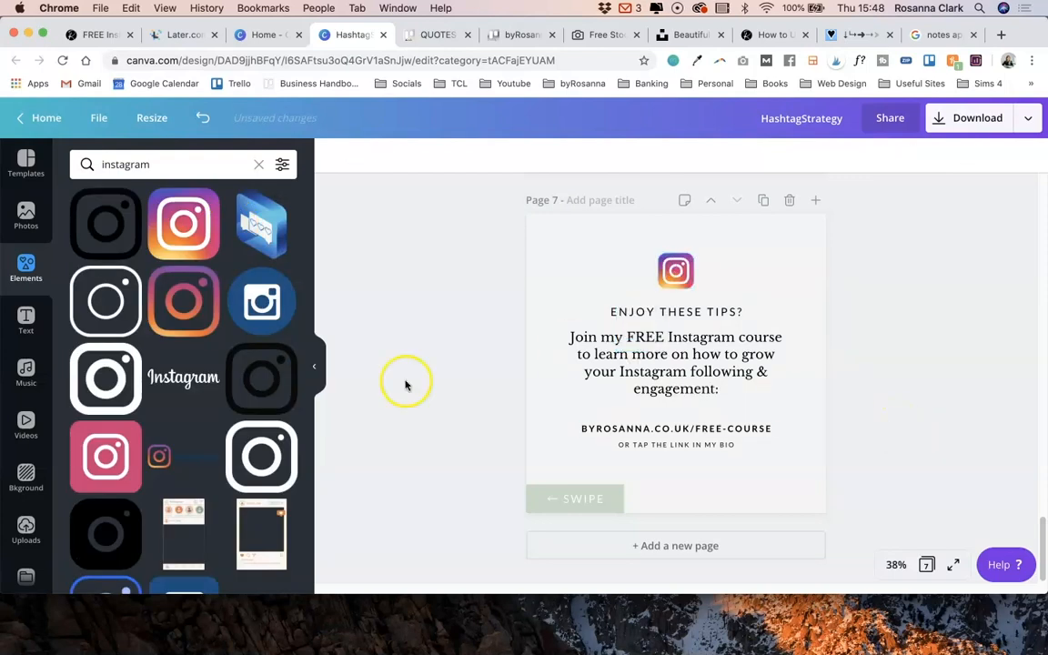
pyautogui.scroll(-3)
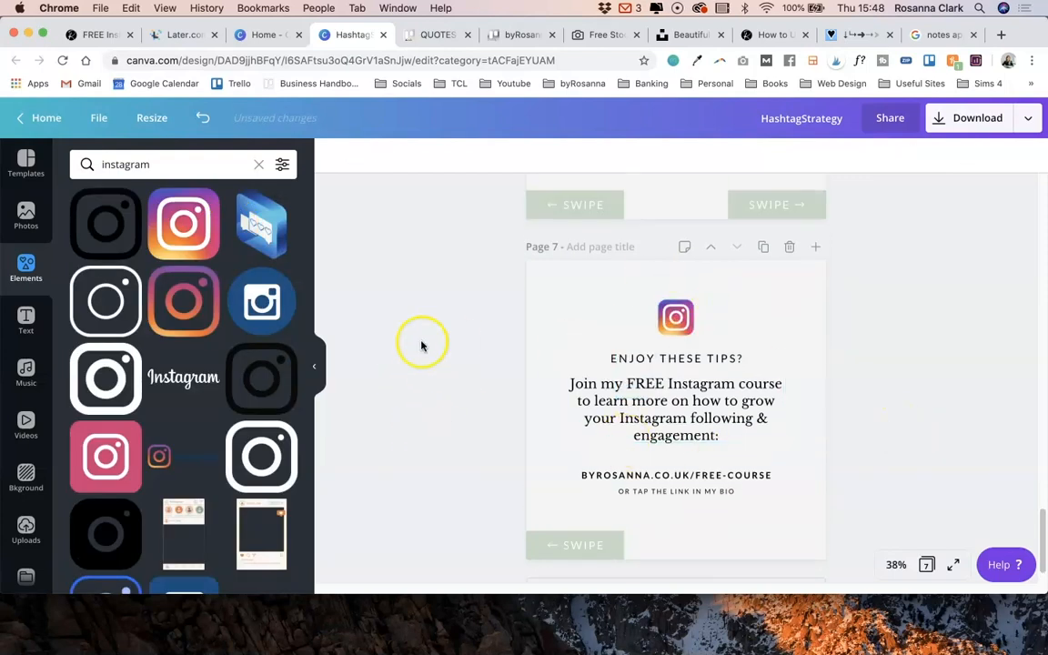
pyautogui.scroll(-3)
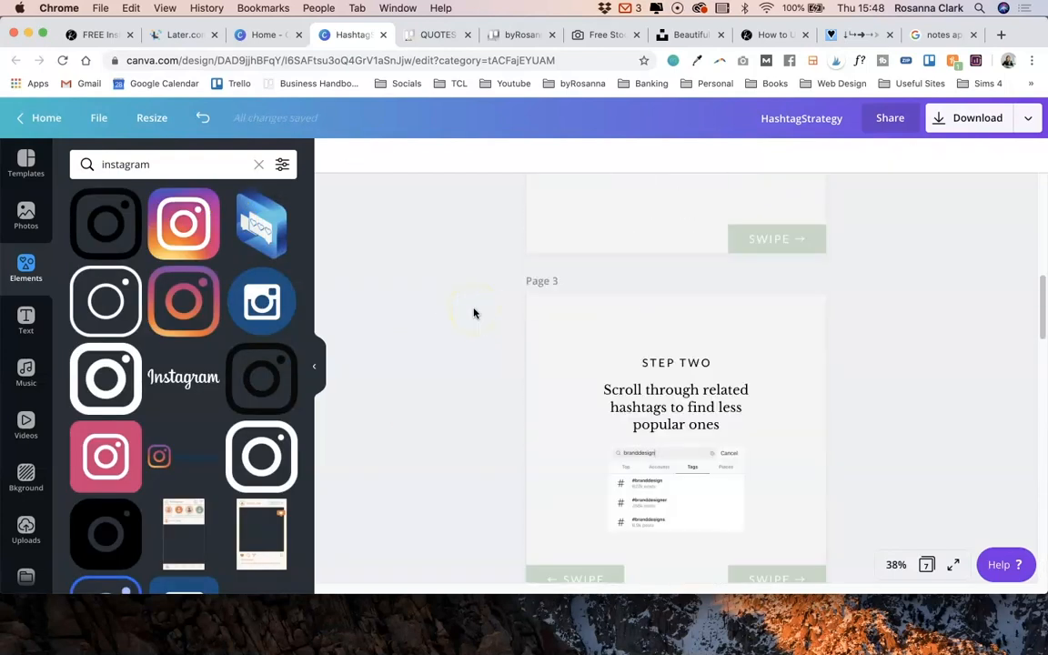
pyautogui.scroll(-3)
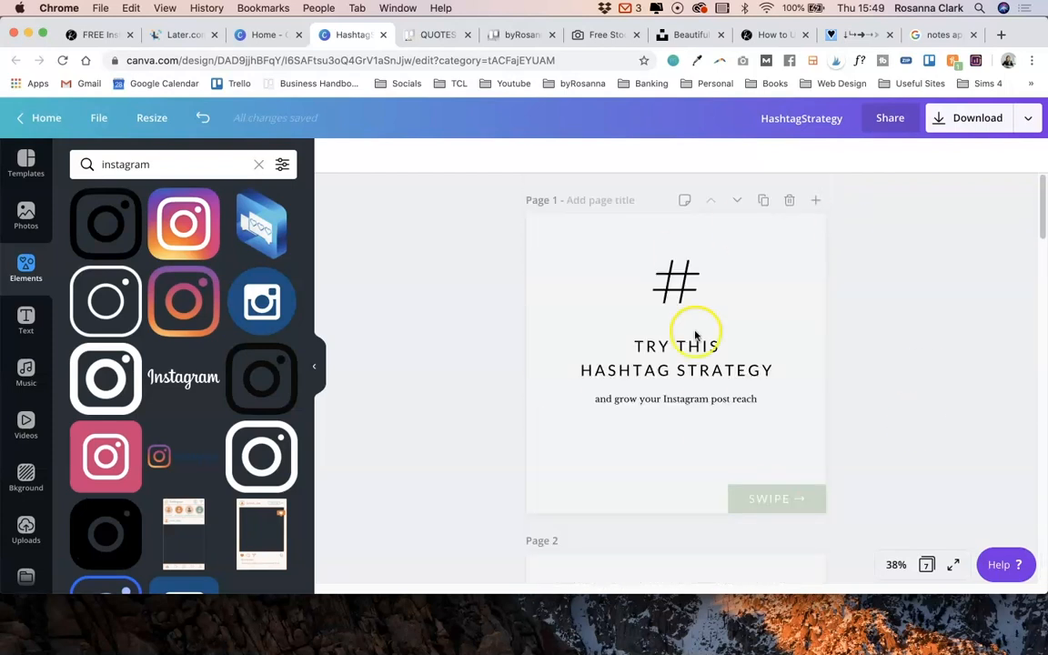
# Export all seven carousel pages as PNG images with the Download option.
pyautogui.click(977, 118)
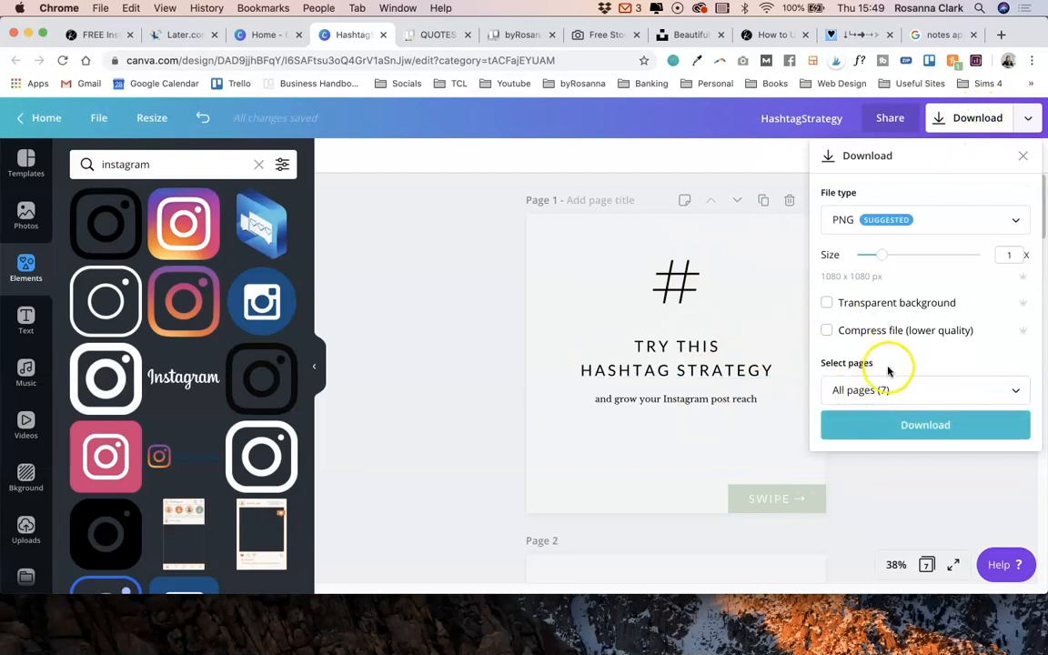
pyautogui.moveTo(847, 414)
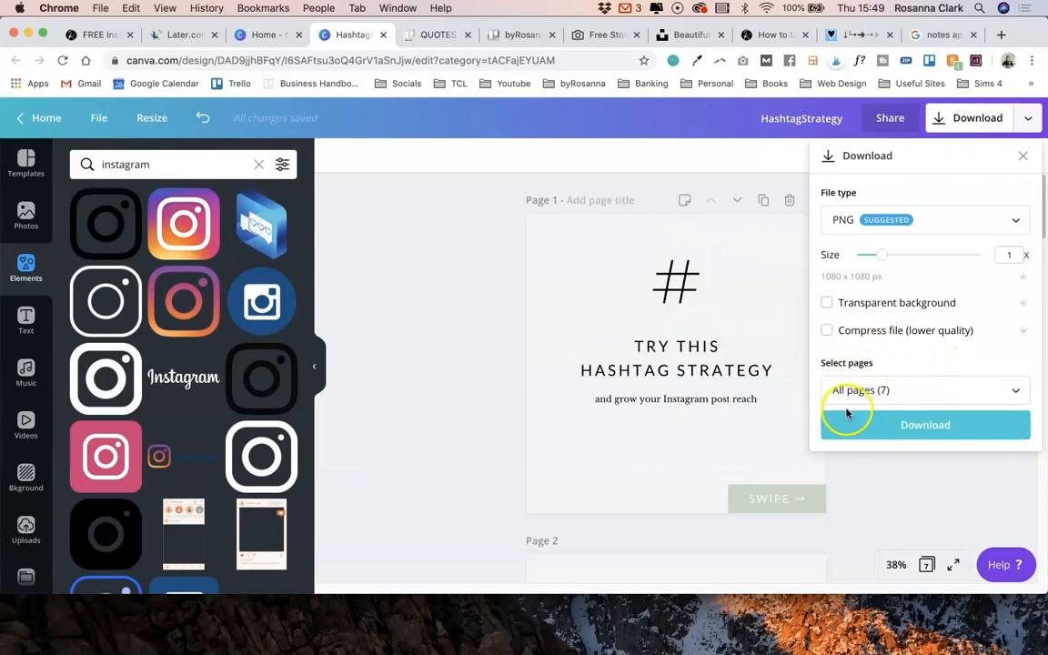
pyautogui.click(925, 425)
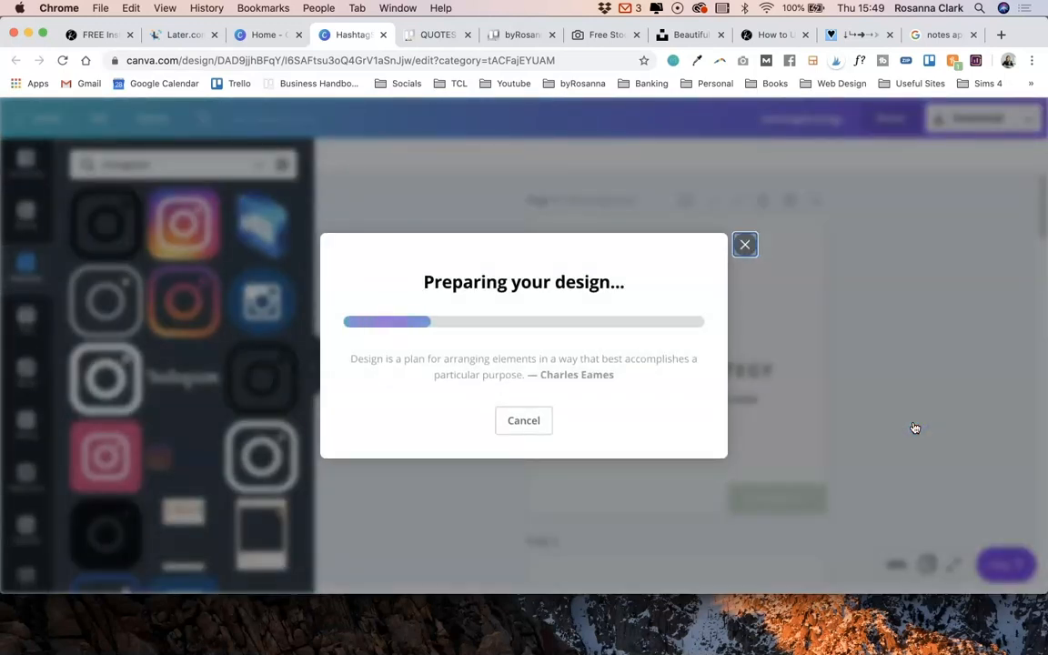
pyautogui.moveTo(701, 376)
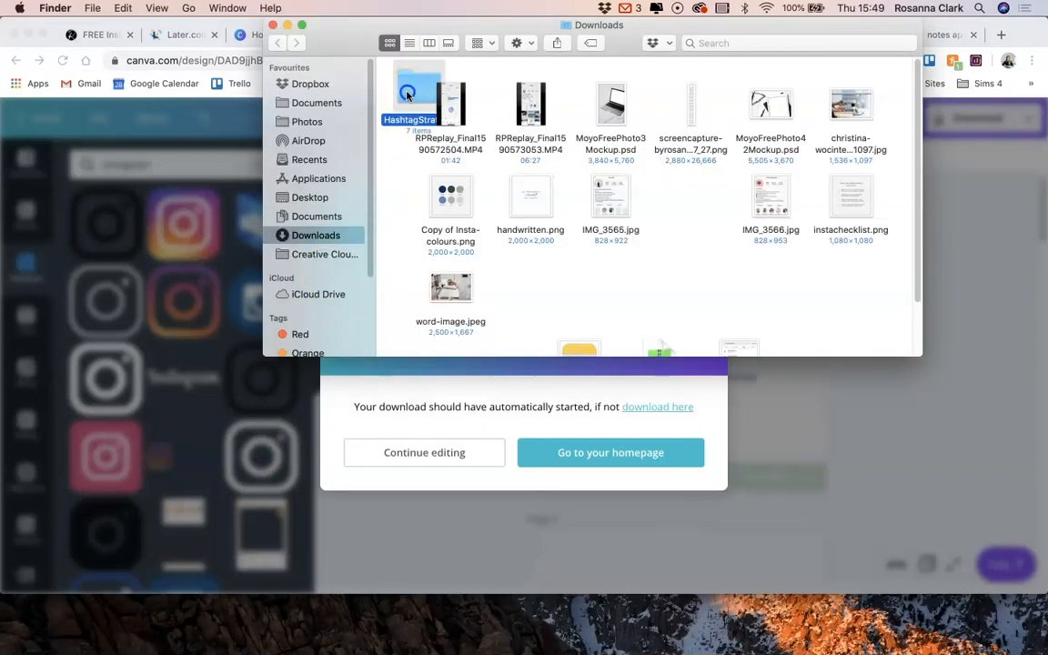
# Open the HashtagStrategy folder, select slides 1.png to 7.png, and send them via AirDrop.
pyautogui.doubleClick(419, 95)
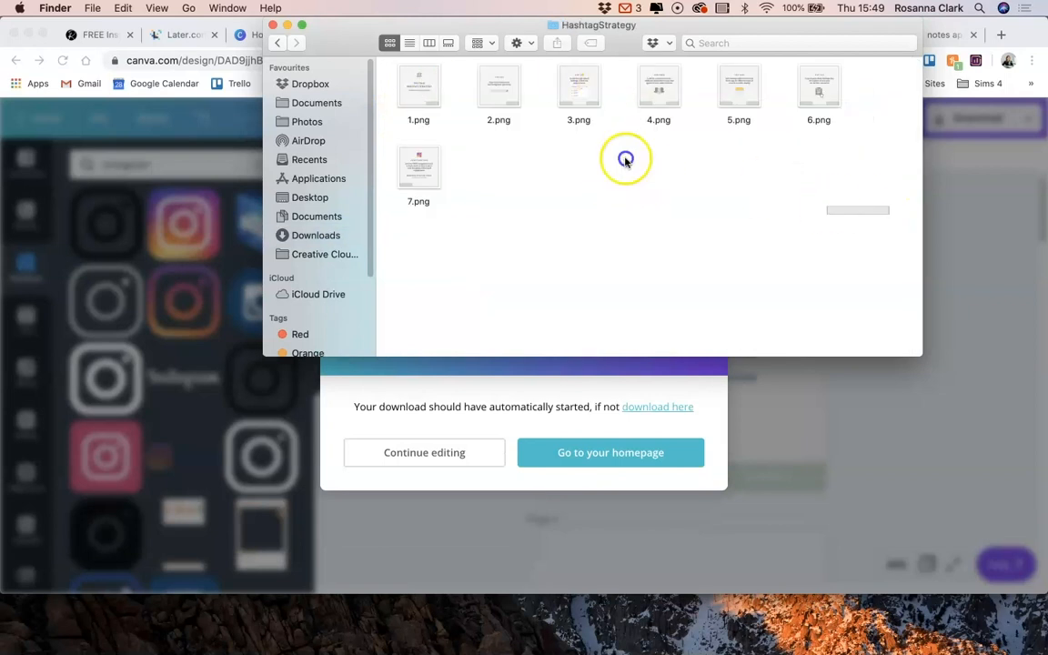
pyautogui.moveTo(841, 225)
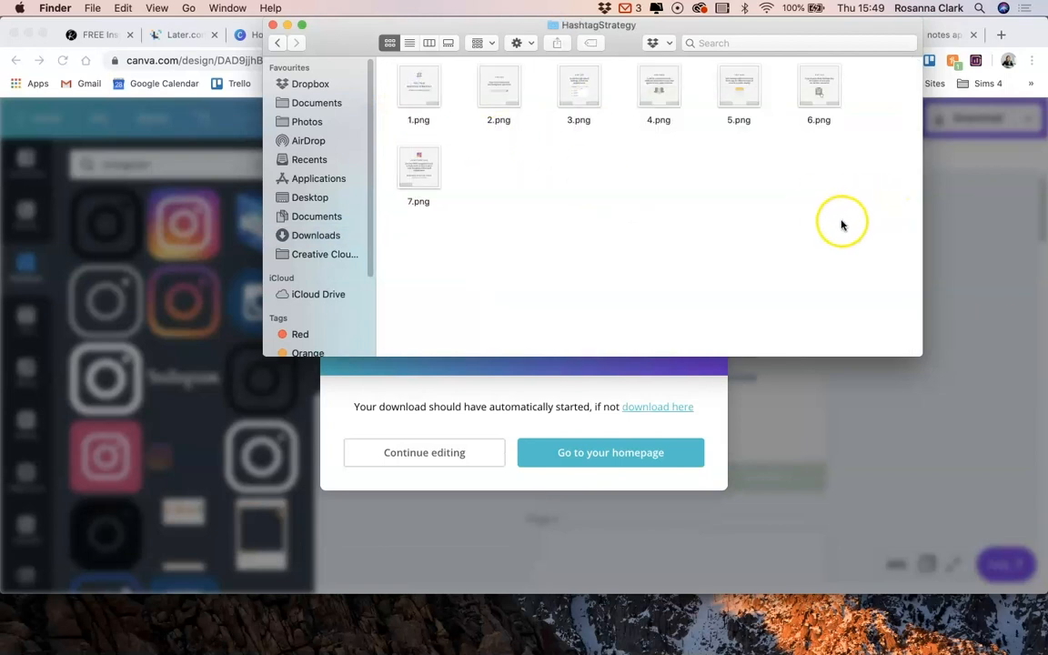
pyautogui.press('cmd+a')
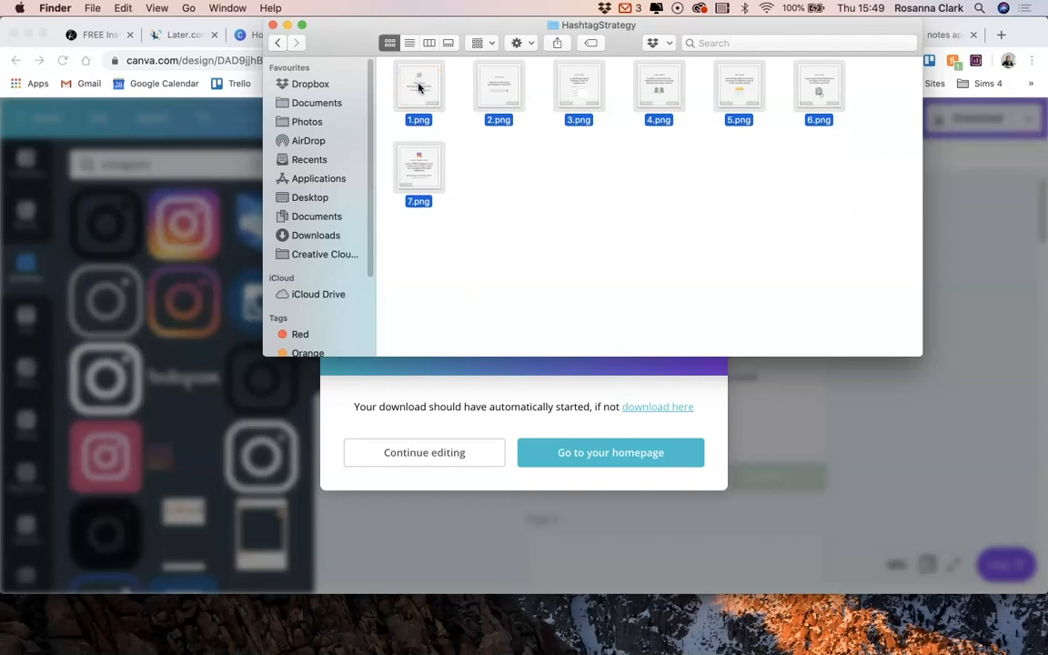
pyautogui.rightClick(418, 86)
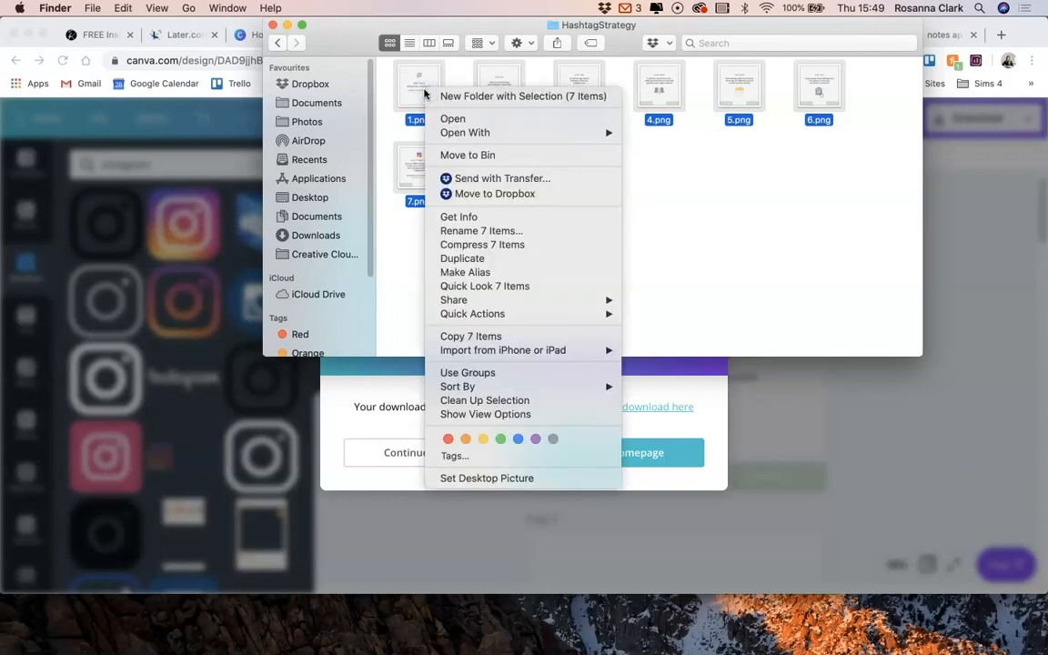
pyautogui.moveTo(453, 299)
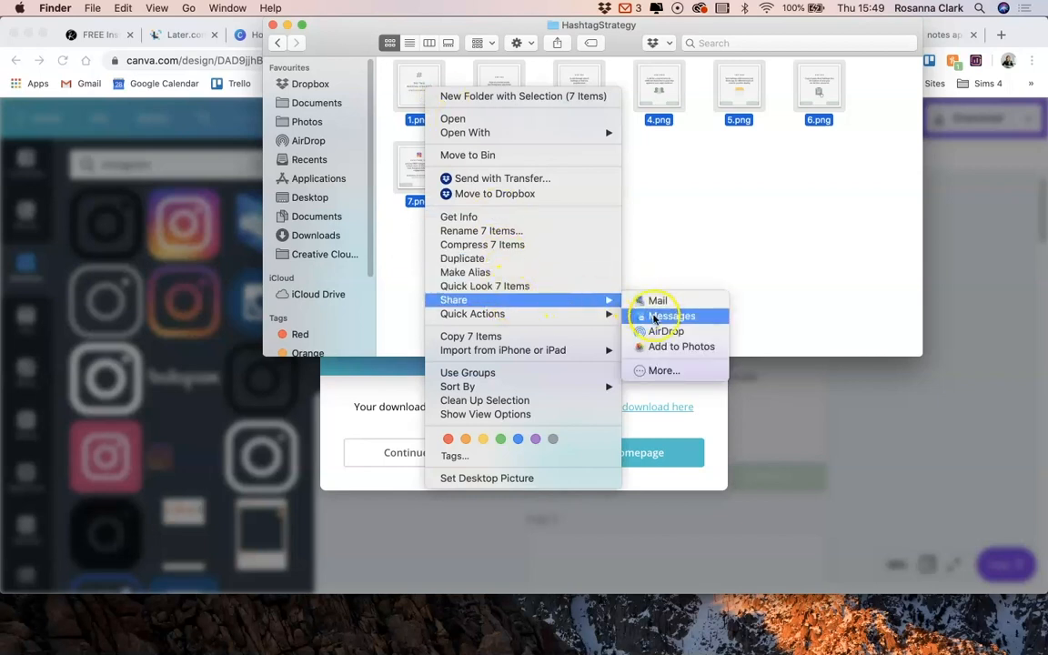
pyautogui.moveTo(666, 330)
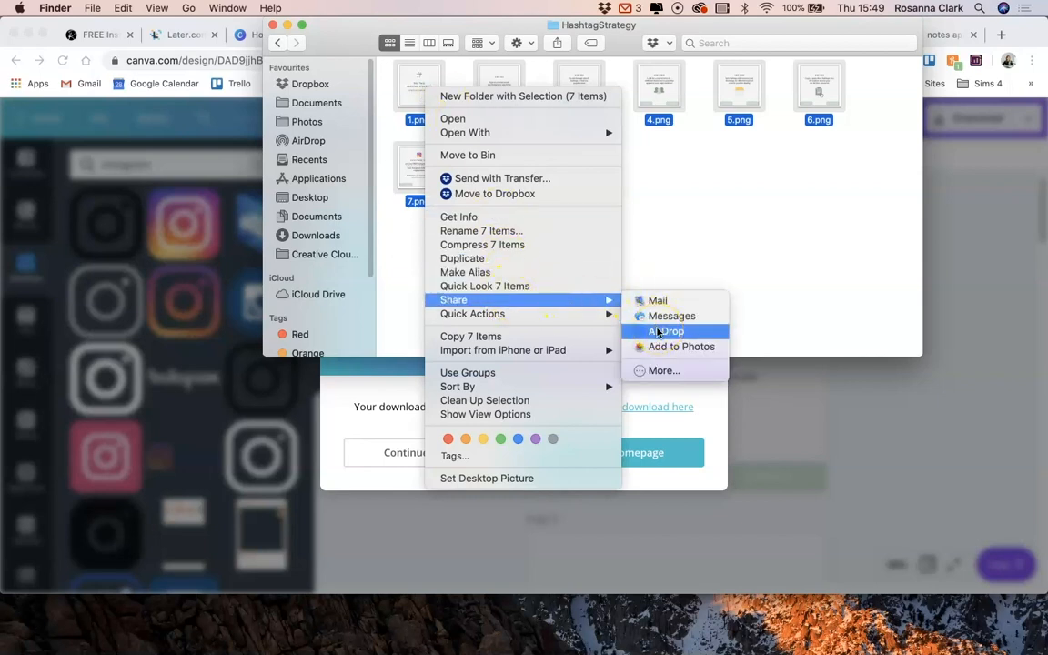
pyautogui.click(685, 226)
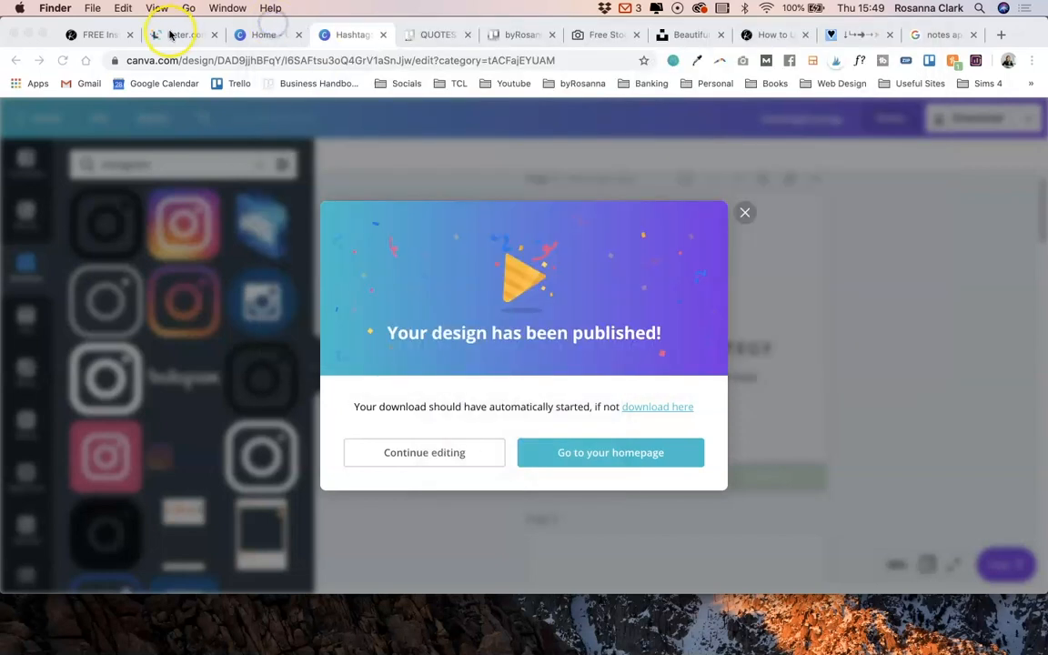
# Glance at the Later schedule preview, then return to the Hashtag Strategy design in Canva.
pyautogui.click(182, 34)
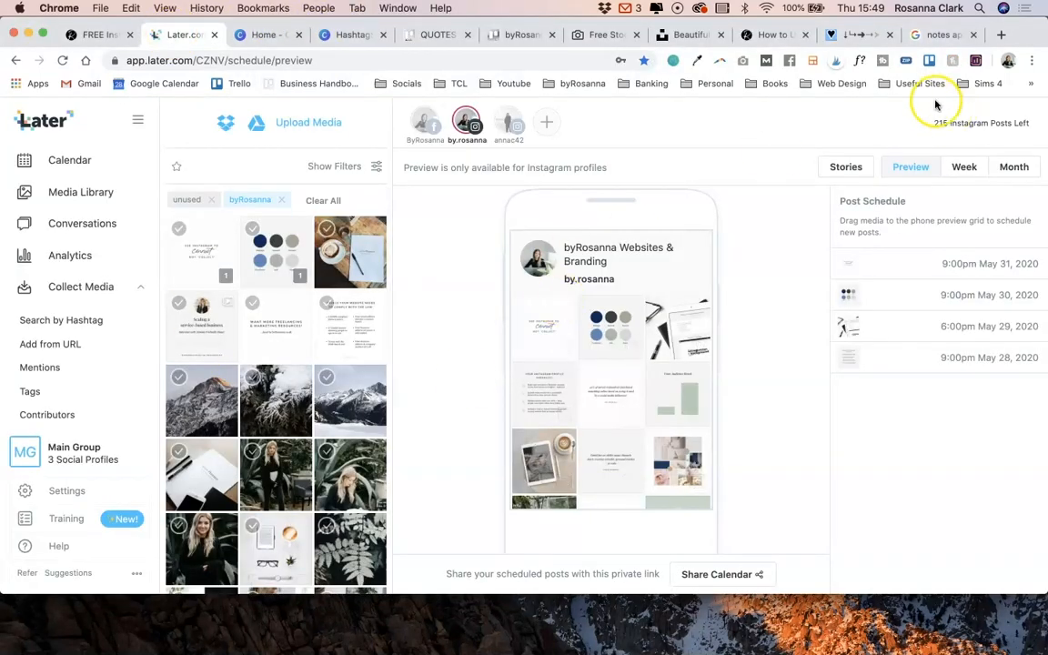
pyautogui.click(352, 35)
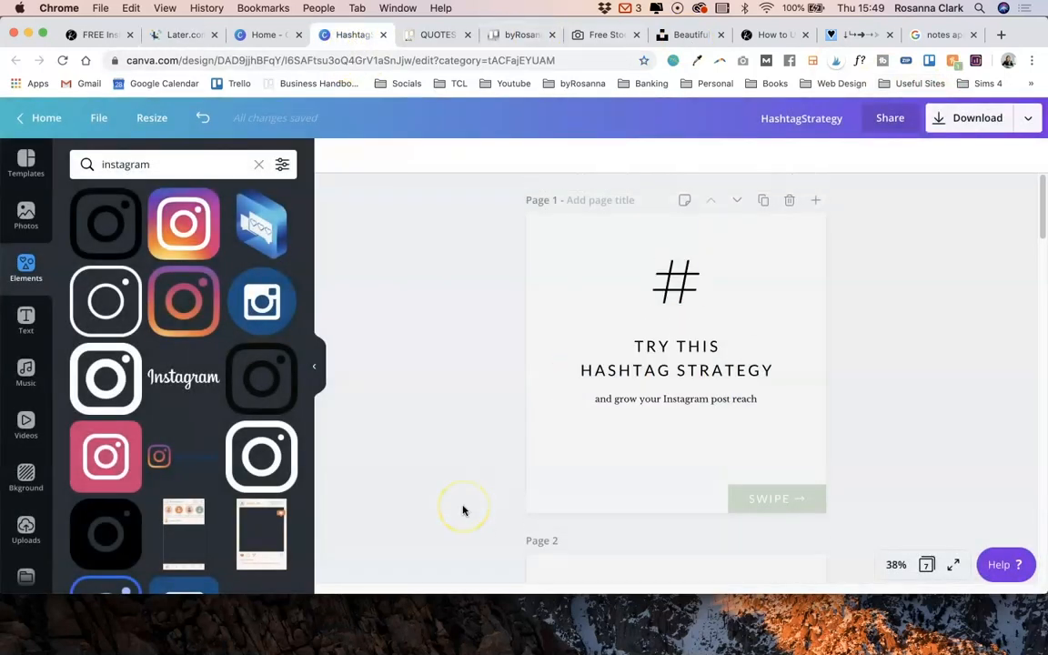
pyautogui.scroll(-3)
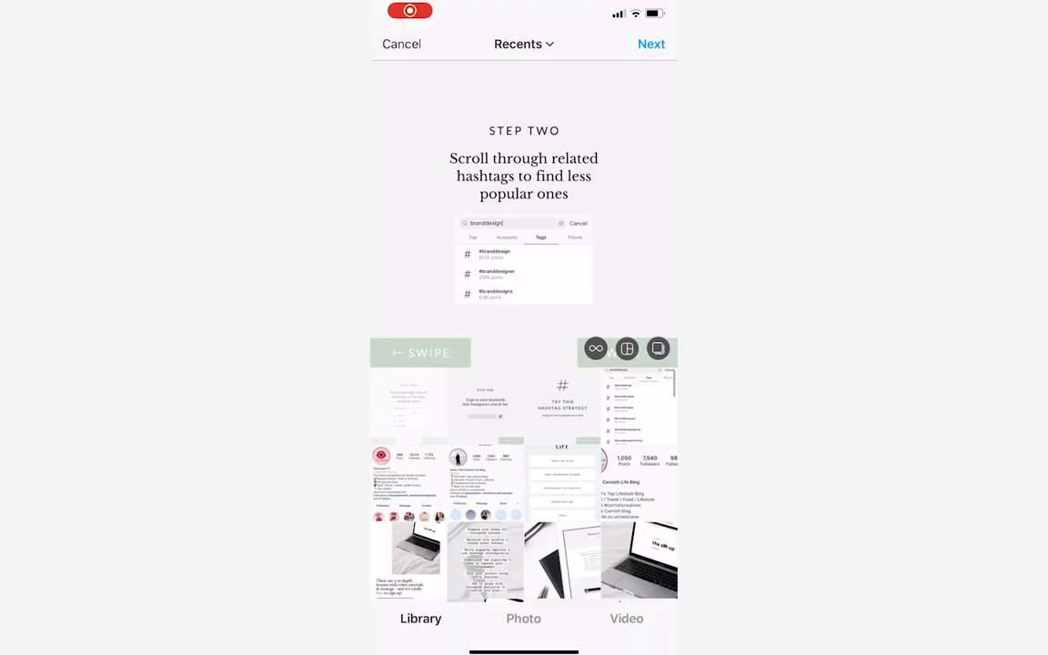
pyautogui.click(658, 349)
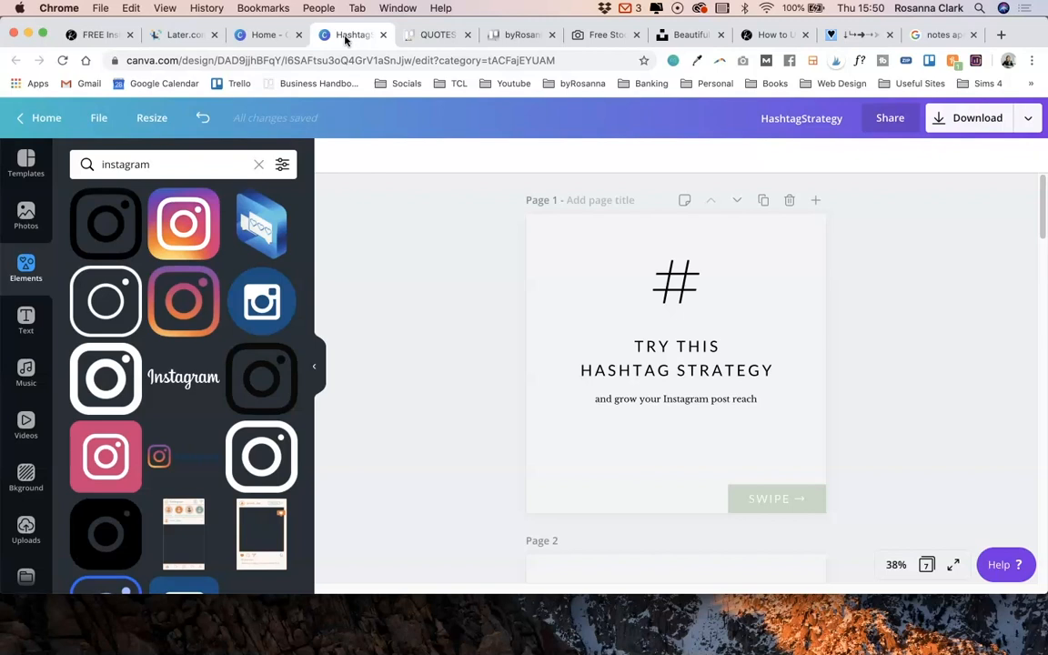
# Scroll through the byRosanna free Instagram course overview and its nine lesson topics.
pyautogui.click(98, 35)
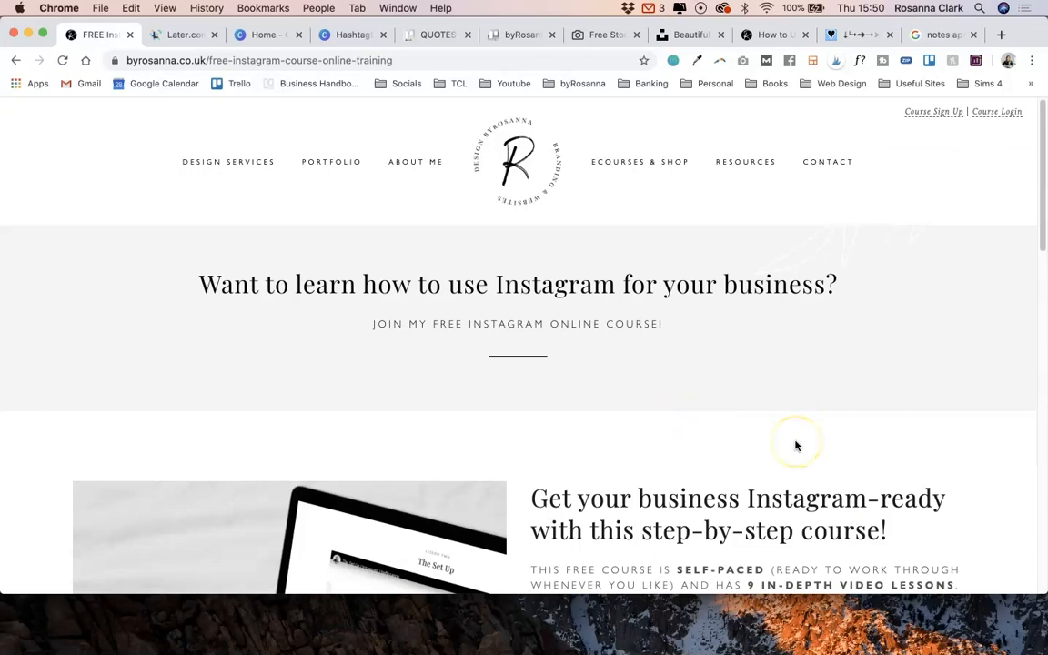
pyautogui.scroll(-3)
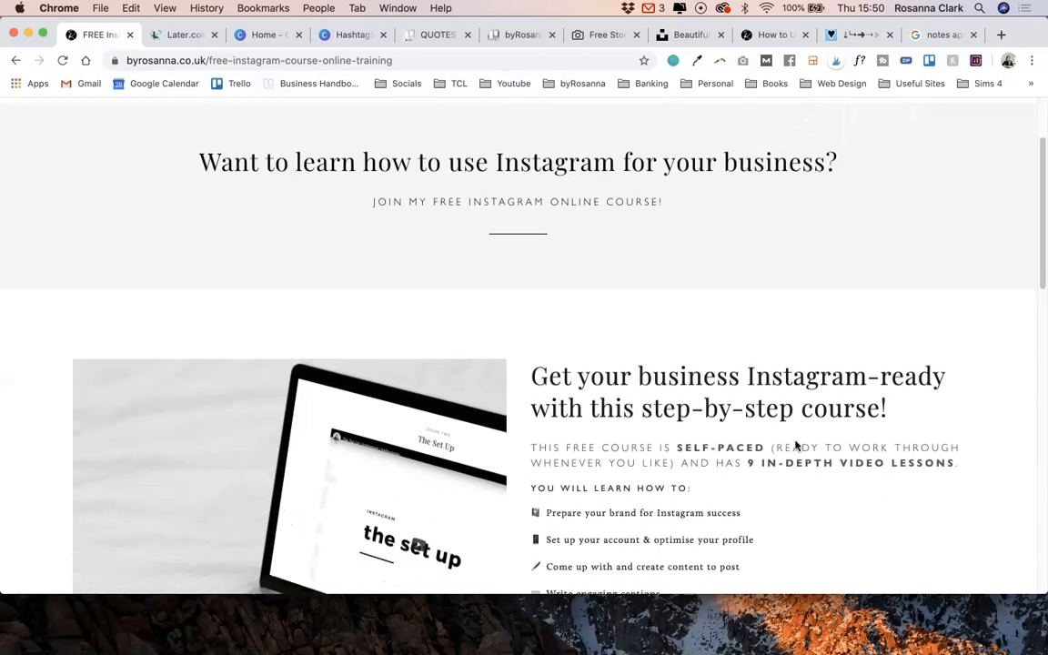
pyautogui.scroll(-3)
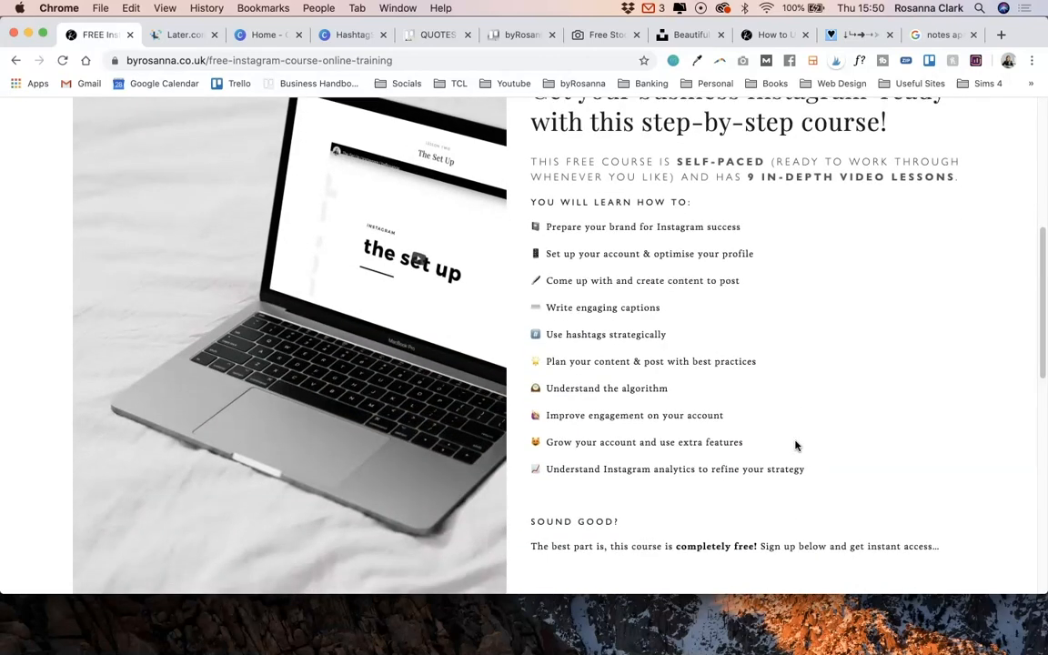
pyautogui.scroll(-3)
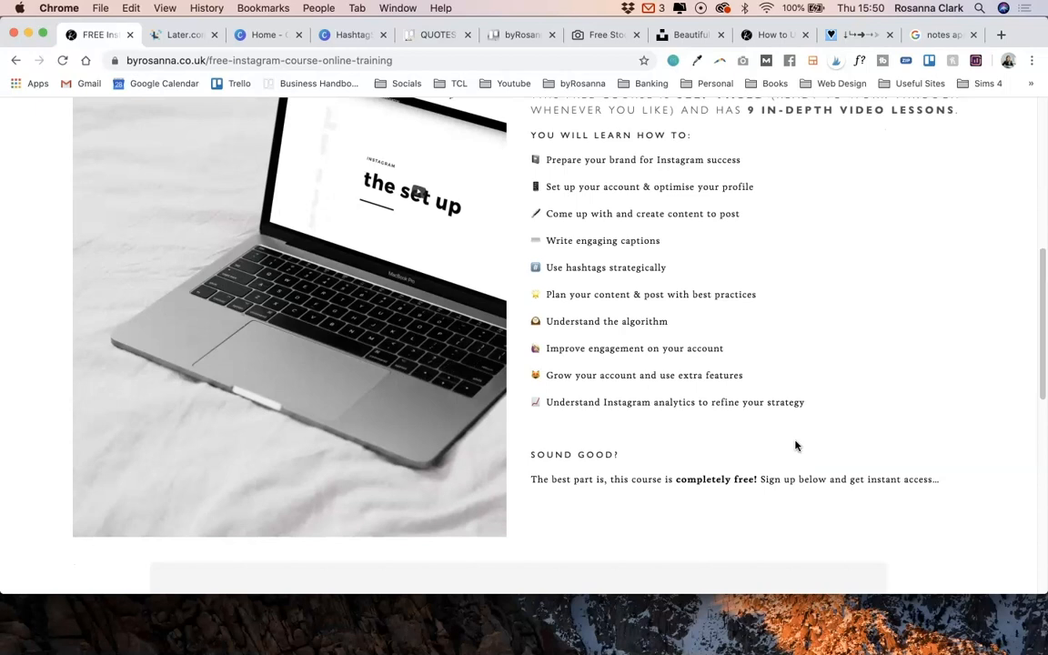
pyautogui.moveTo(767, 301)
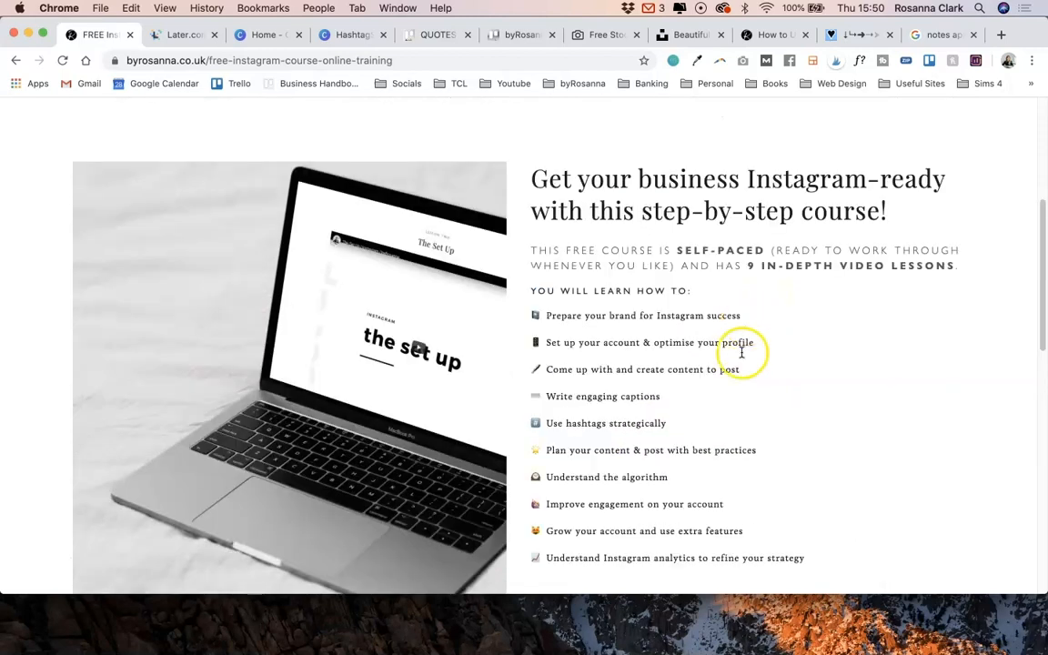
pyautogui.scroll(3)
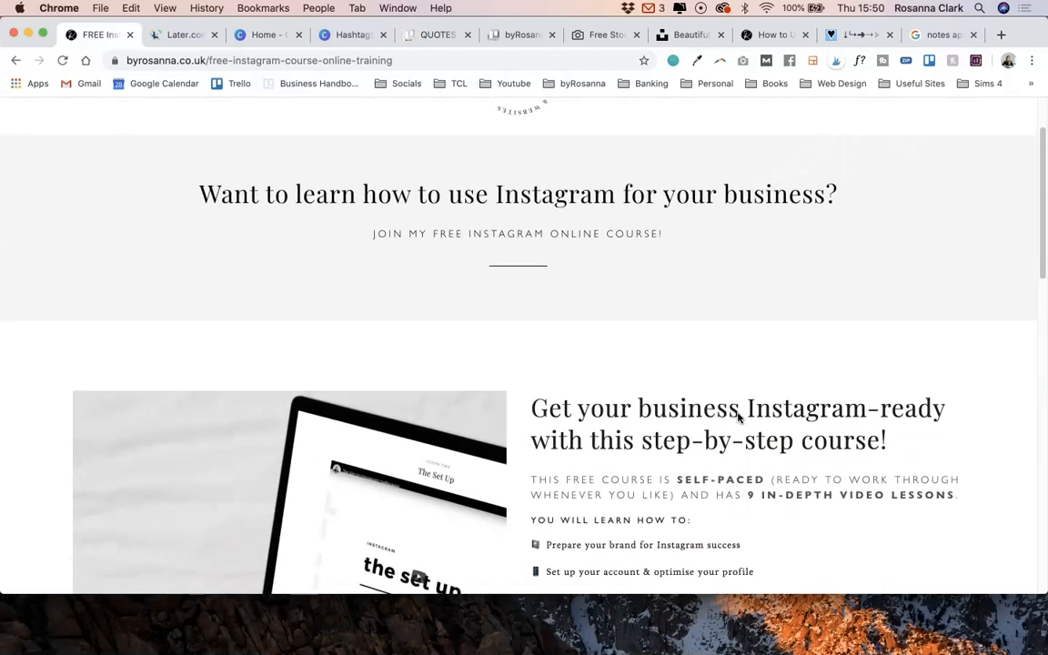
pyautogui.scroll(-3)
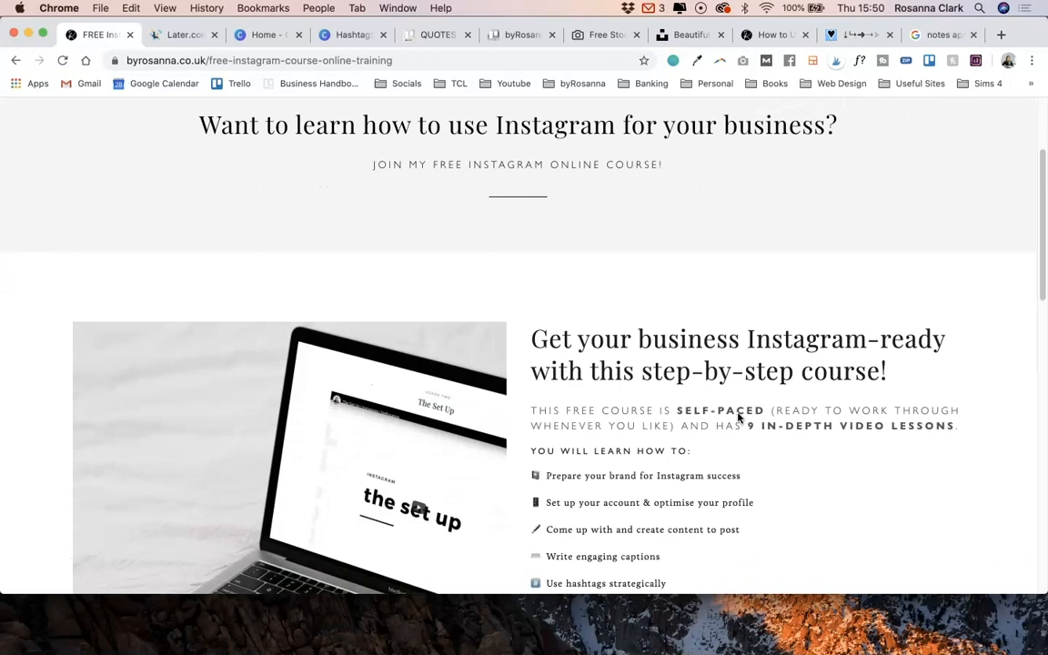
pyautogui.scroll(-3)
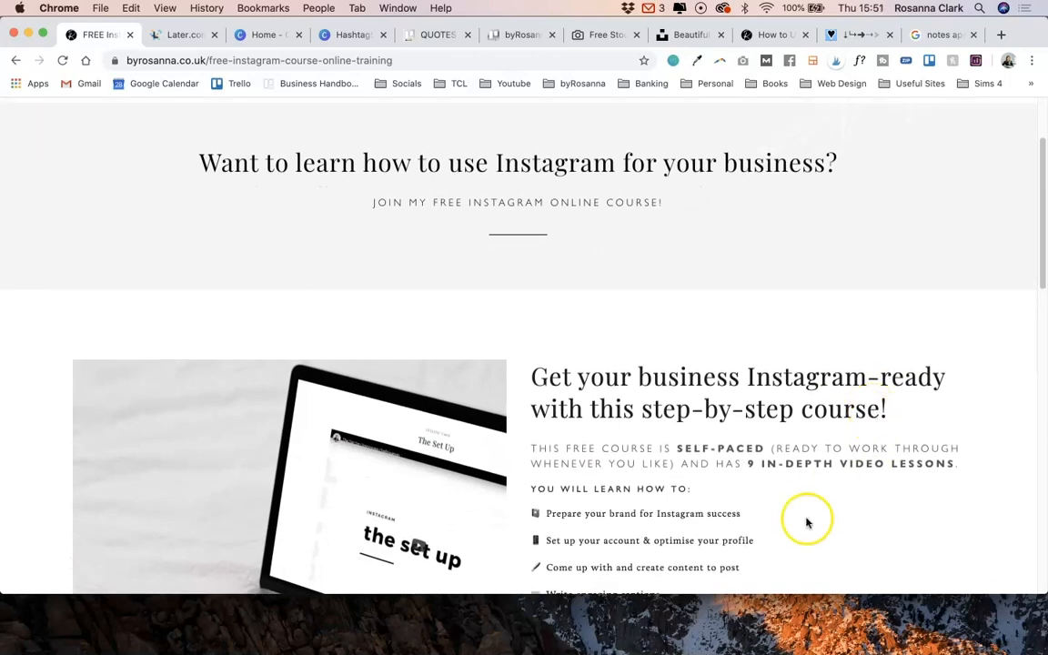
pyautogui.moveTo(830, 498)
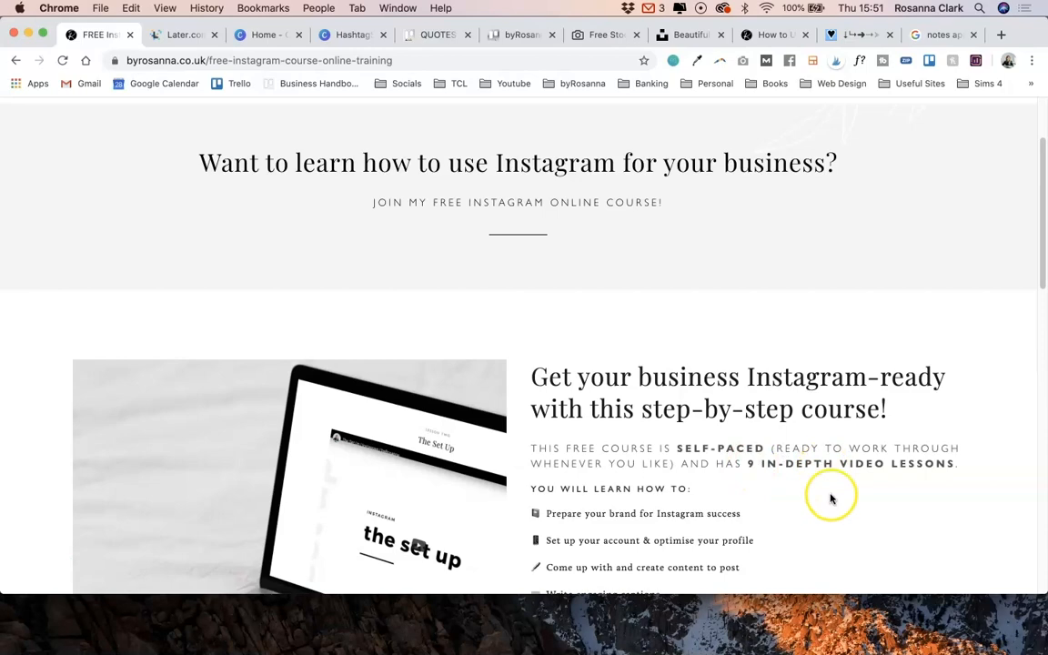
pyautogui.scroll(-3)
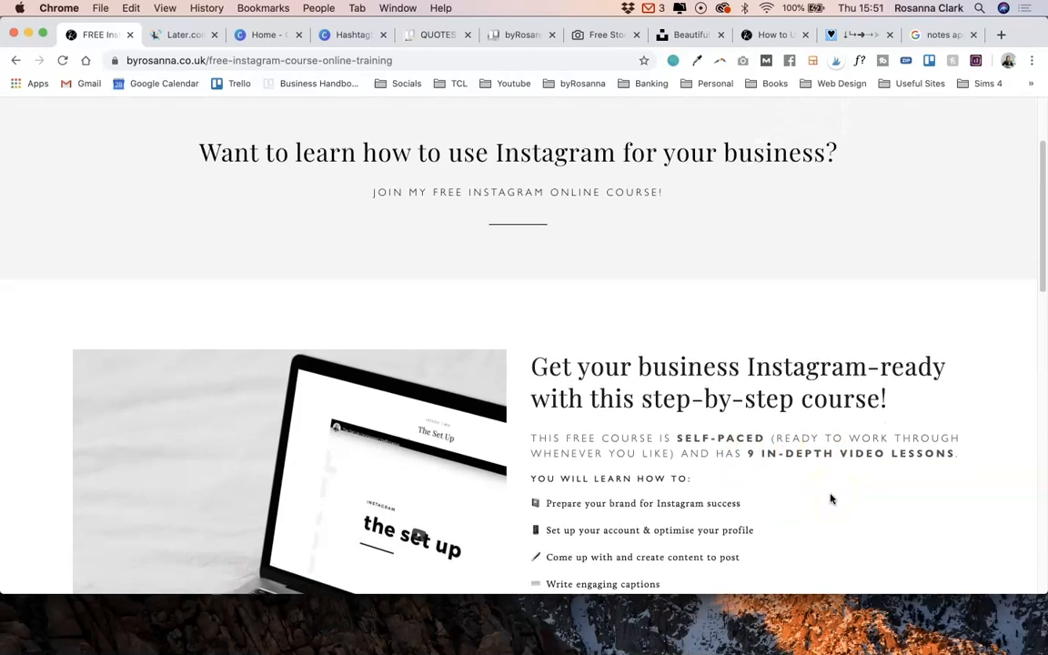
pyautogui.scroll(-3)
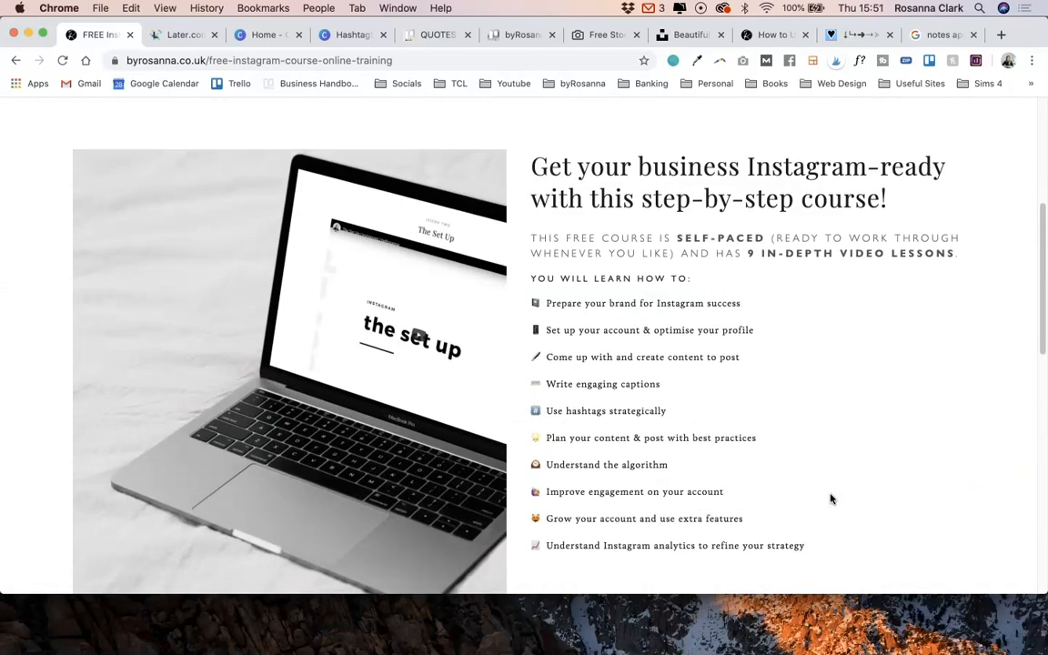
pyautogui.scroll(3)
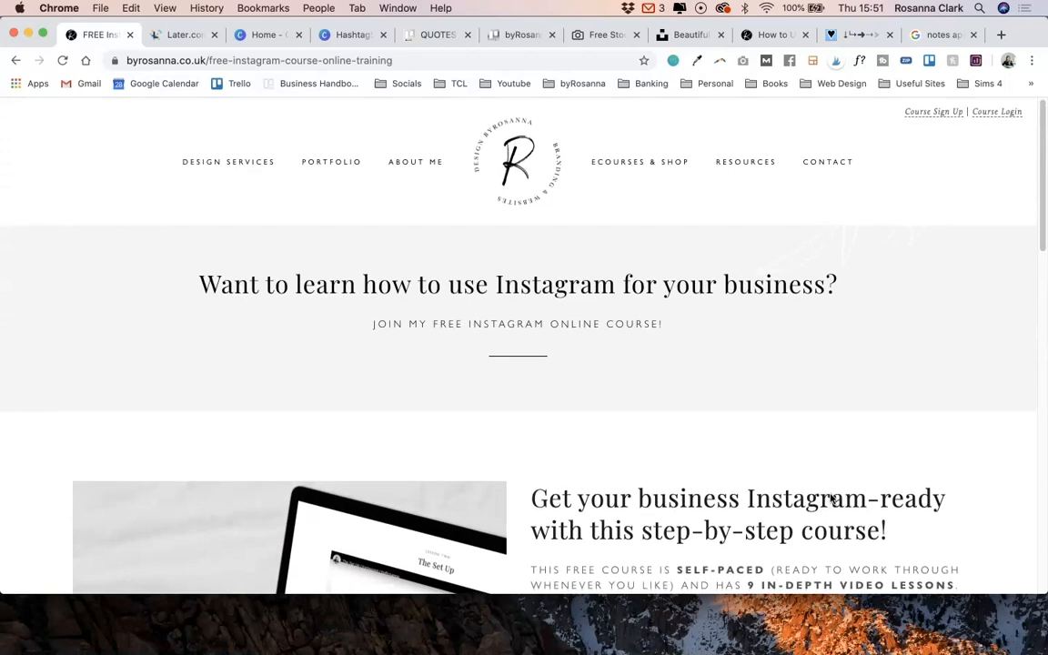